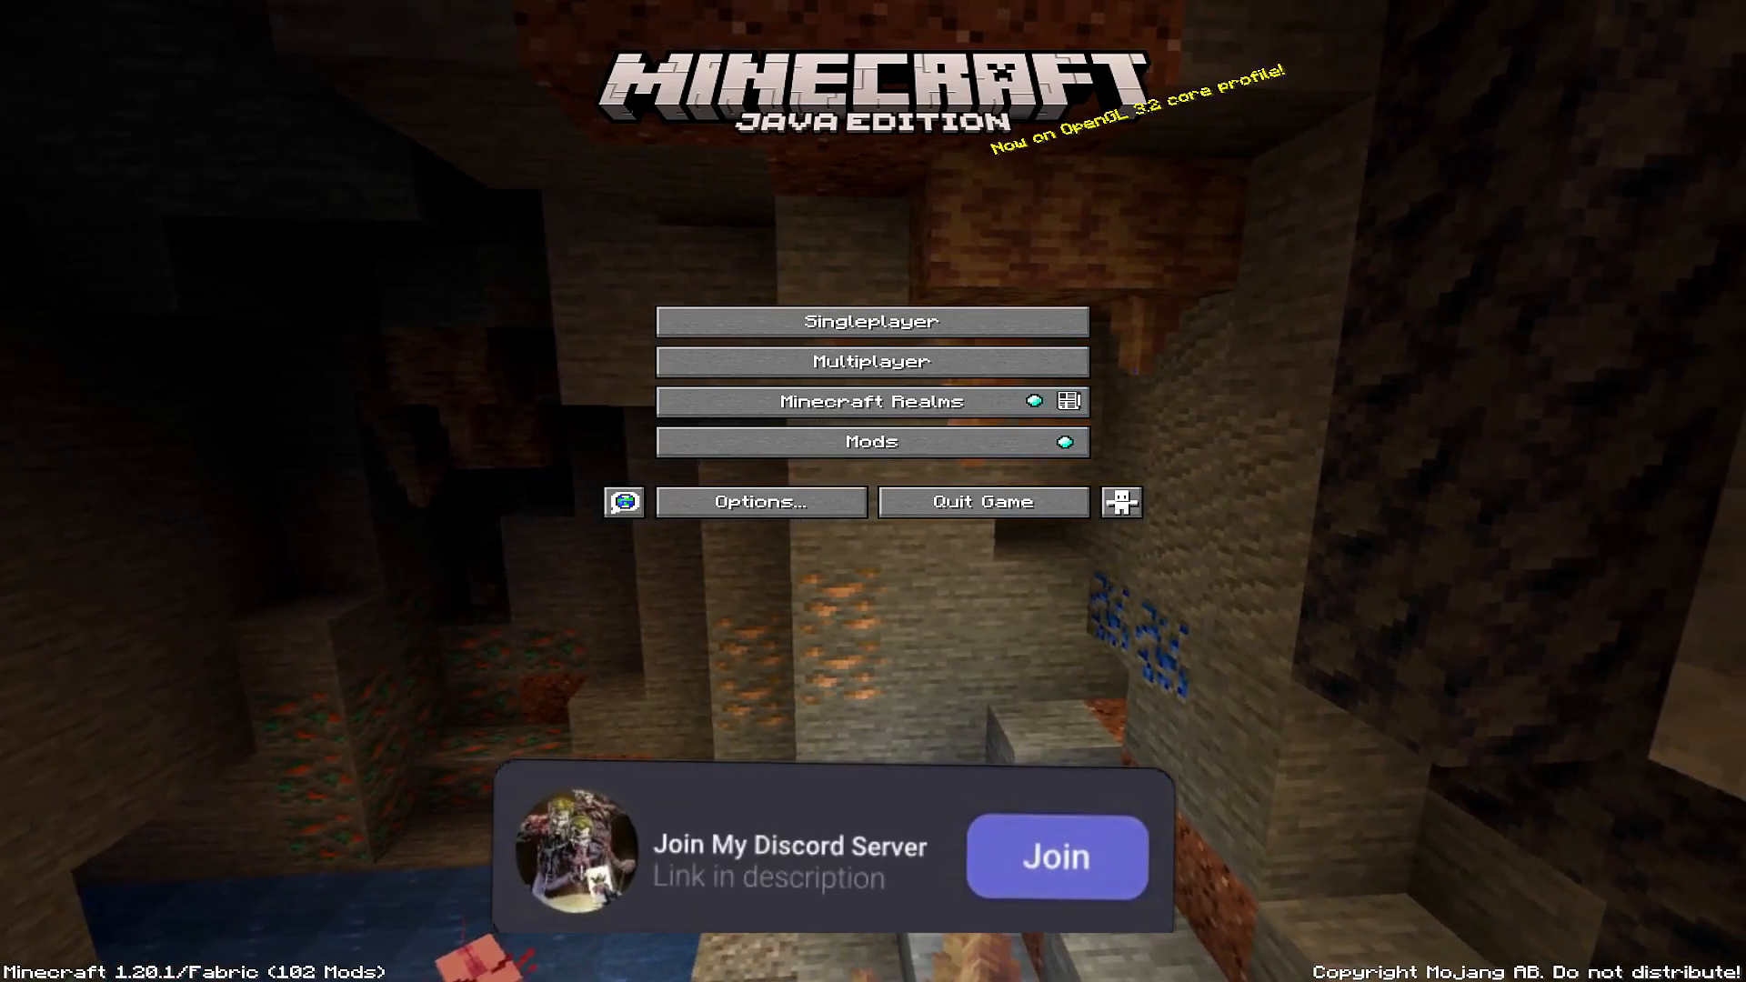
Step: Reach the Select Resource Packs screen via Options, with Vanilla Tweaks already active
left_click(1053, 857)
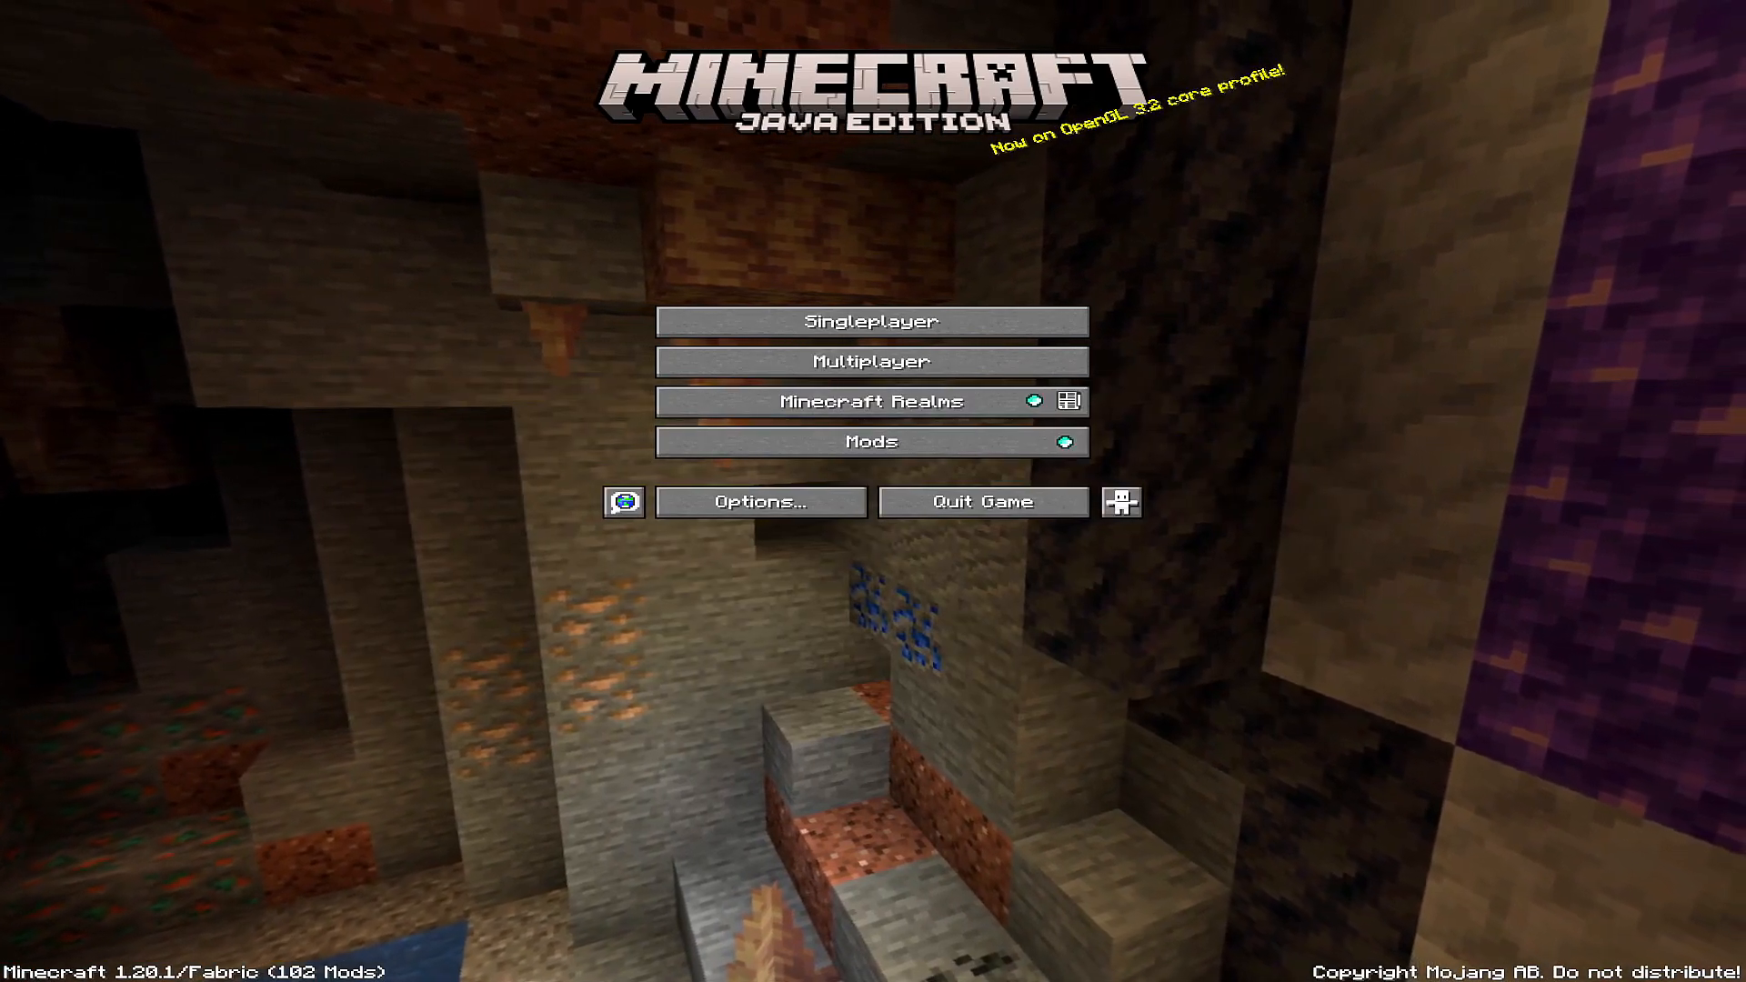
left_click(760, 502)
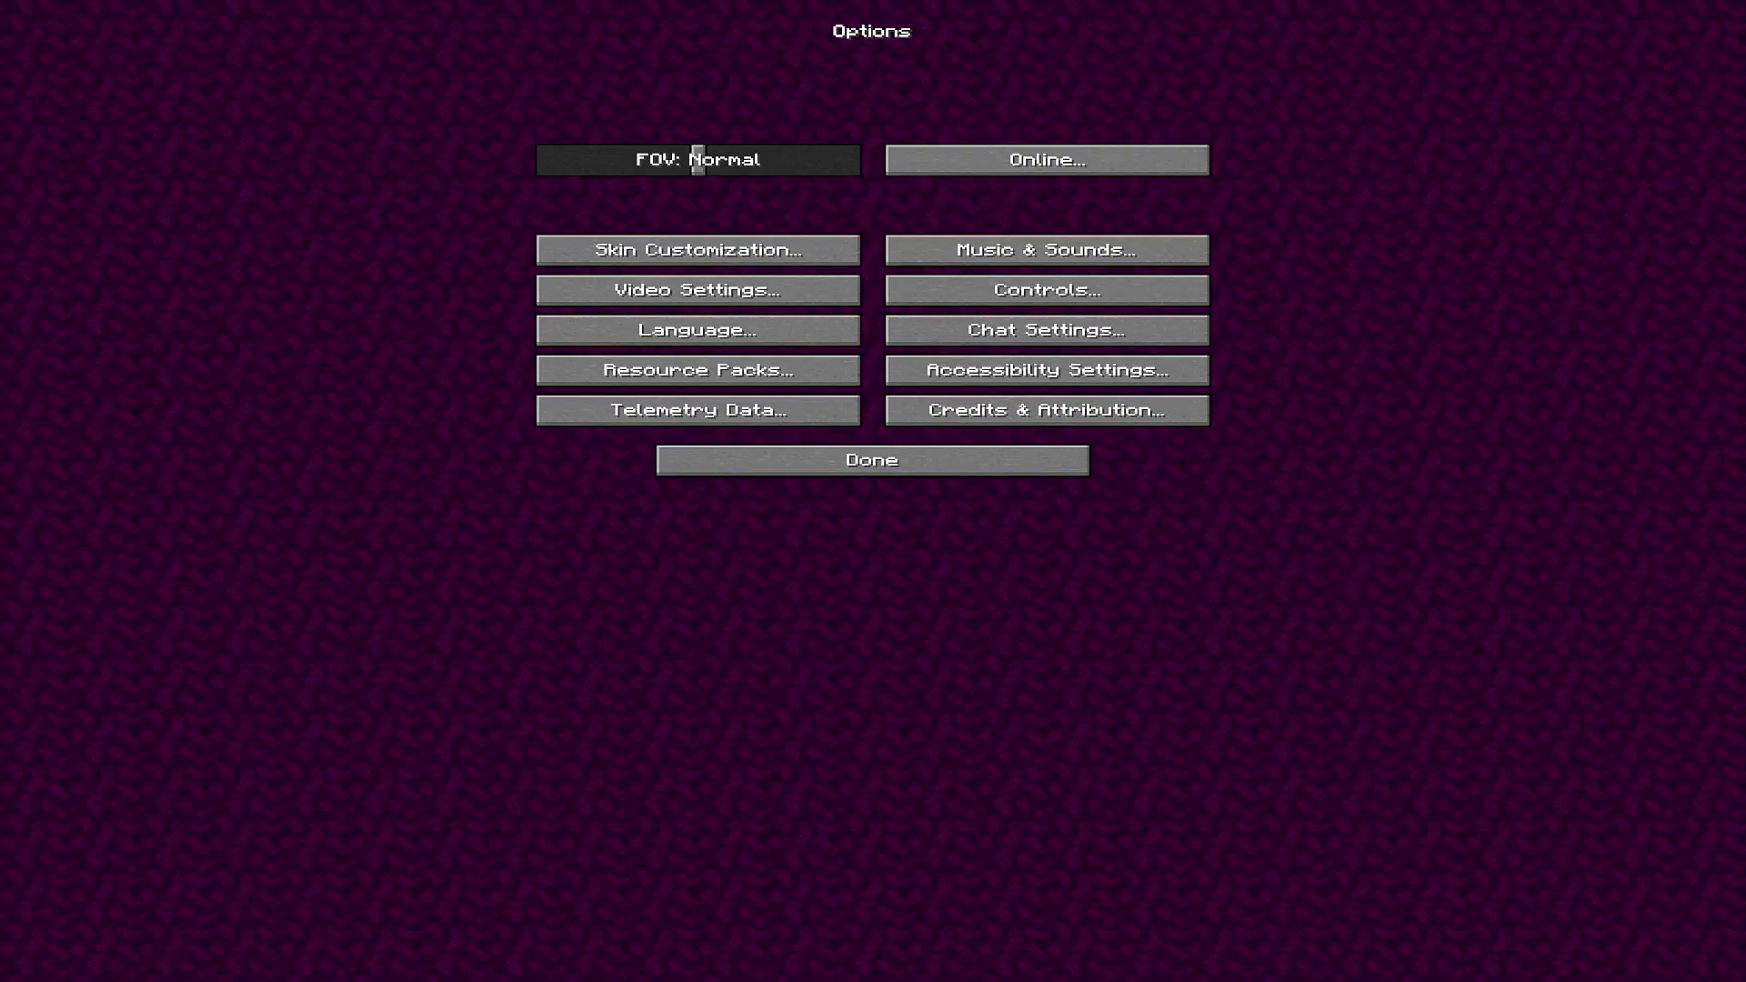
mouse_move(697, 370)
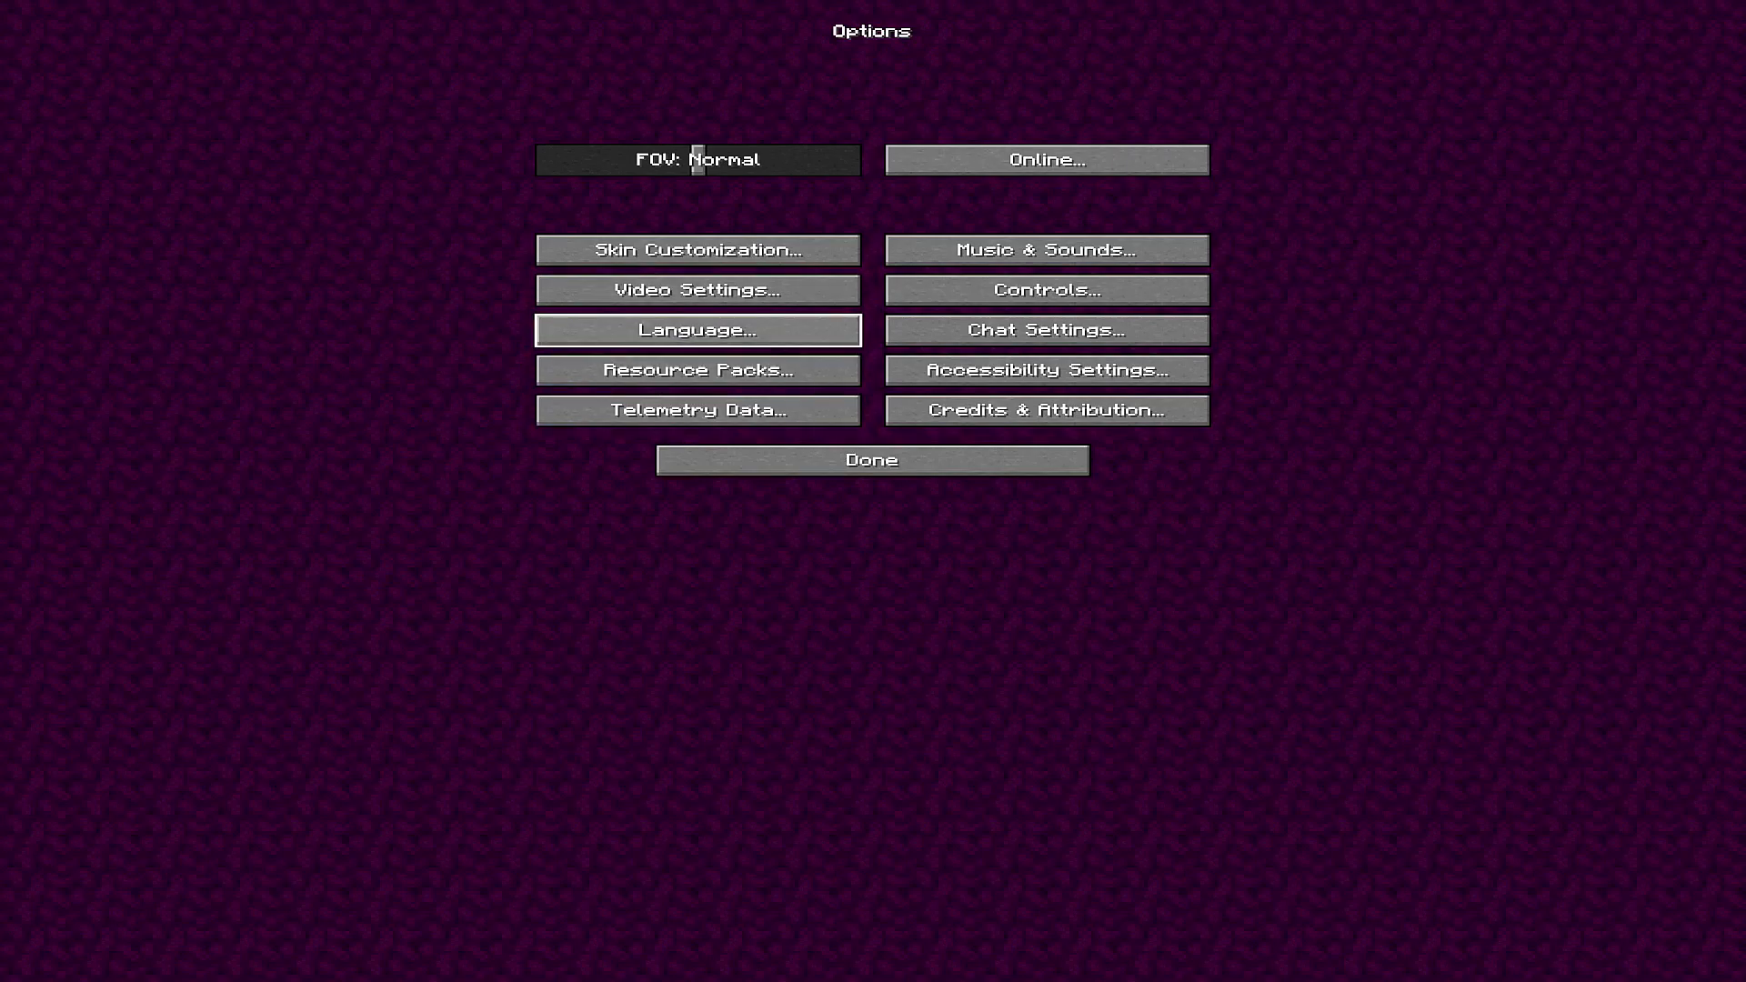
left_click(697, 369)
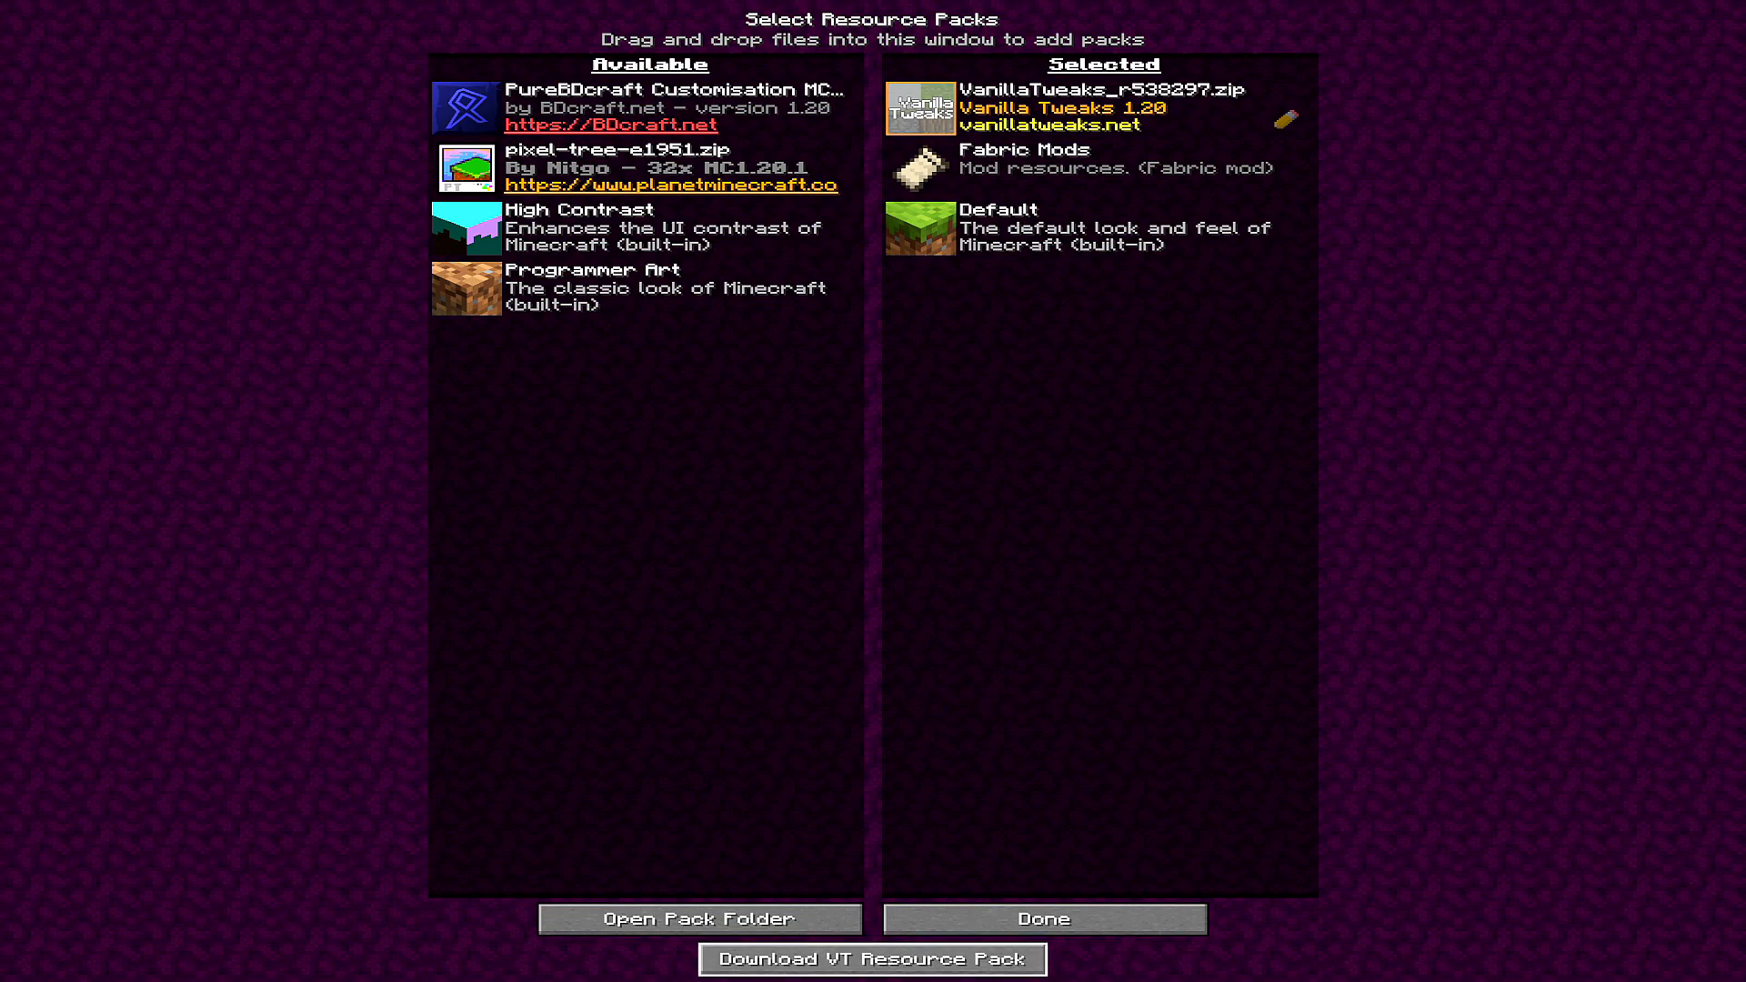
Step: Launch VTDownloader and scroll through its category tabs and pack lists
left_click(872, 958)
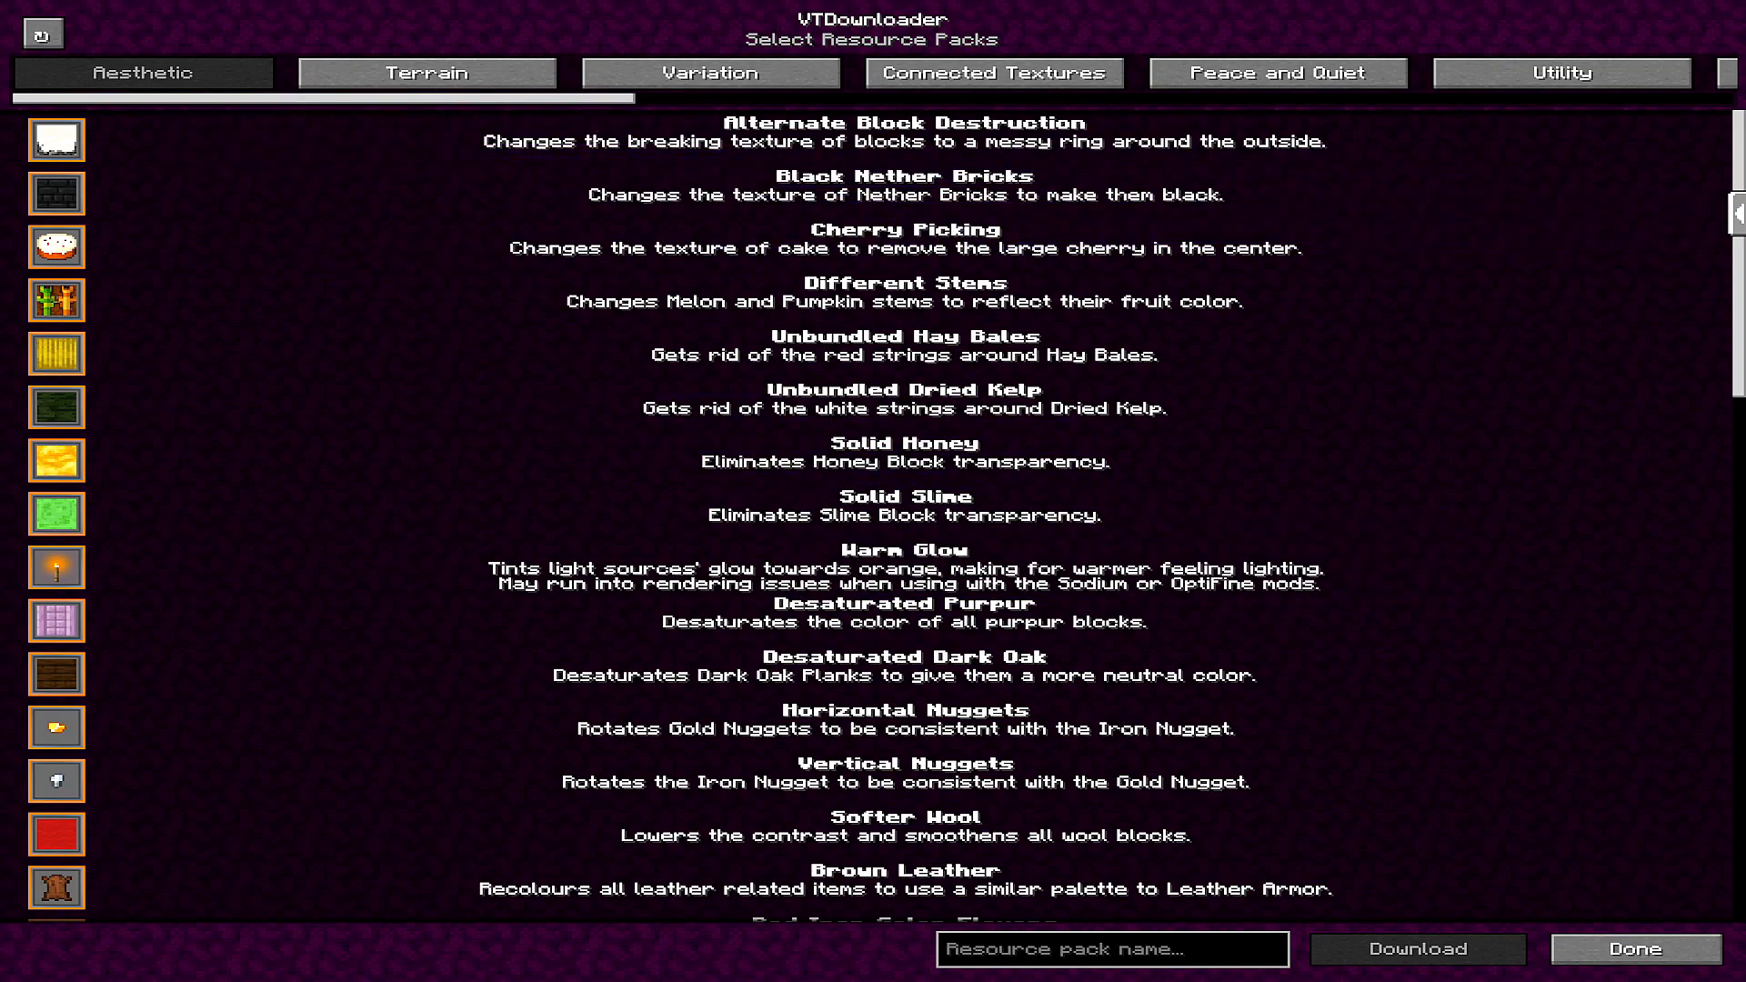
scroll("right", 3)
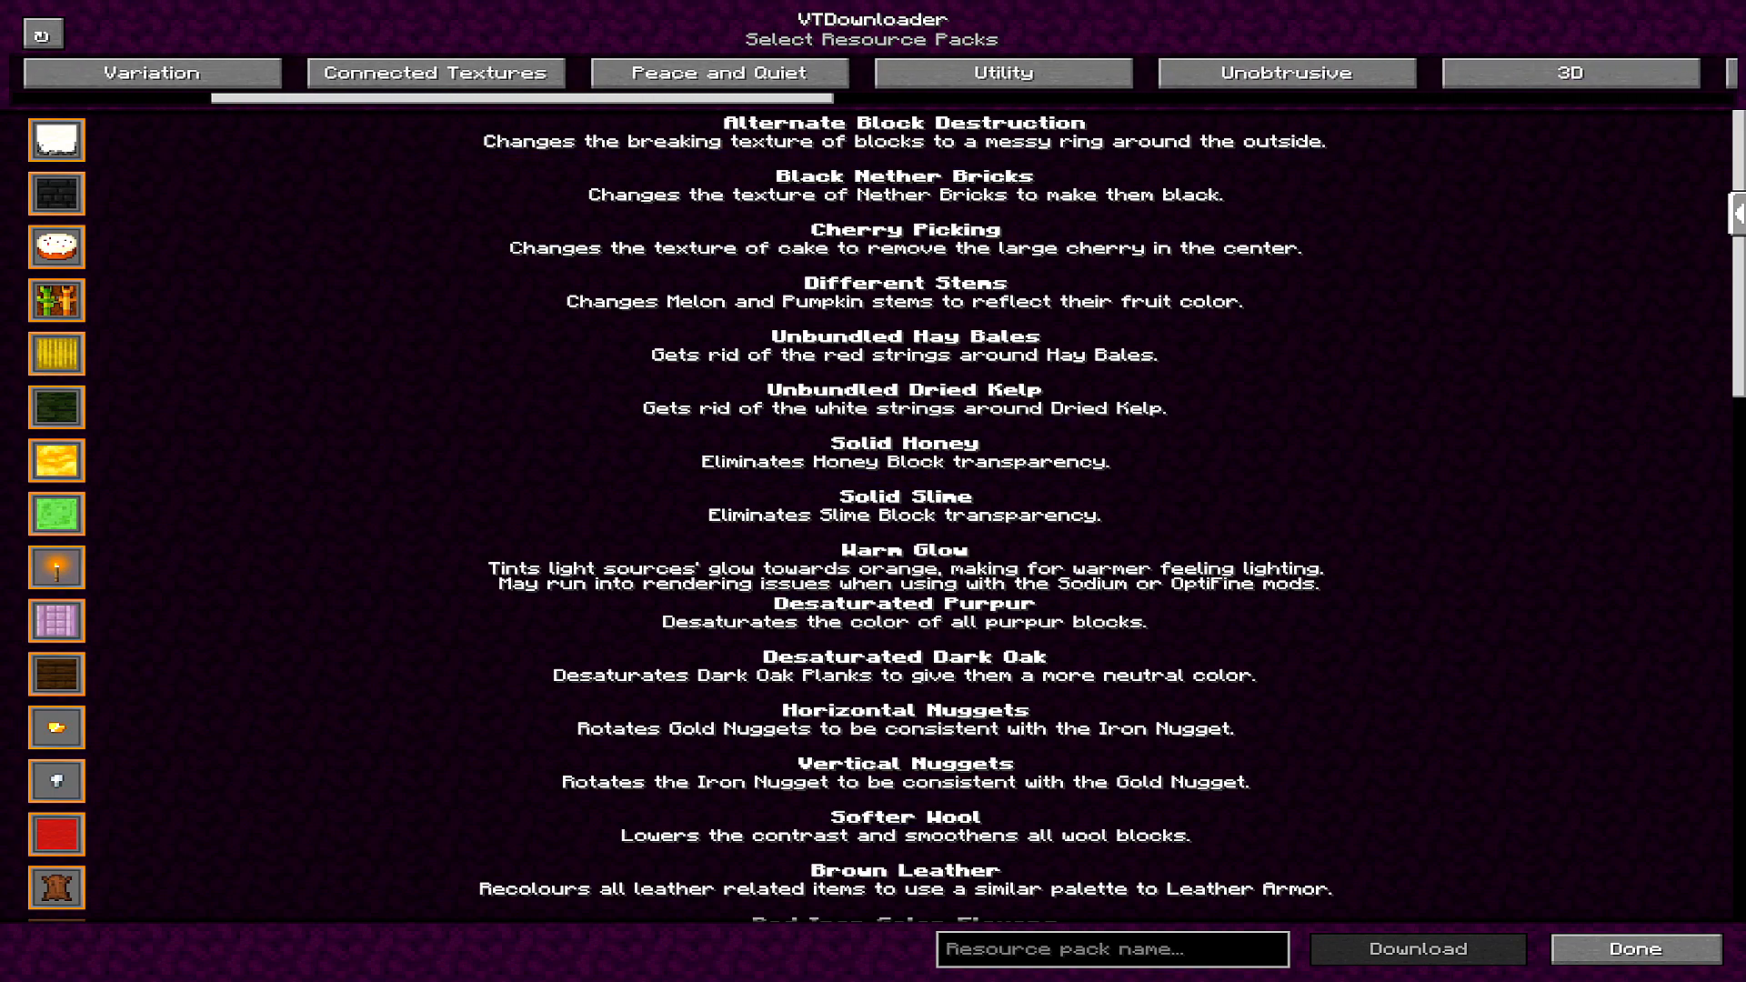
scroll("left", 3)
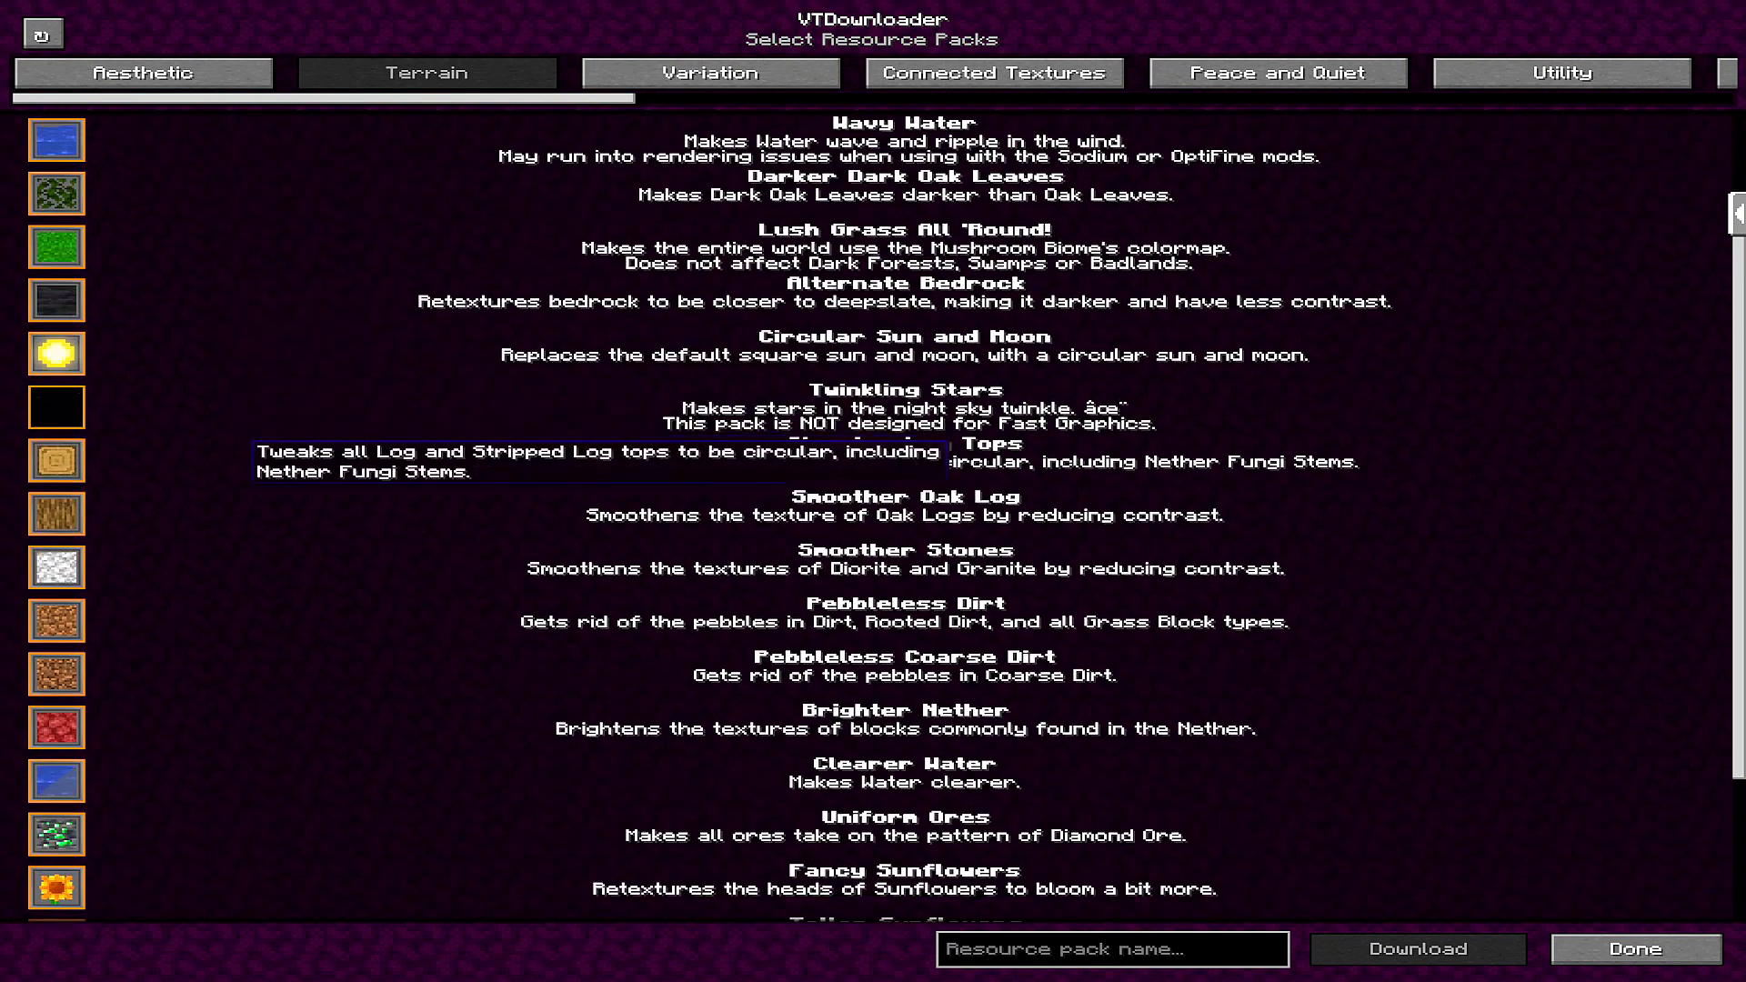
scroll("down", 3)
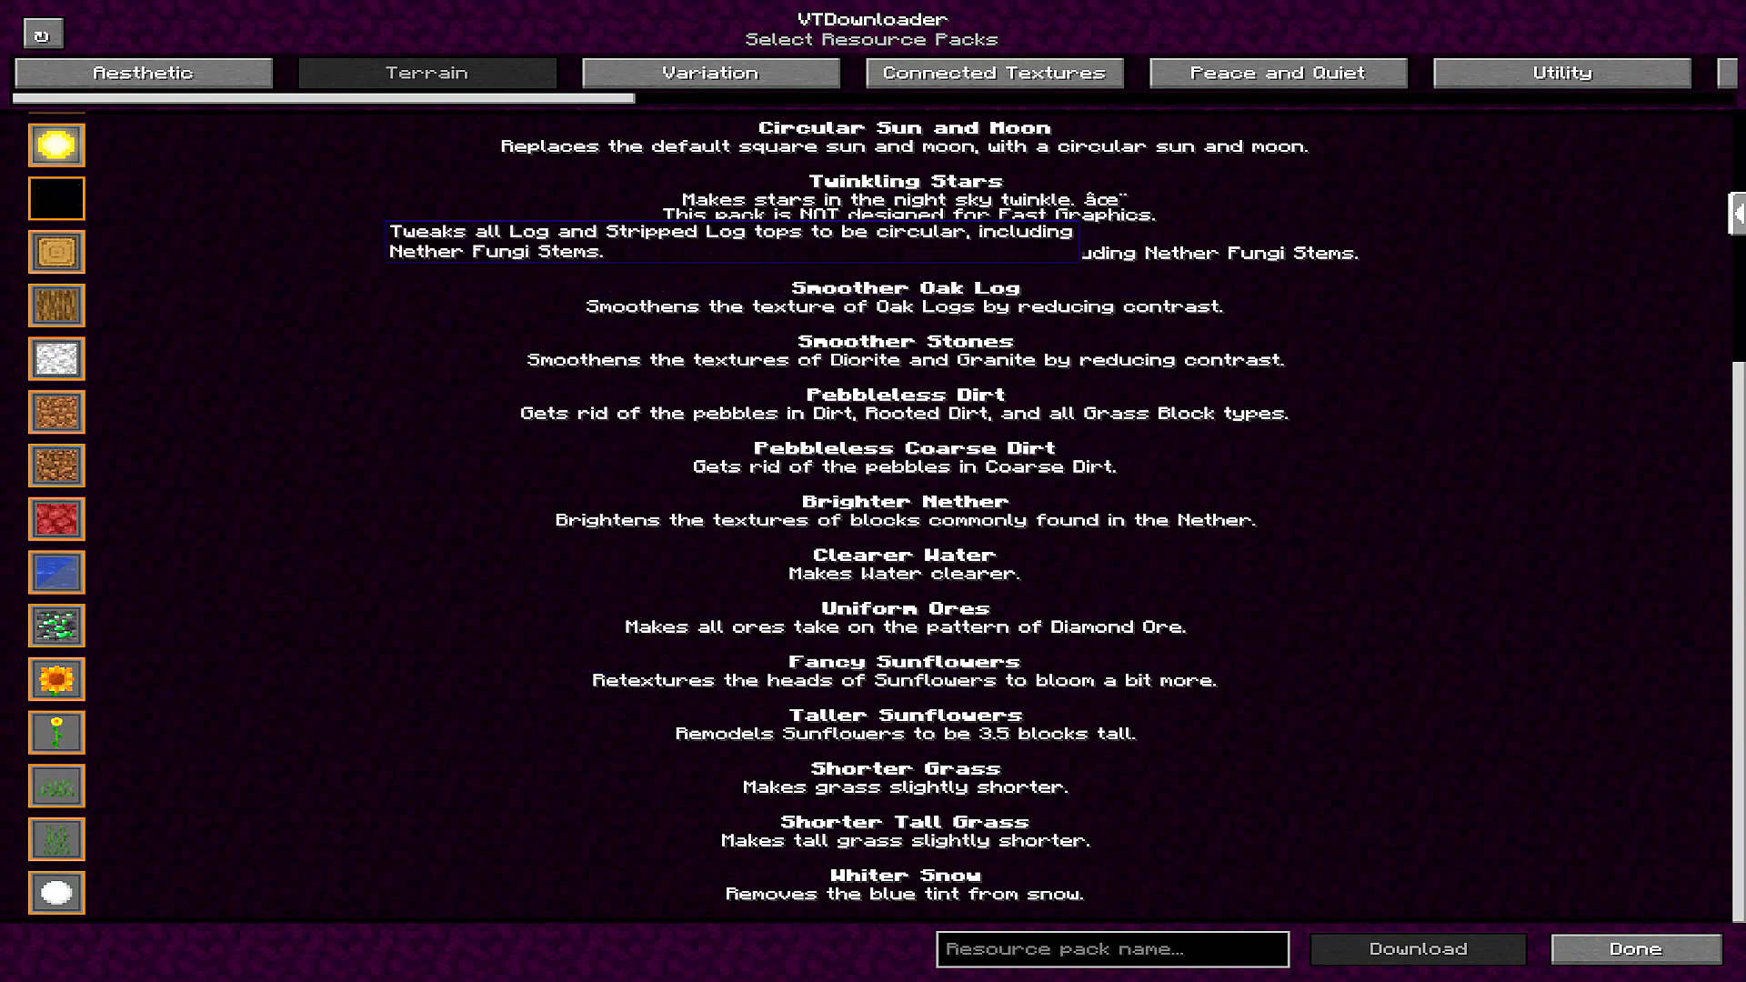
scroll("right", 3)
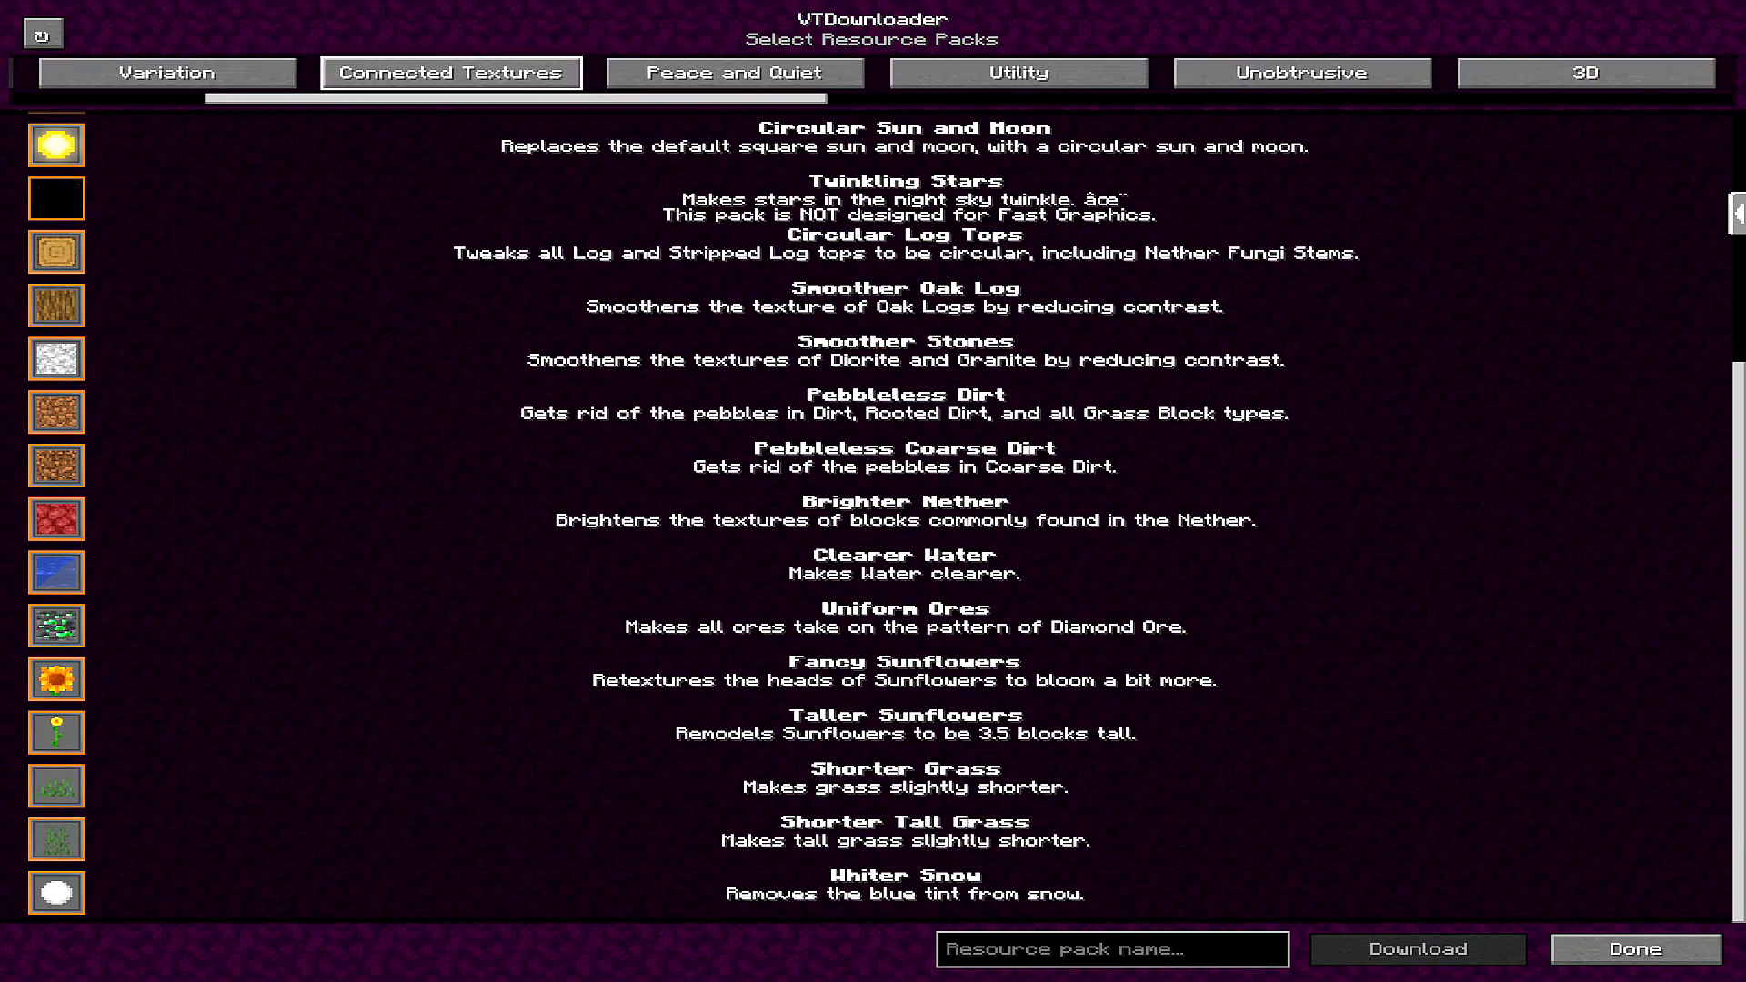
scroll("right", 3)
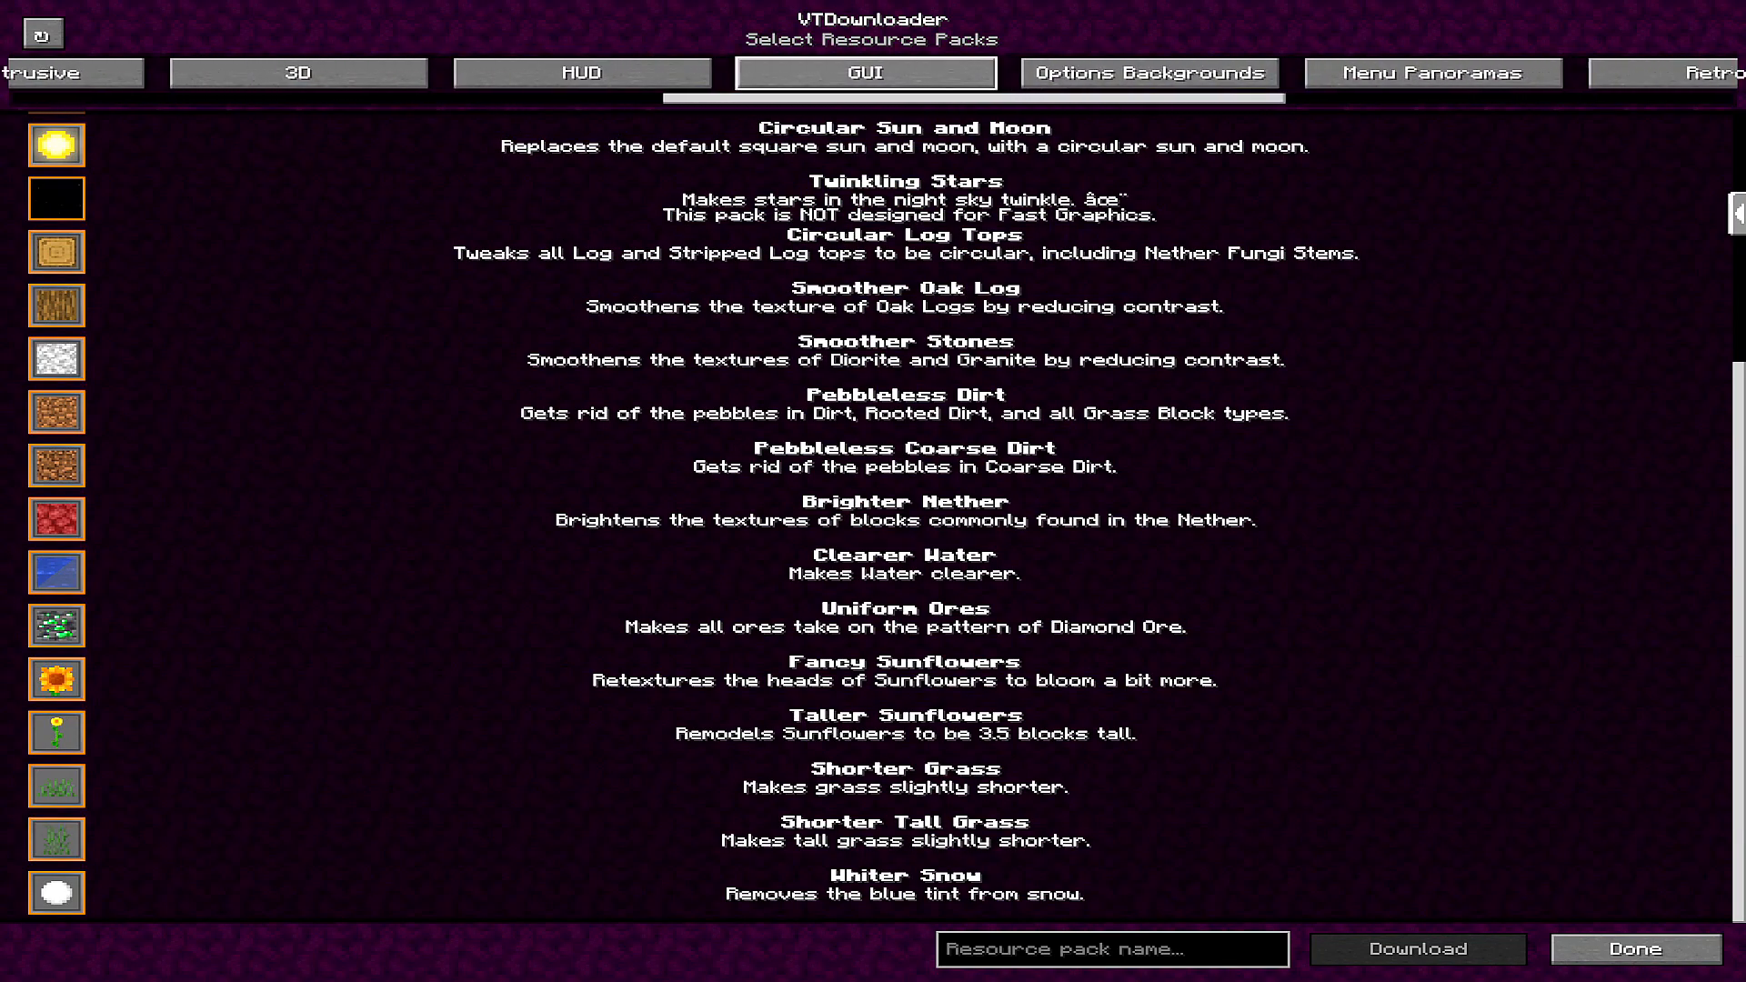
scroll("right", 3)
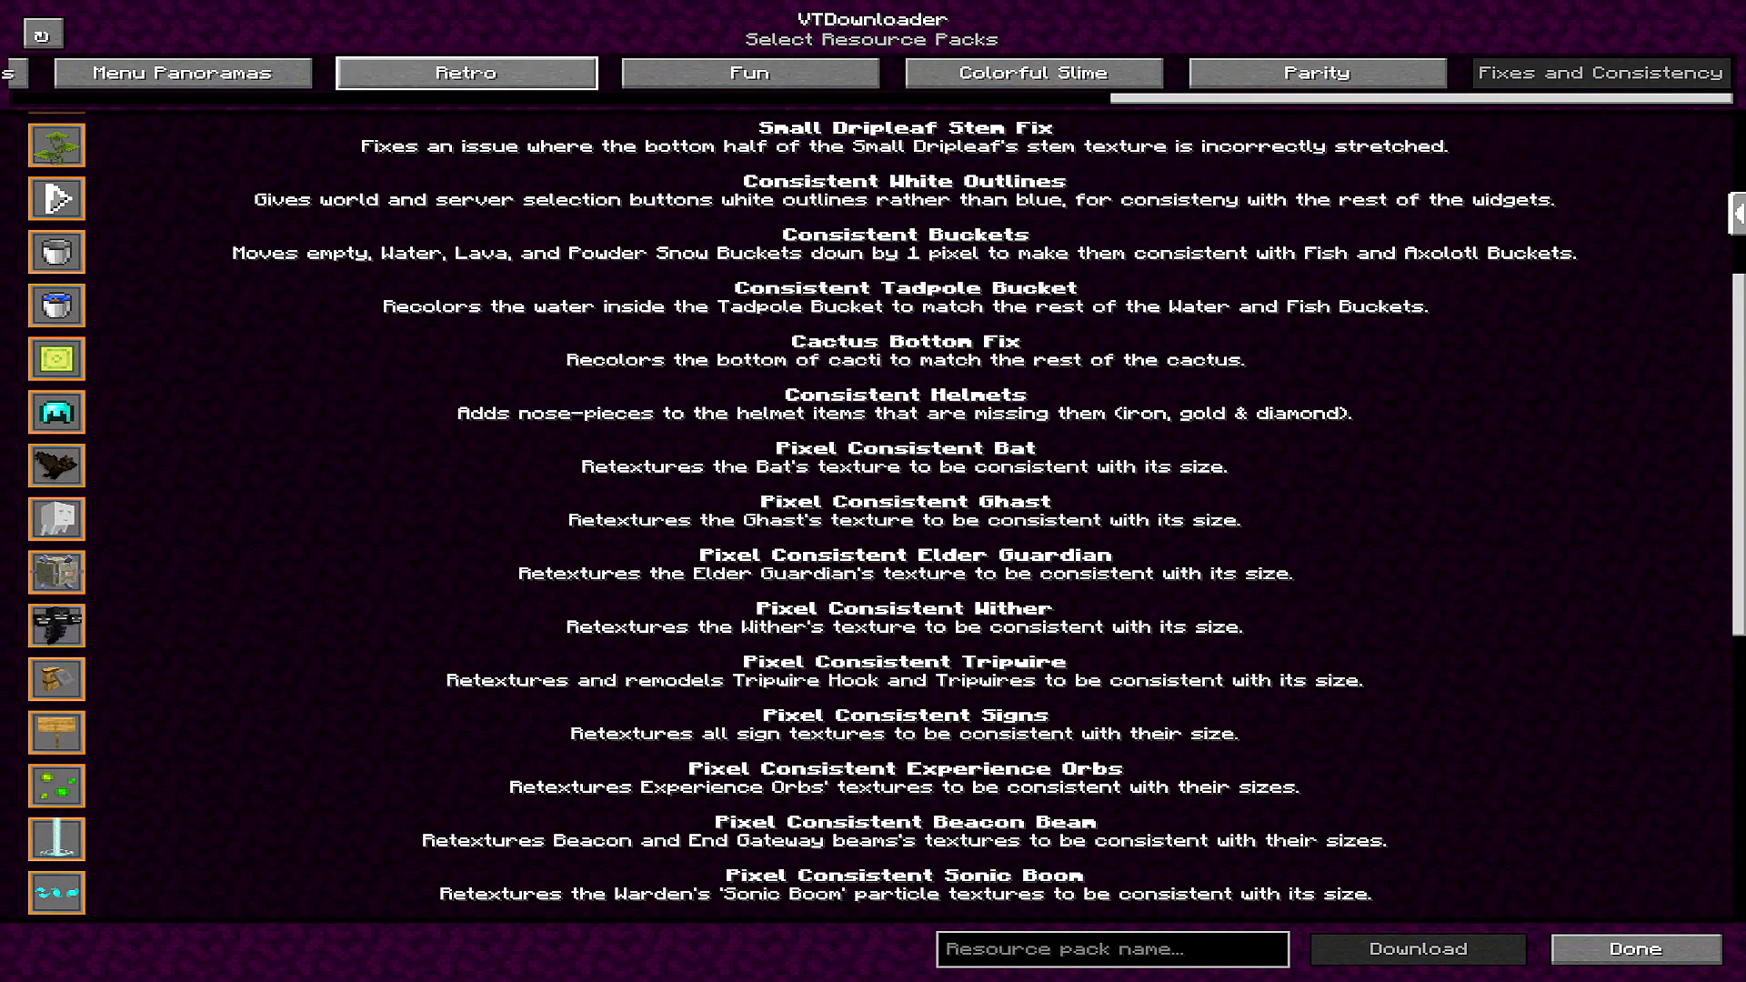
scroll("up", 3)
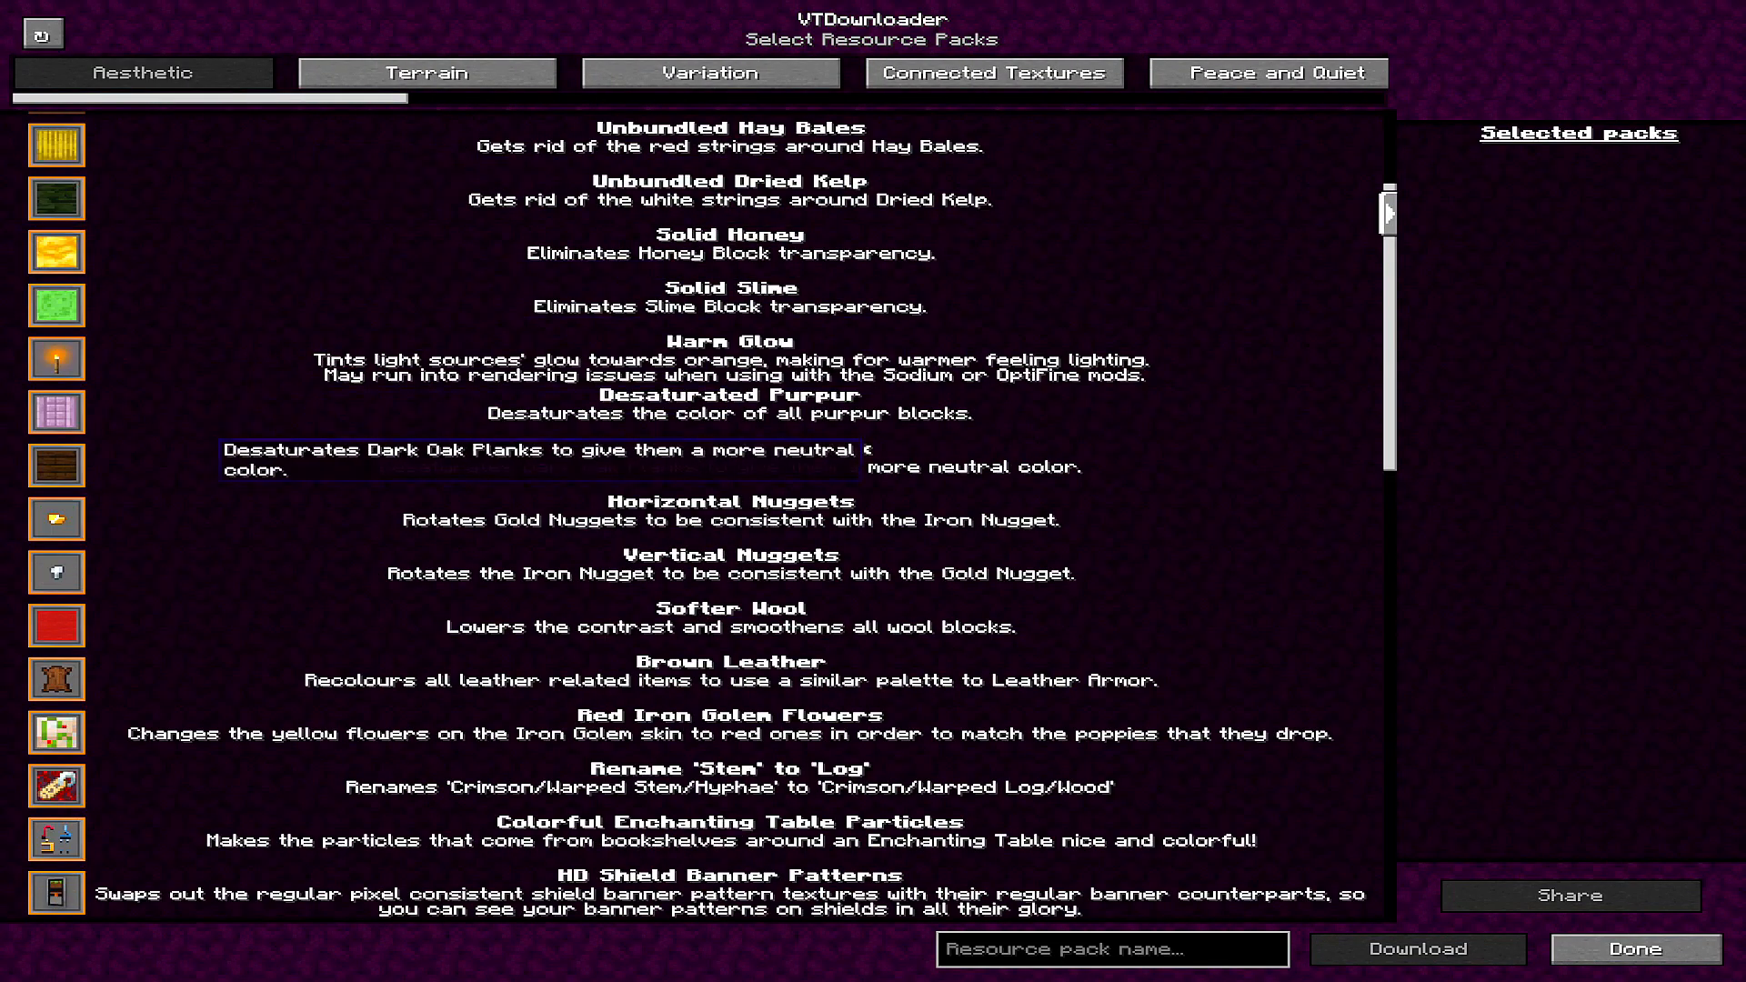
Step: Select Connected Bookshelves, Polished Stones, Iron Blocks and Lapis Blocks, then browse Terrain packs
scroll("down", 3)
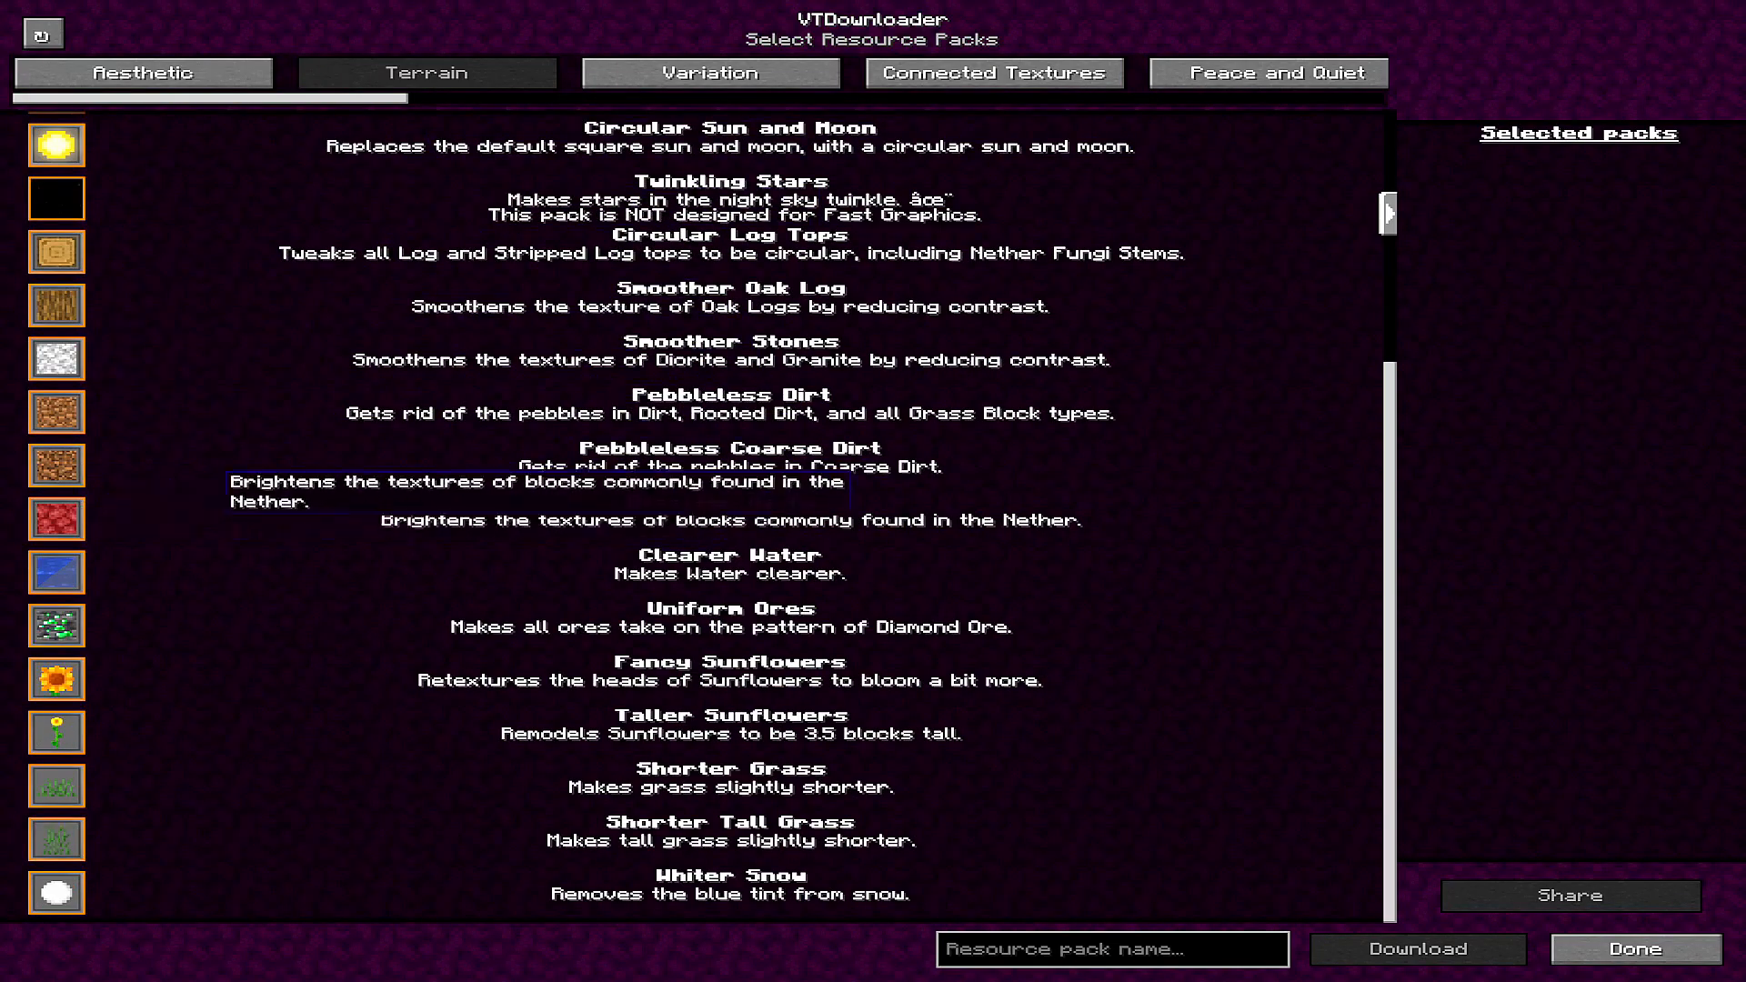
left_click(993, 73)
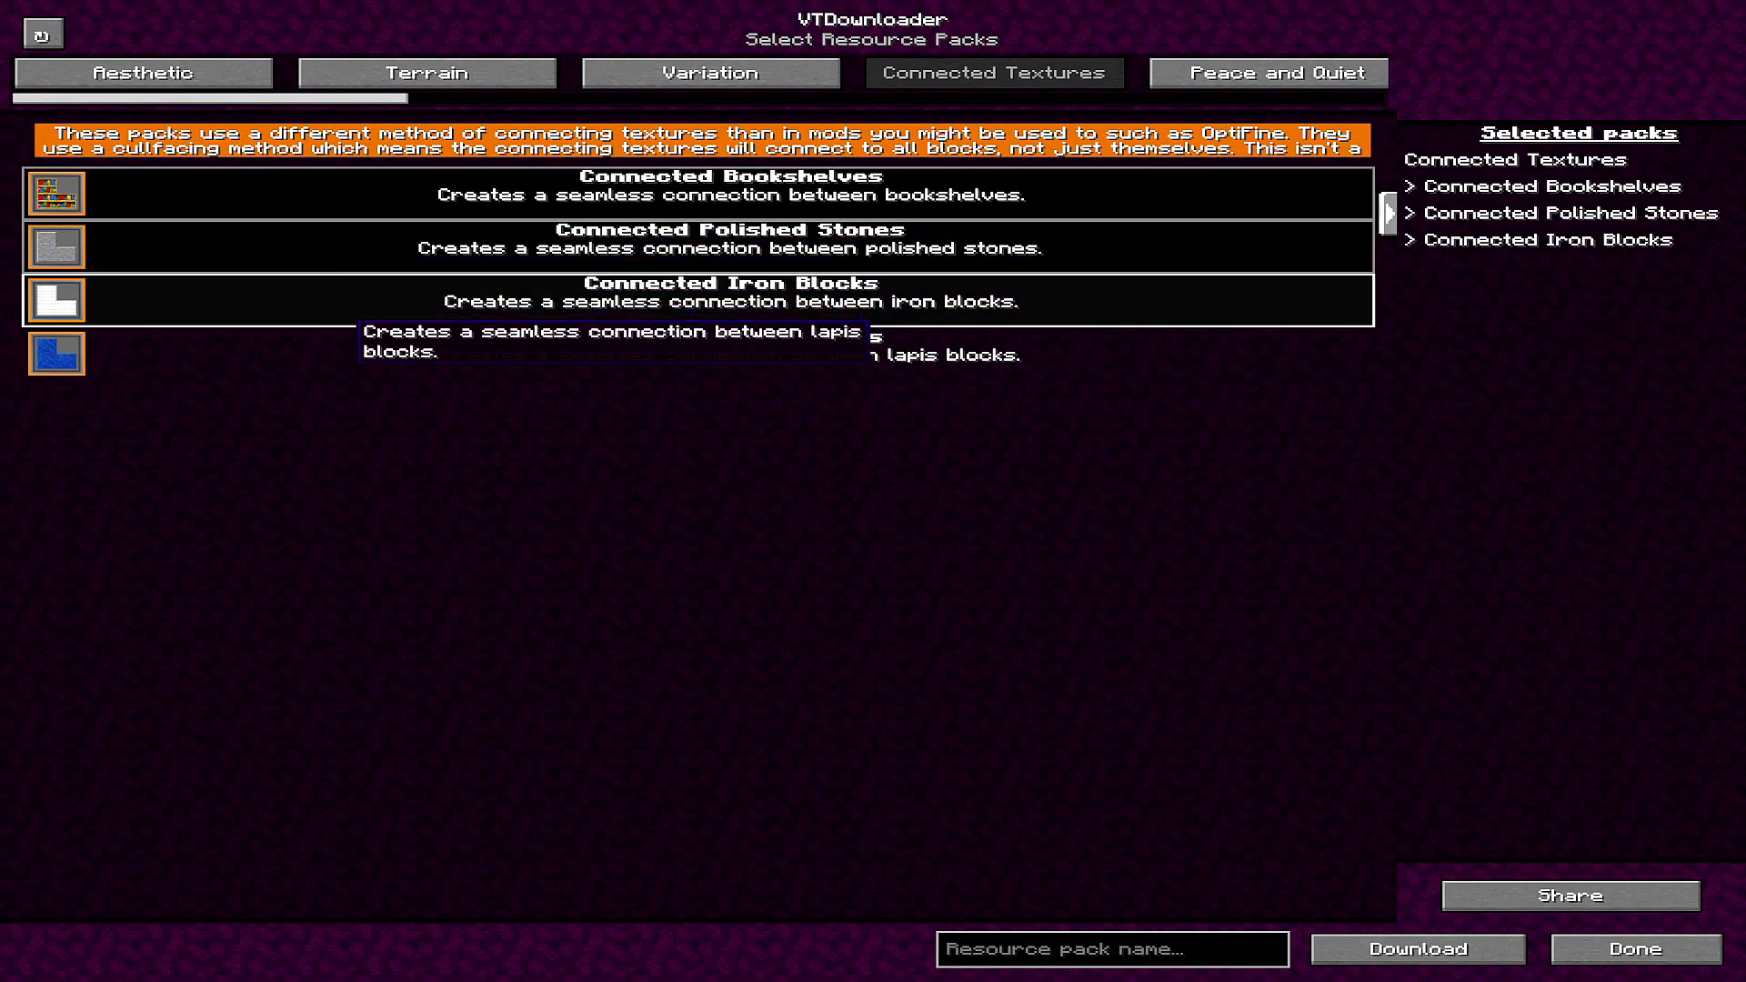
left_click(426, 73)
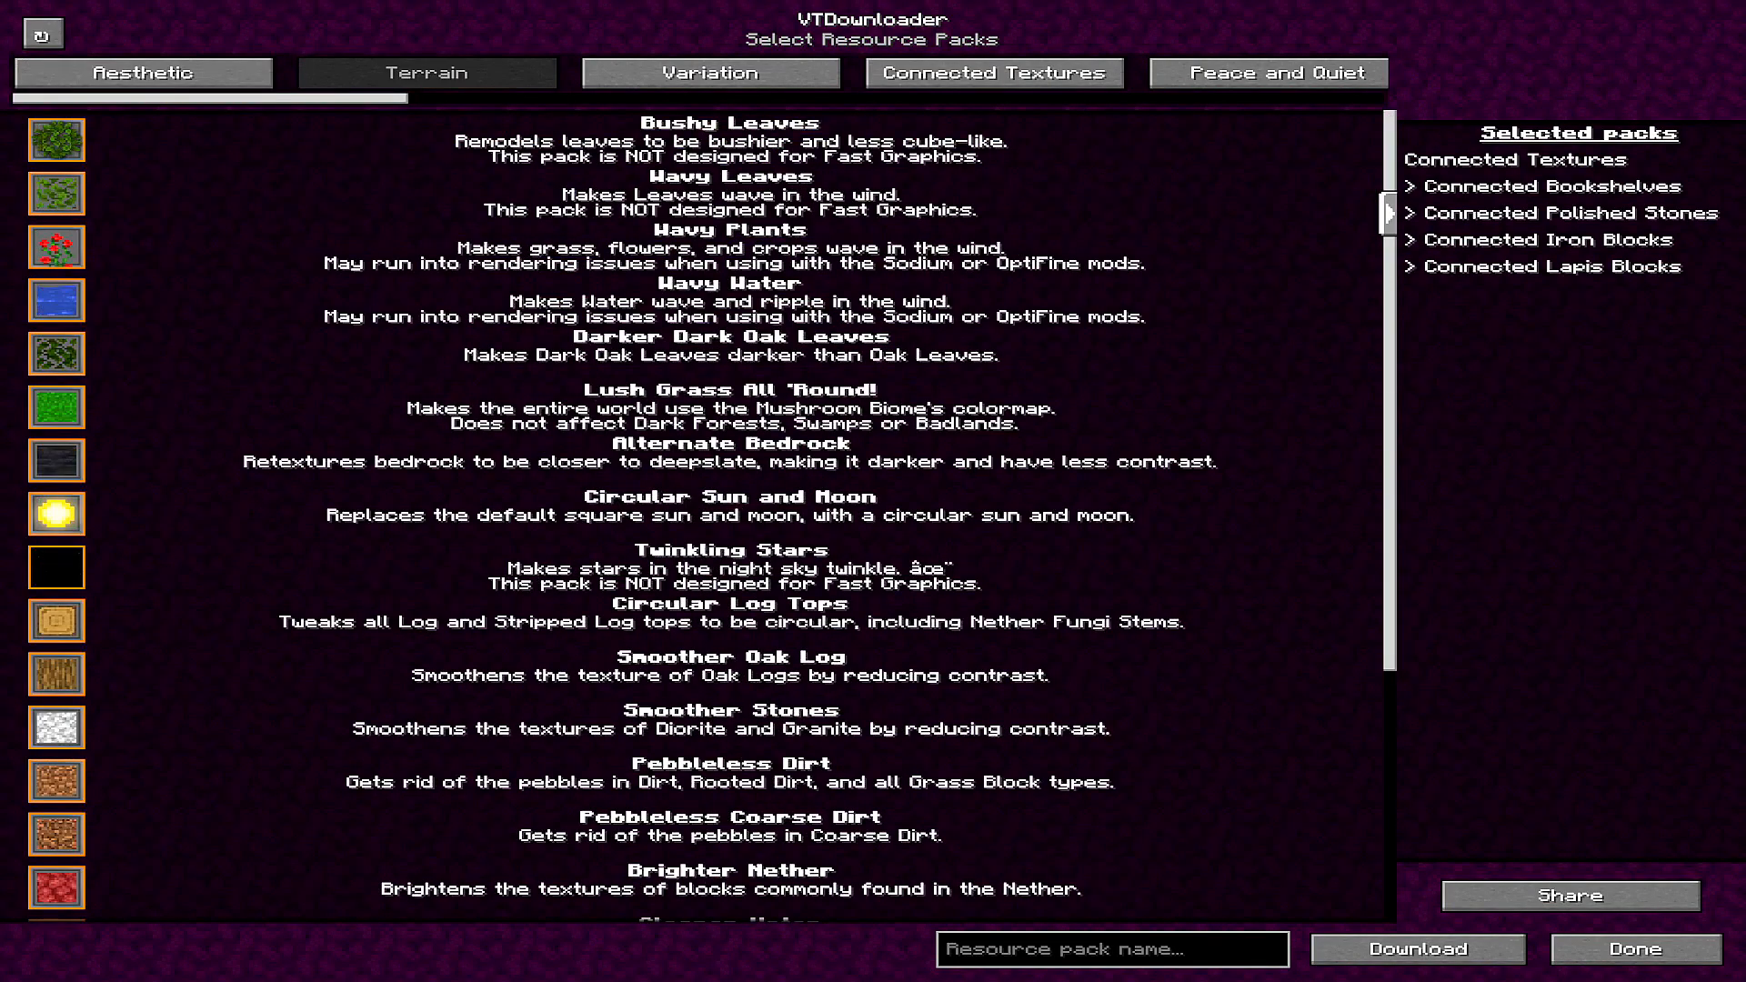
scroll("down", 3)
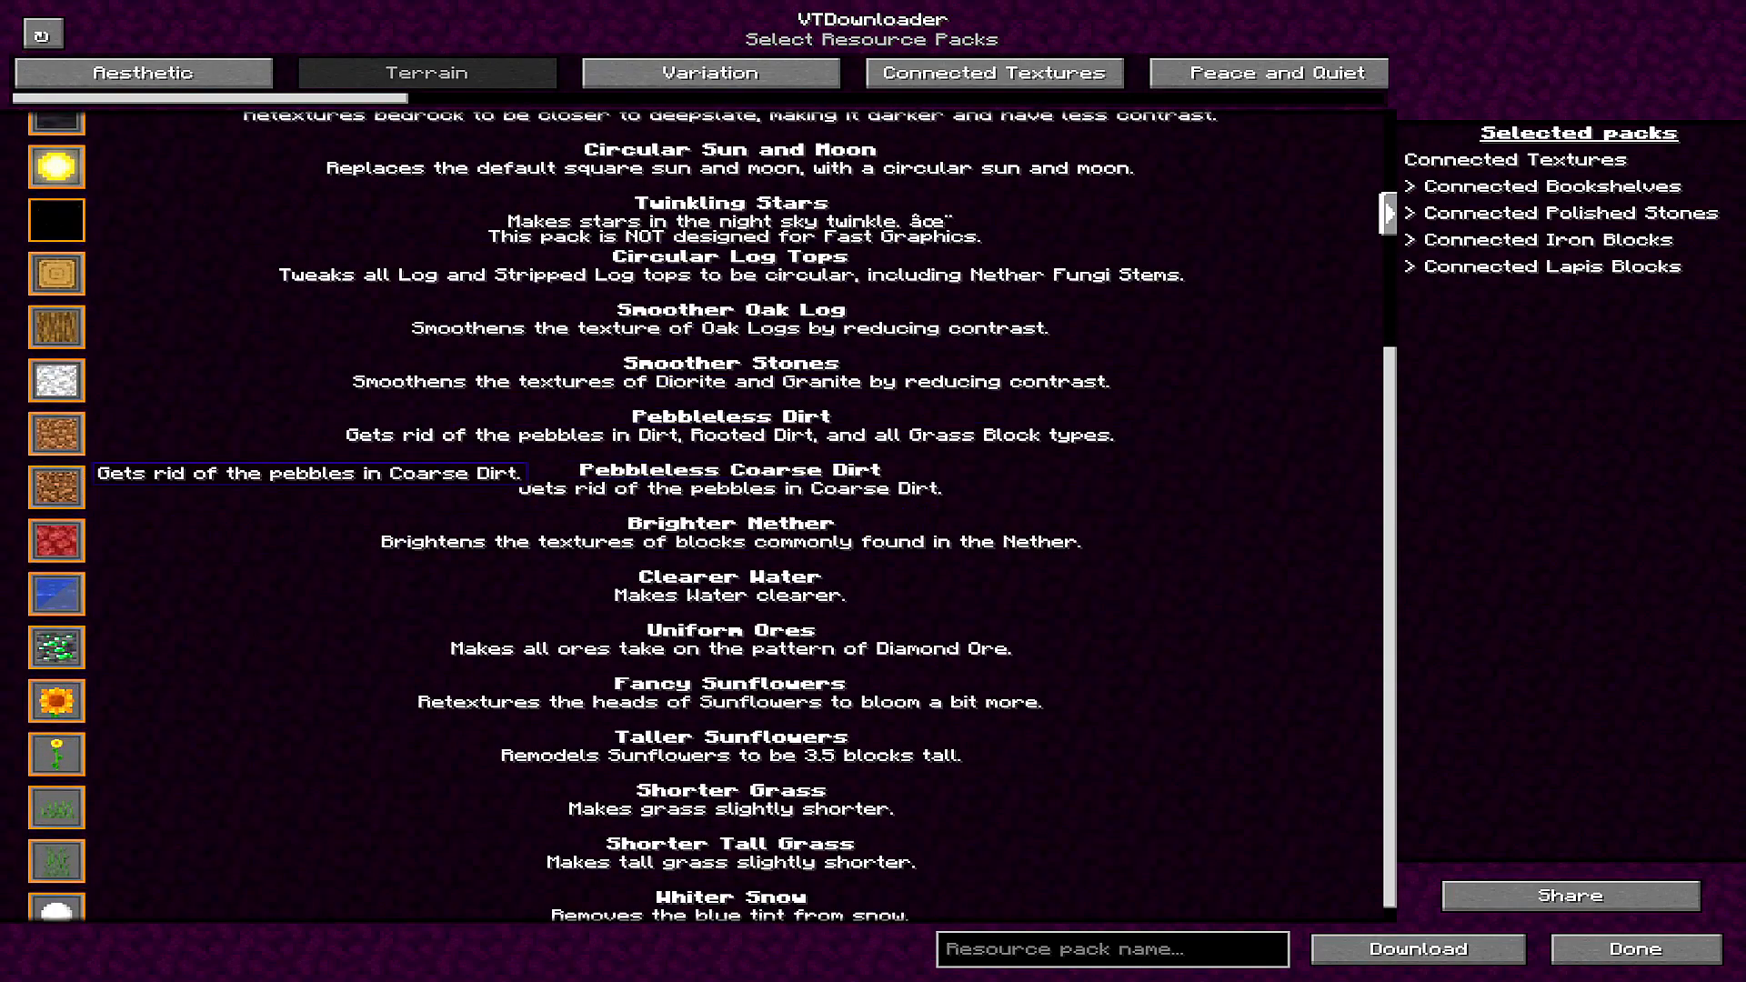
mouse_move(56, 435)
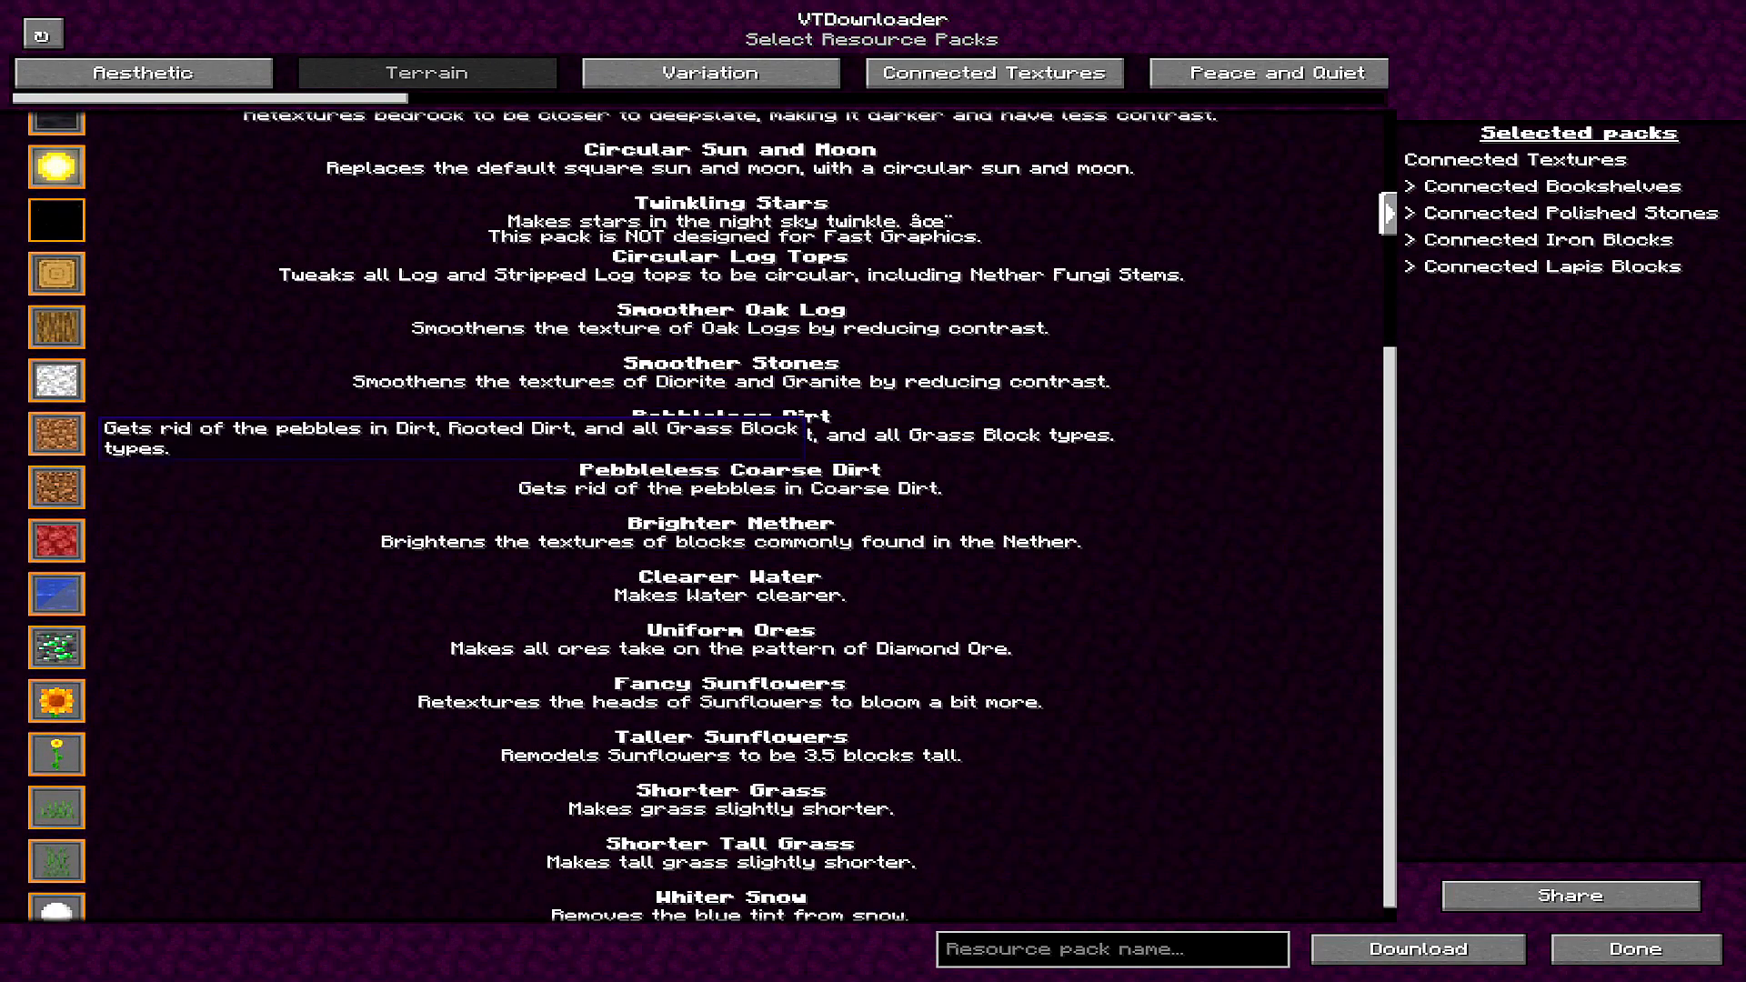
scroll("up", 3)
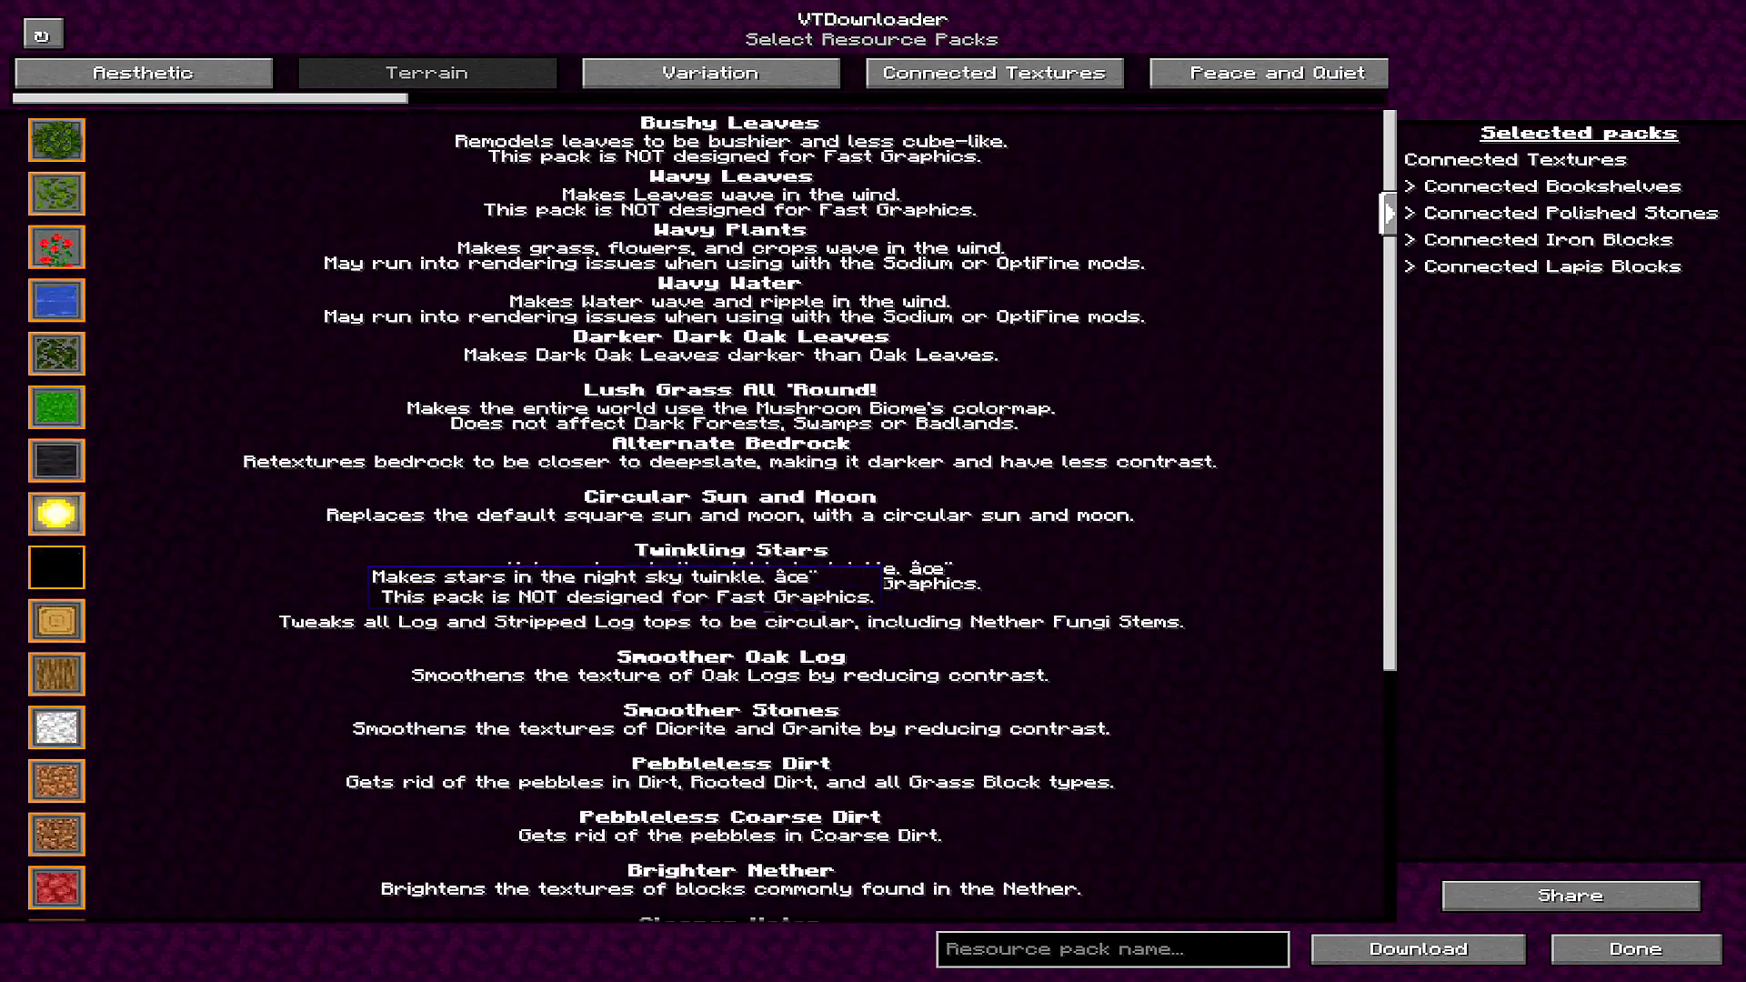
left_click(709, 73)
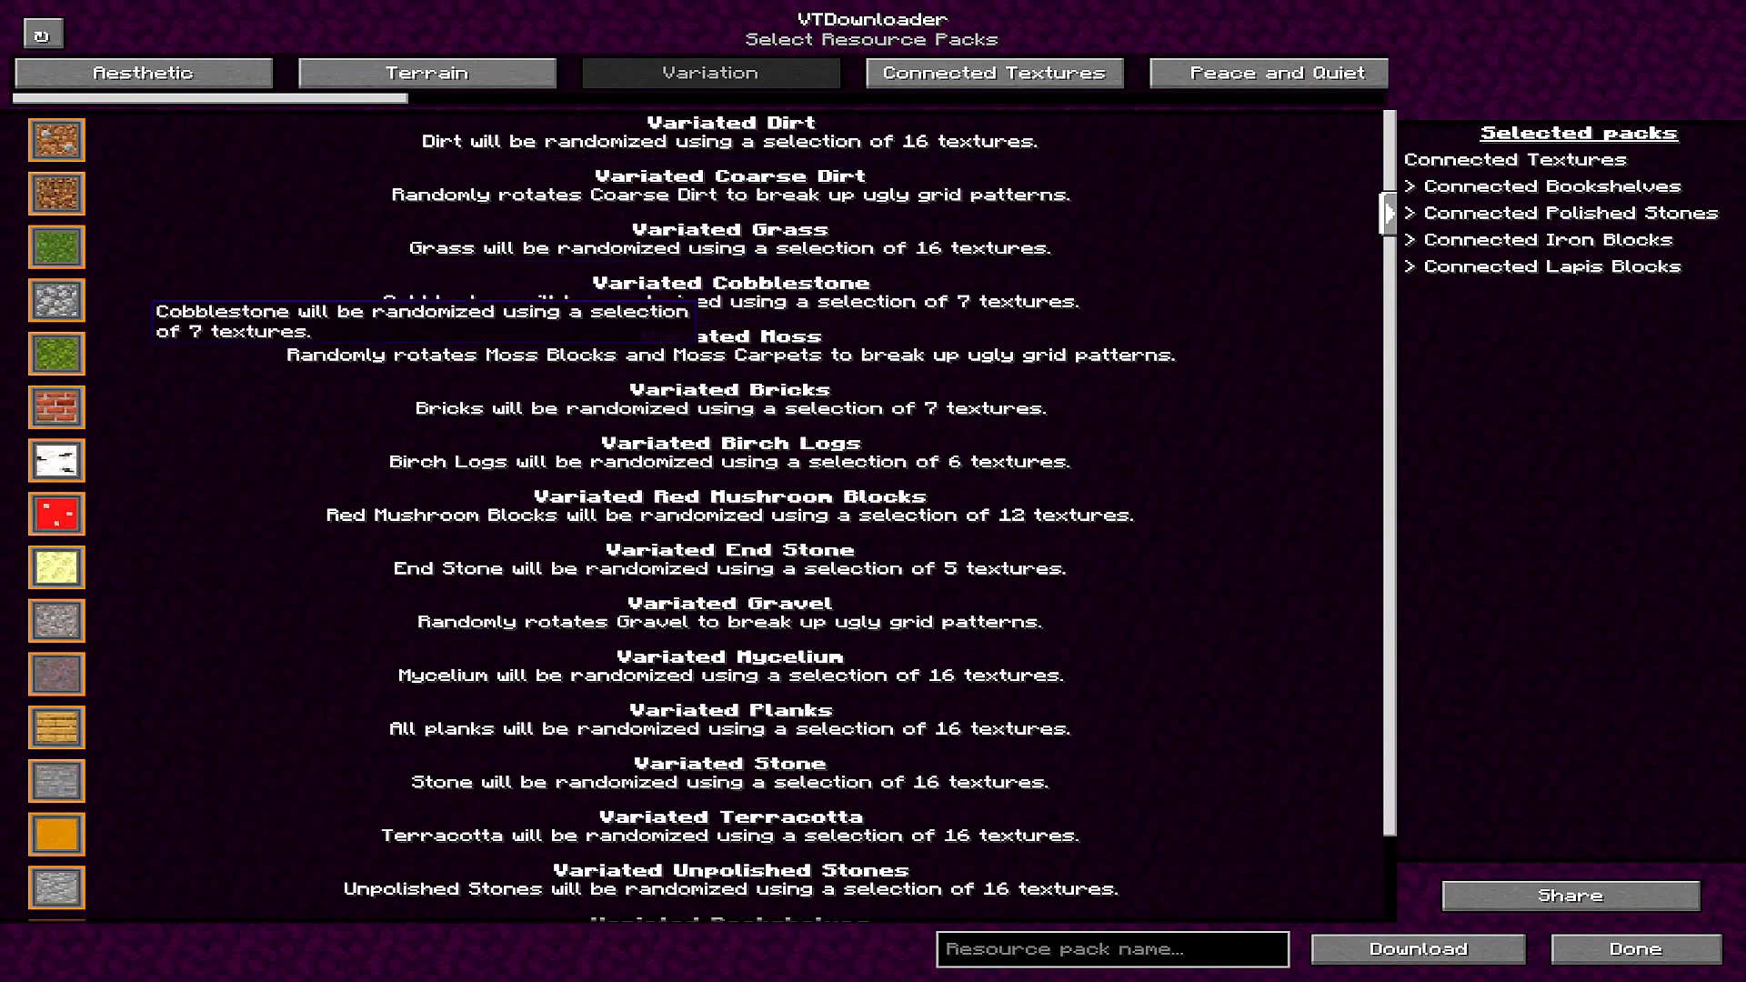
mouse_move(57, 406)
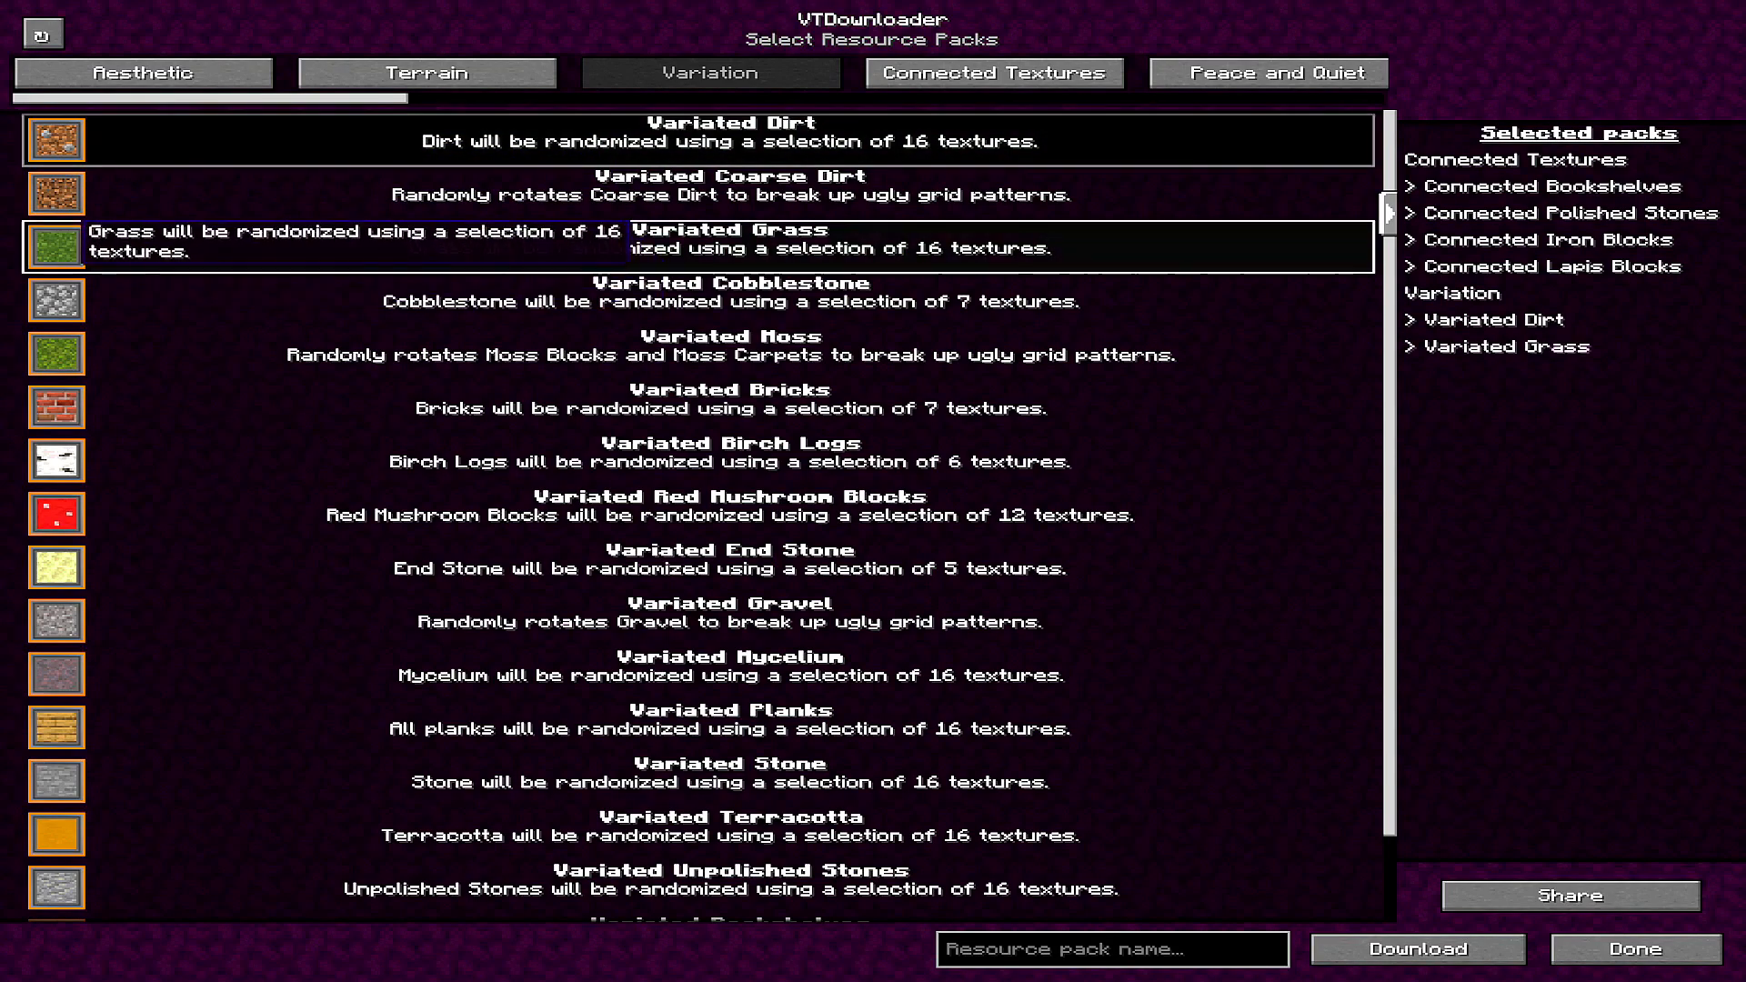
scroll("down", 3)
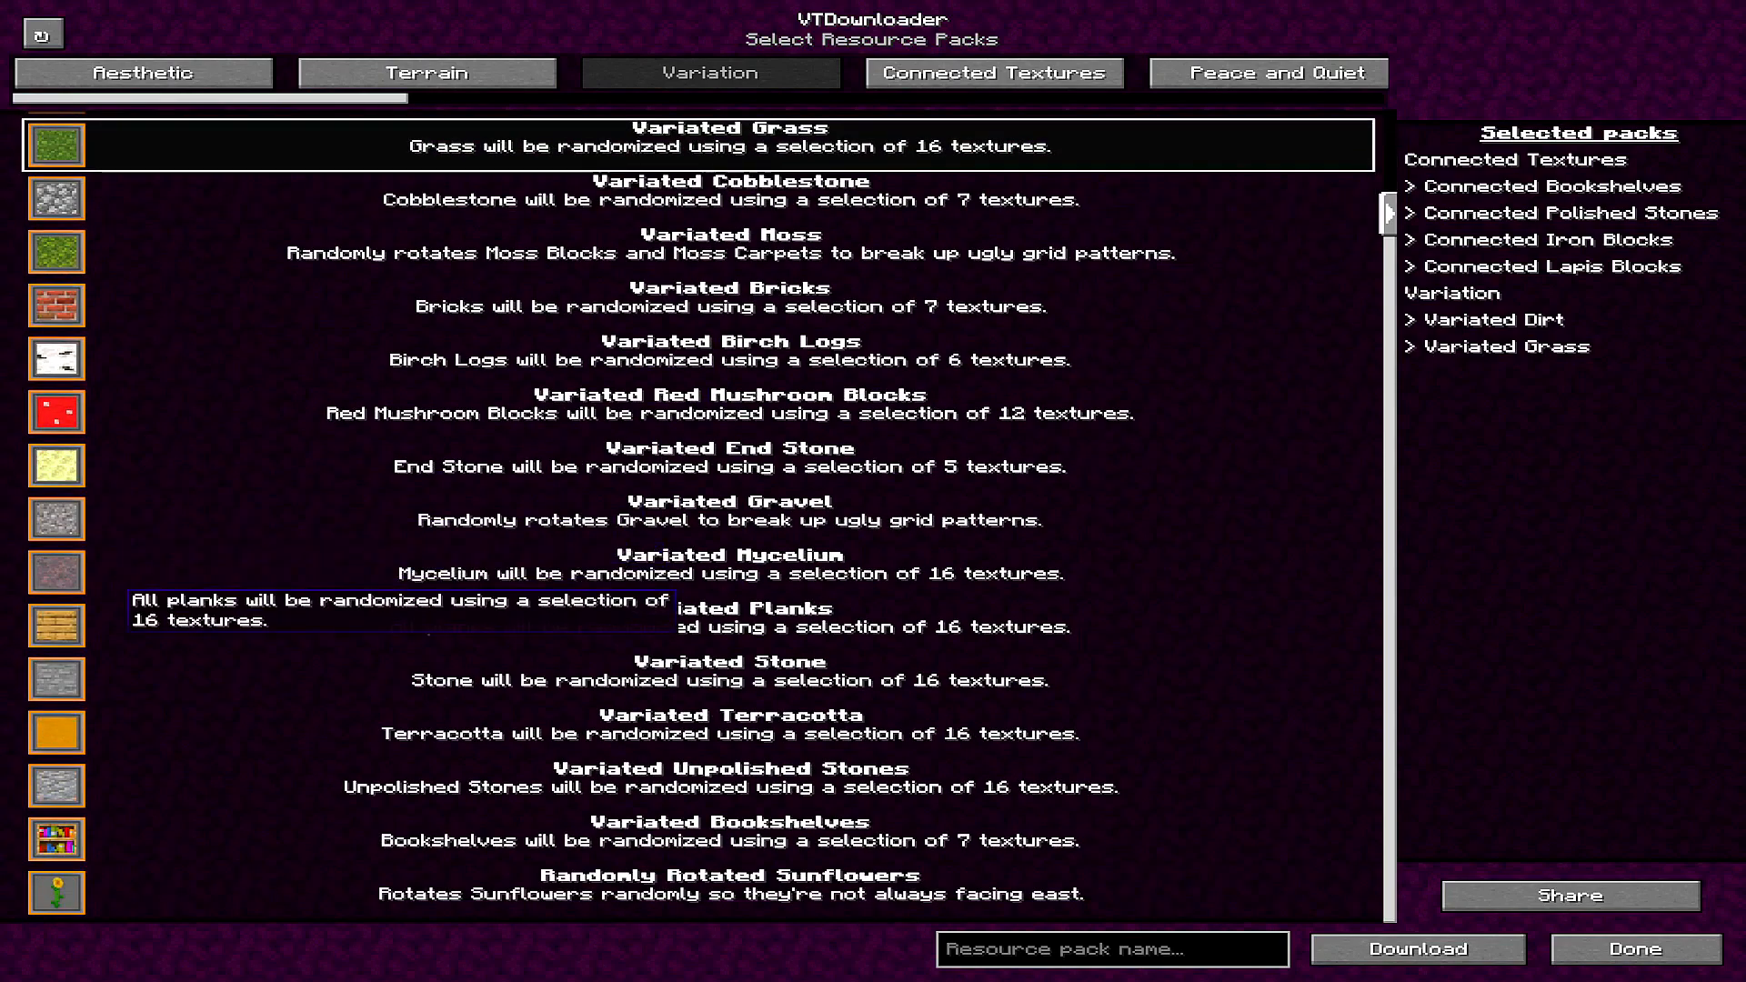
left_click(727, 830)
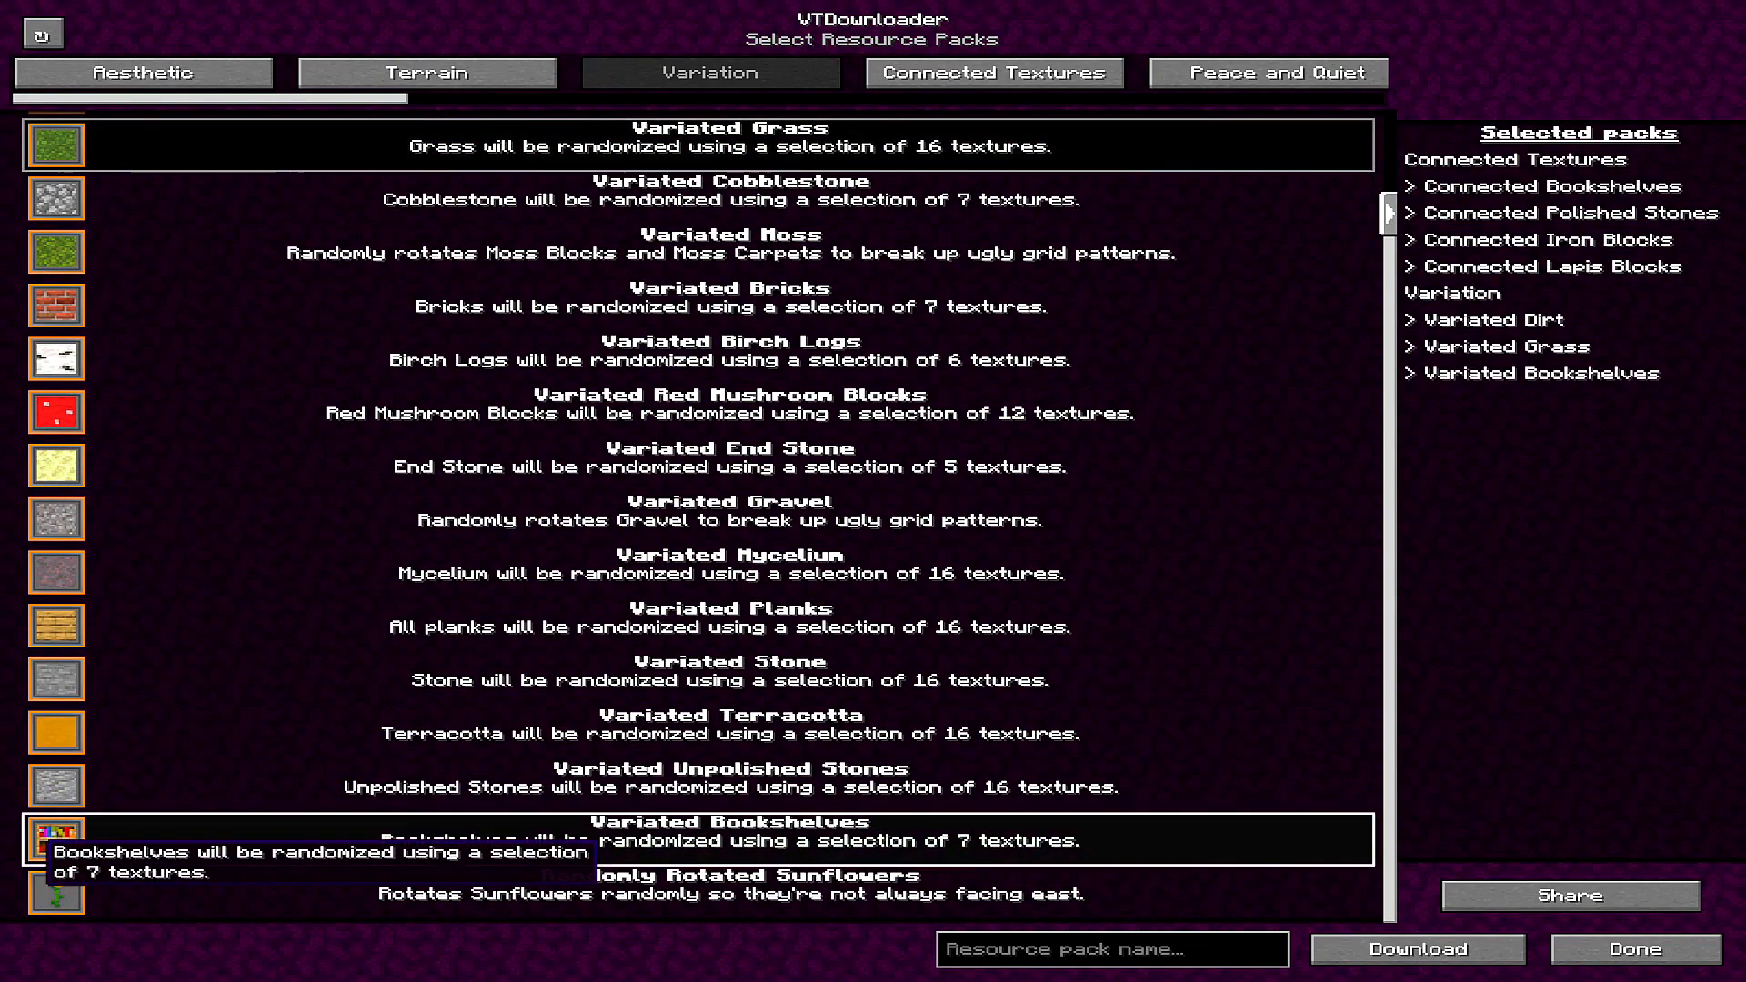
left_click(993, 73)
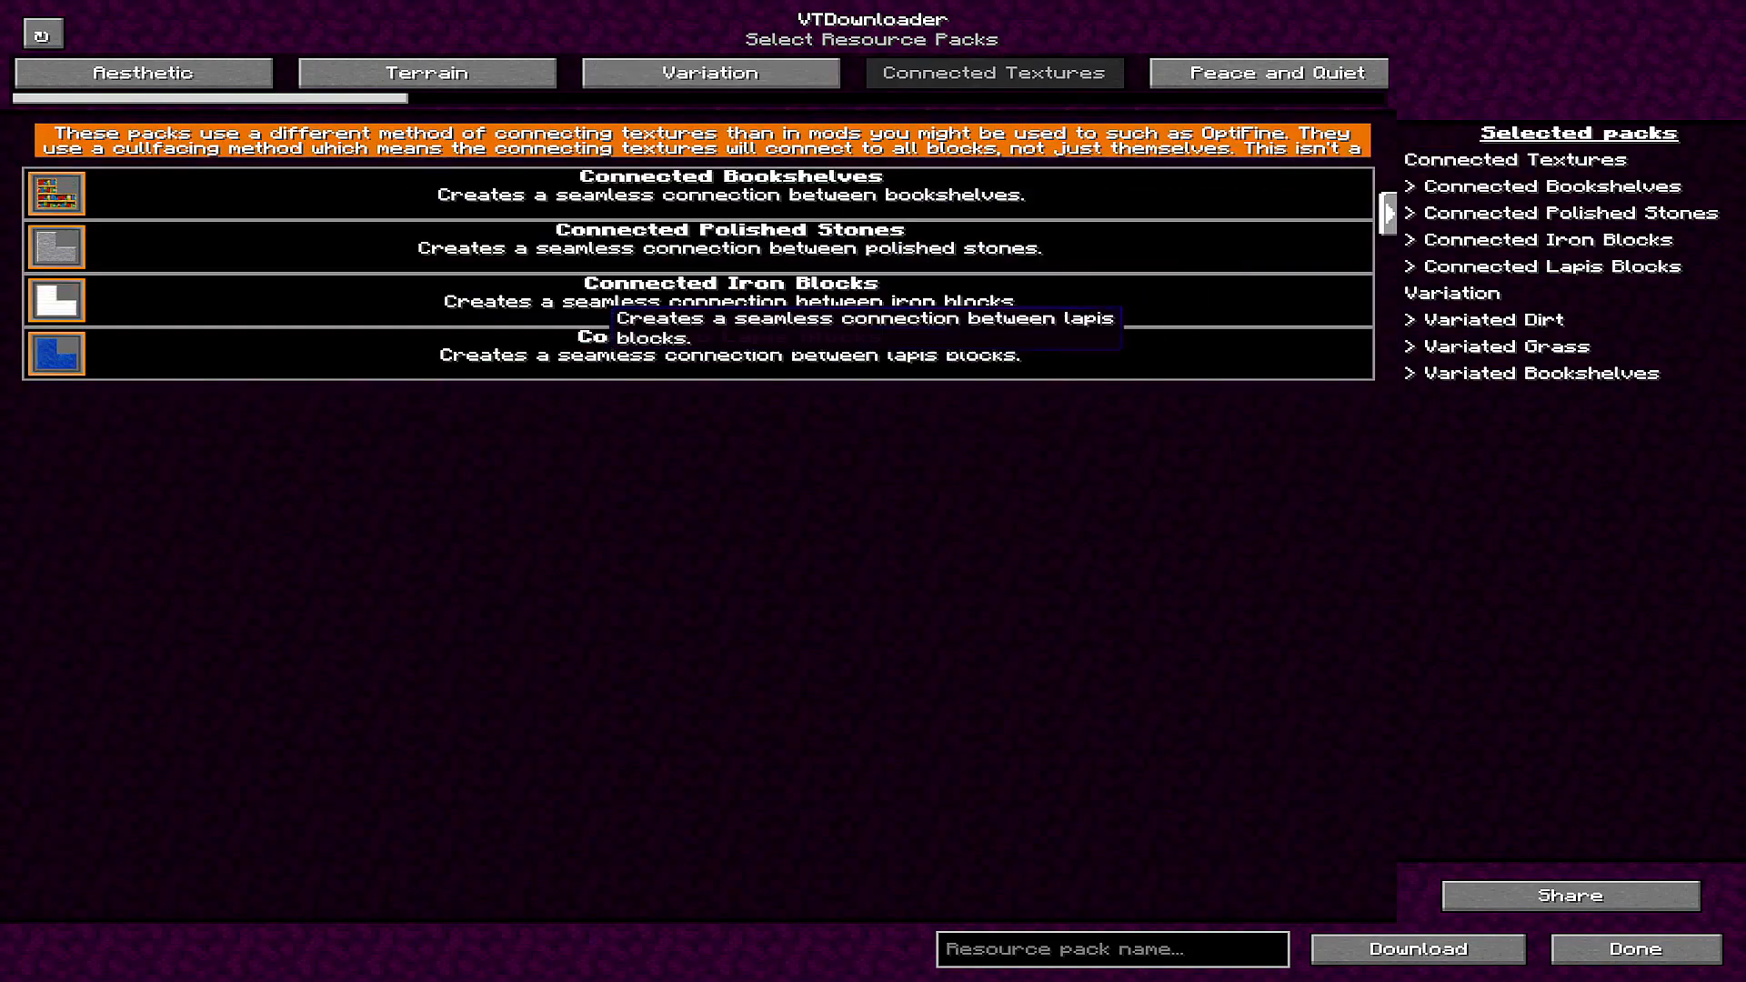
left_click(1265, 73)
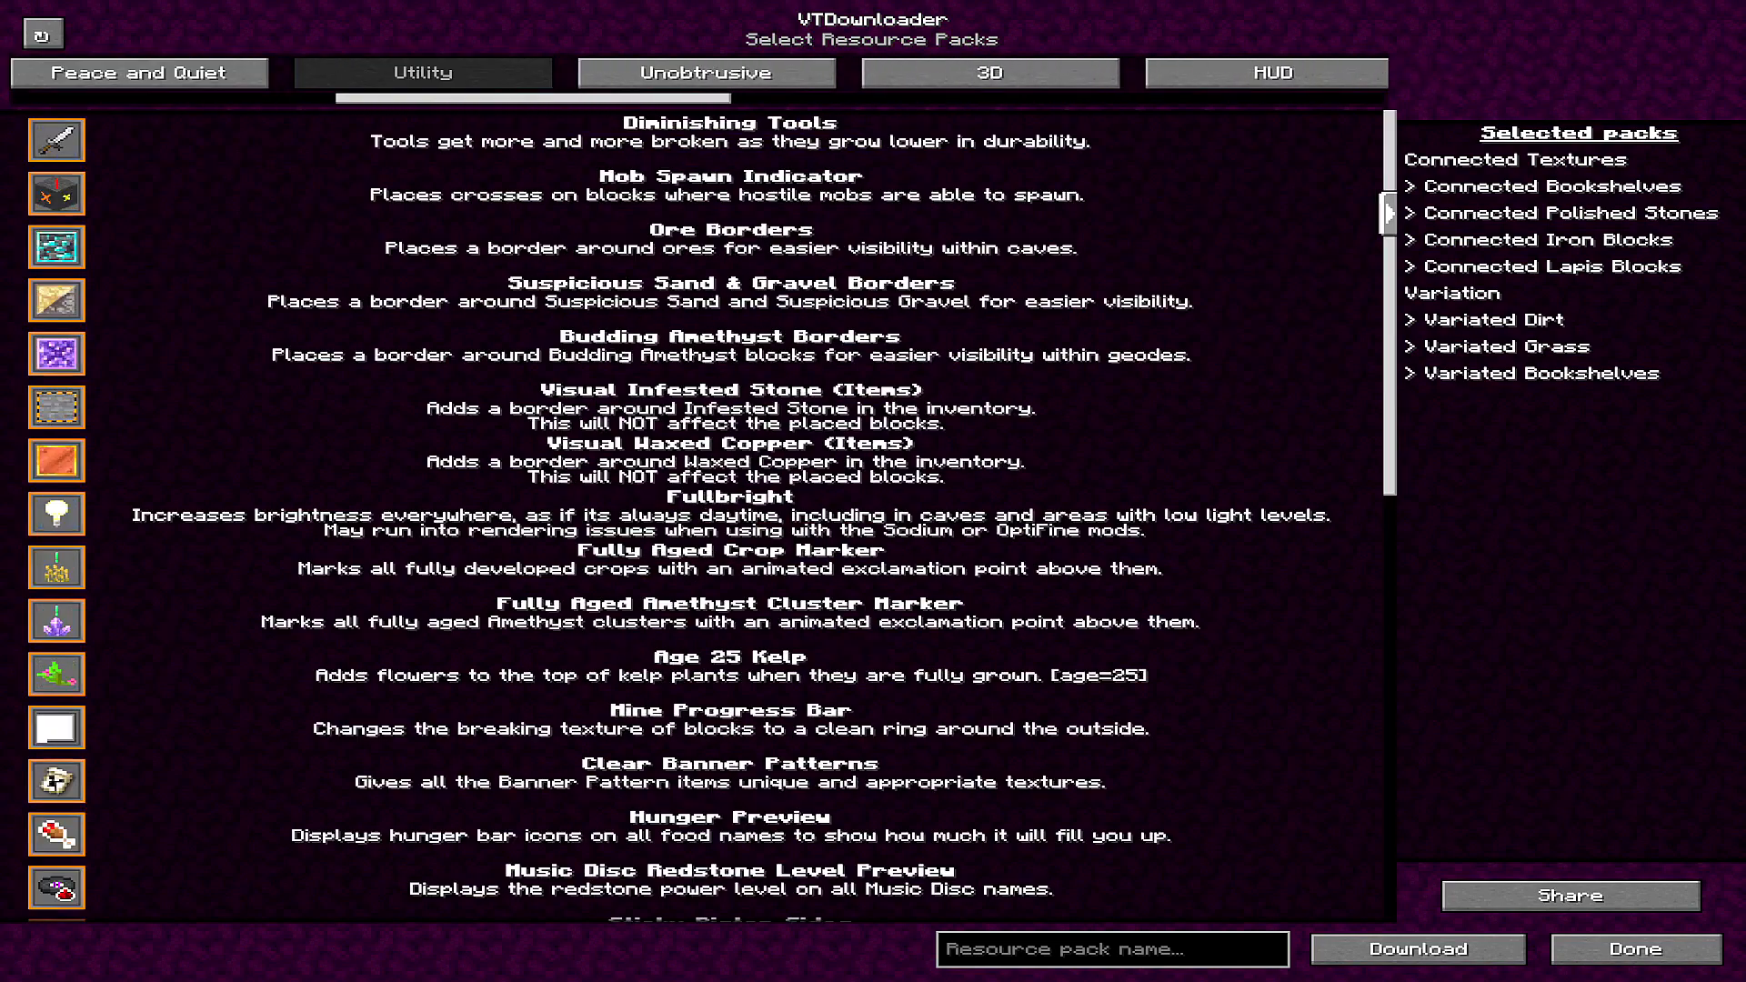
scroll("down", 3)
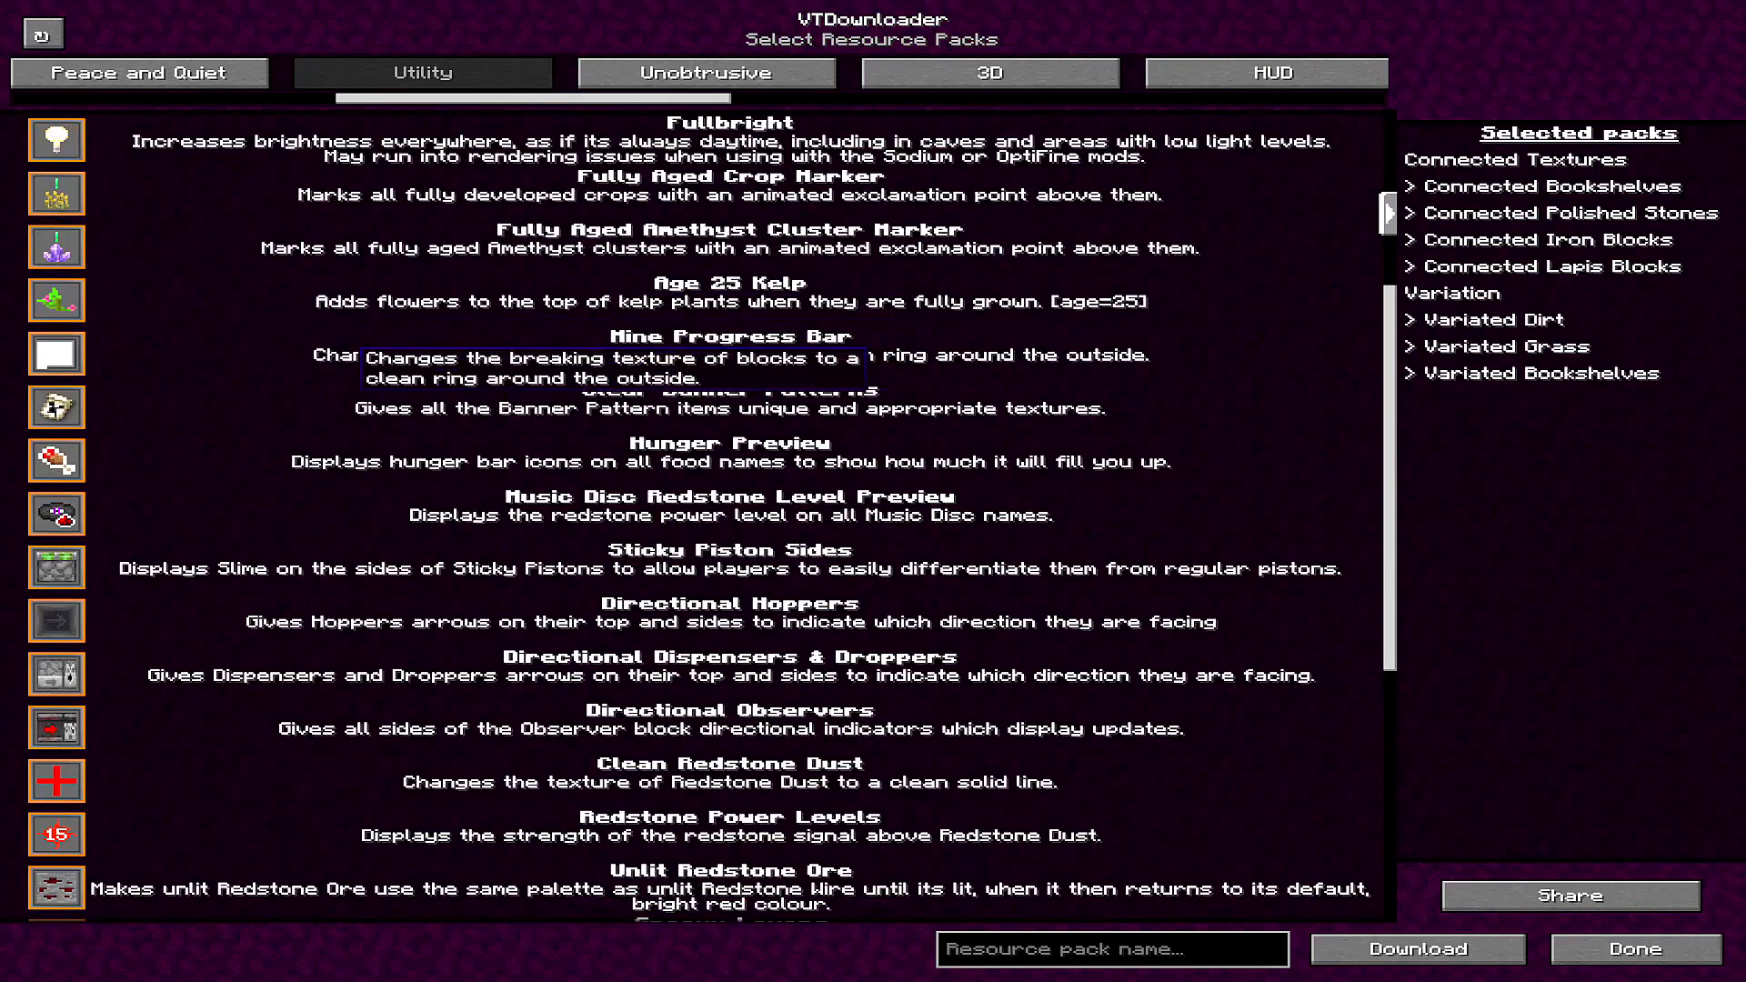
scroll("down", 3)
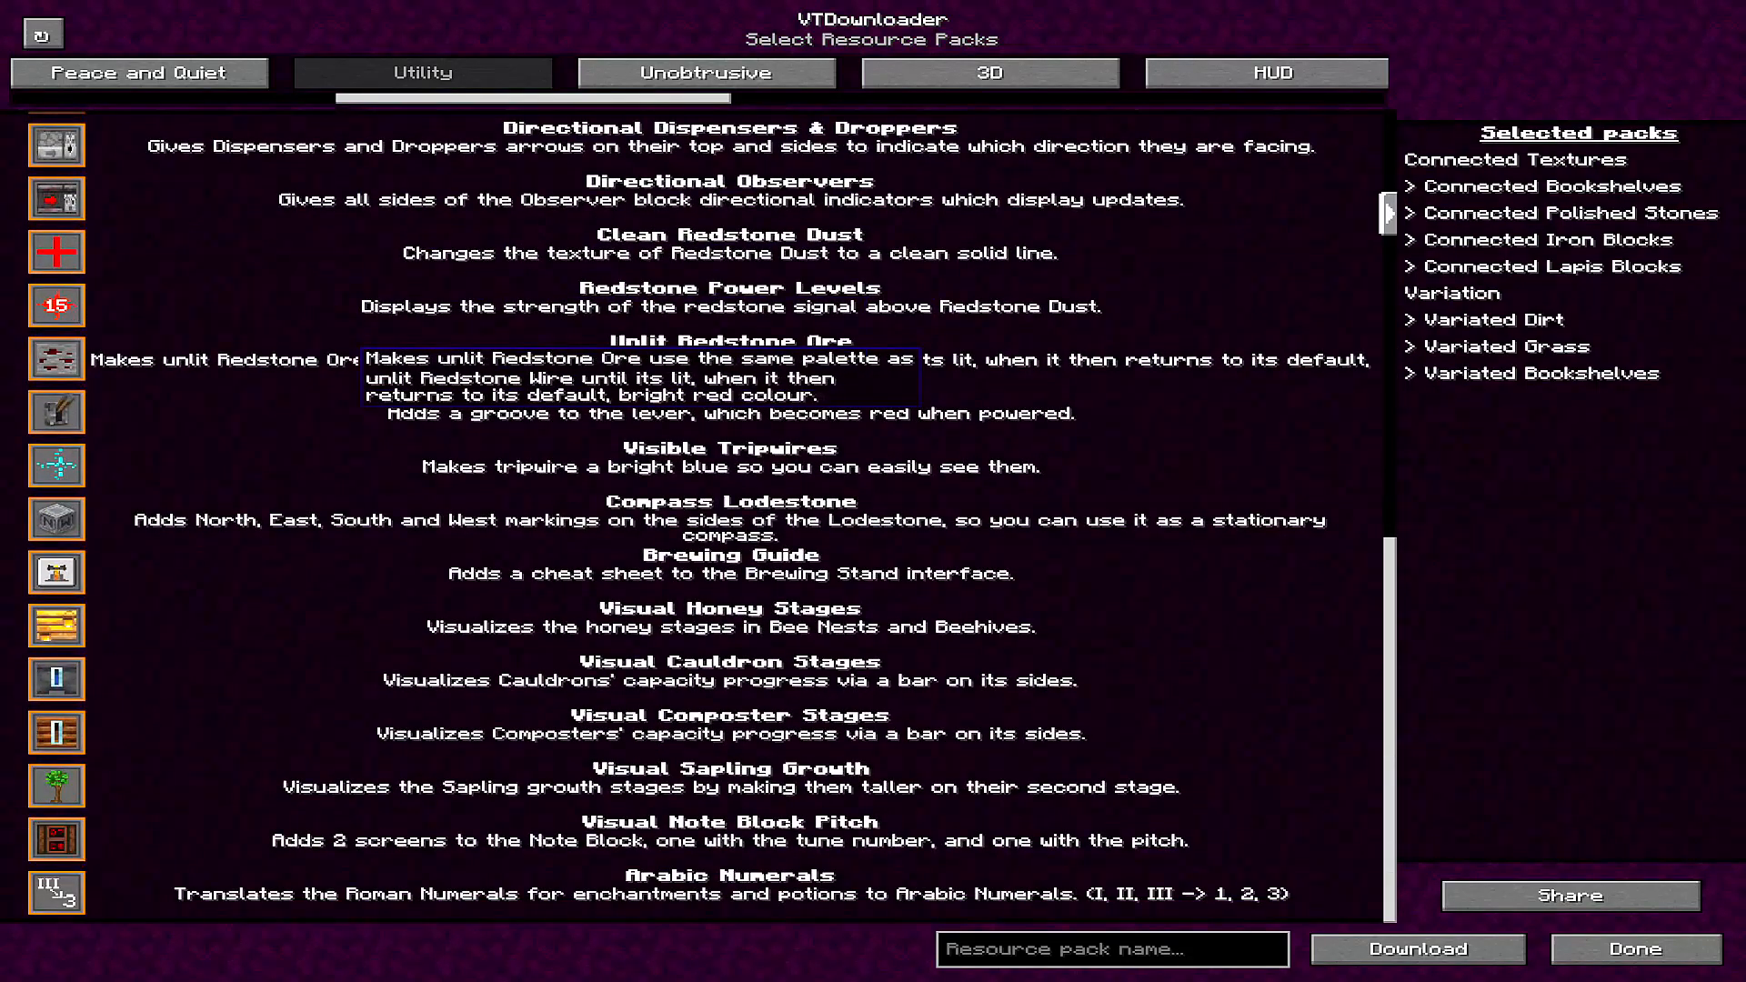
scroll("up", 3)
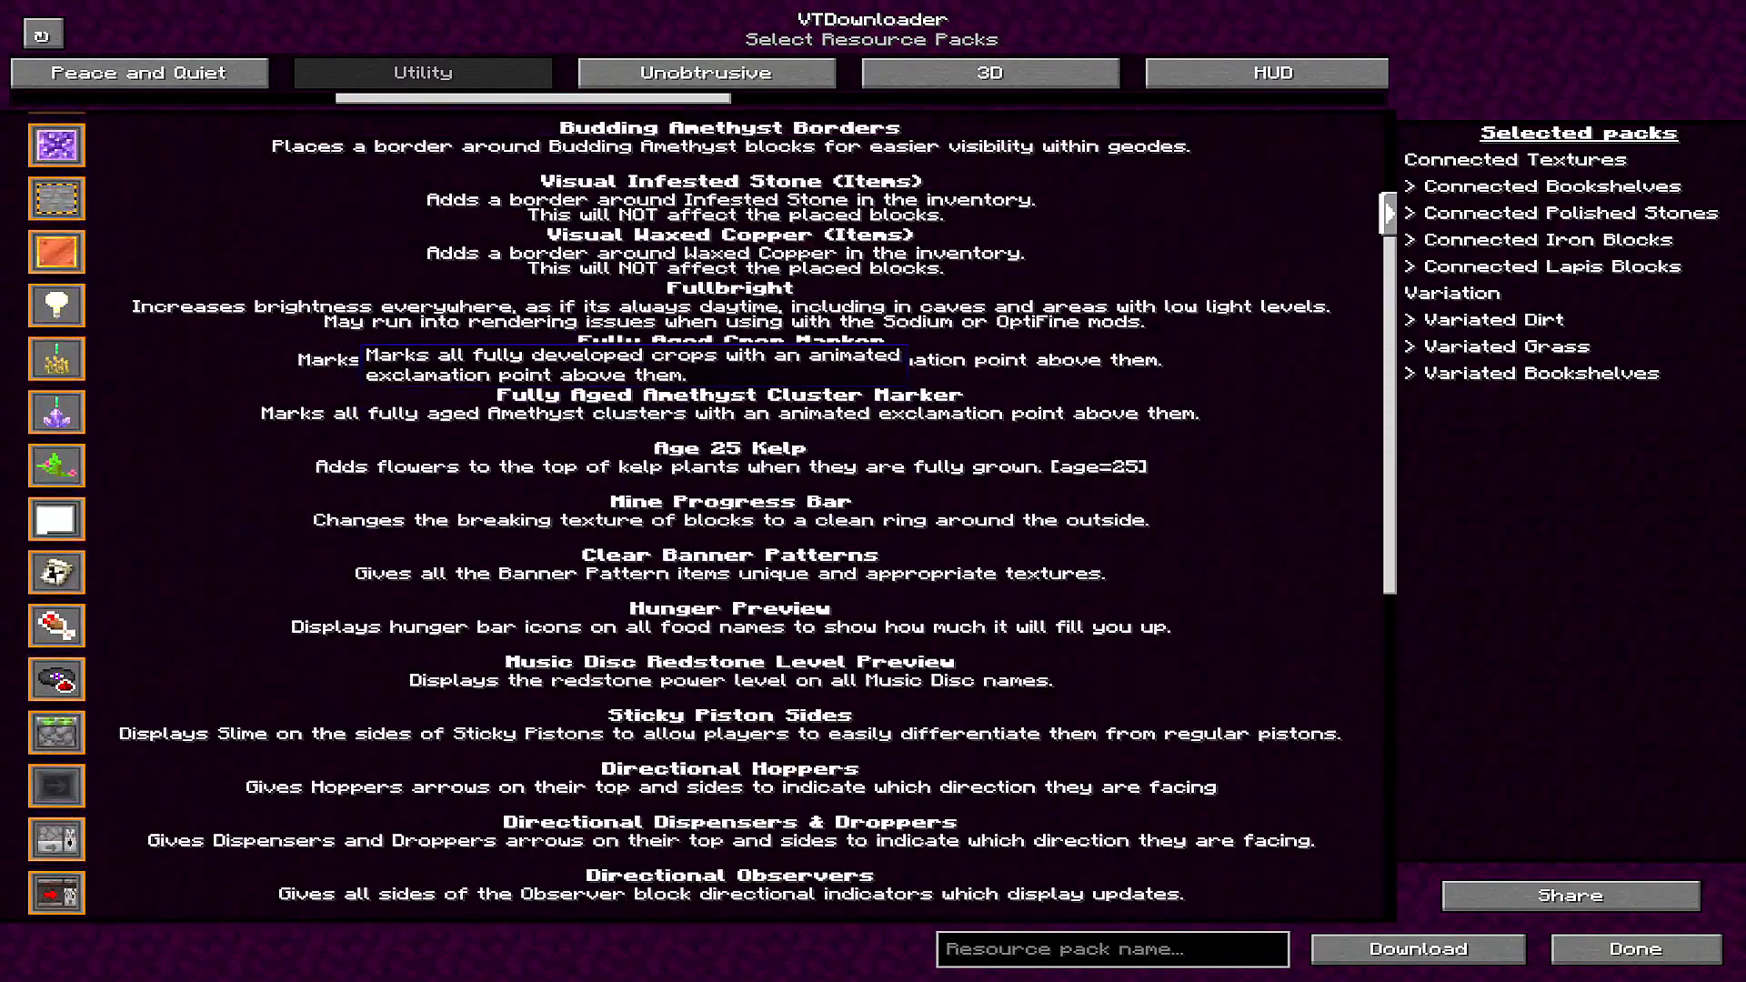
mouse_move(55, 624)
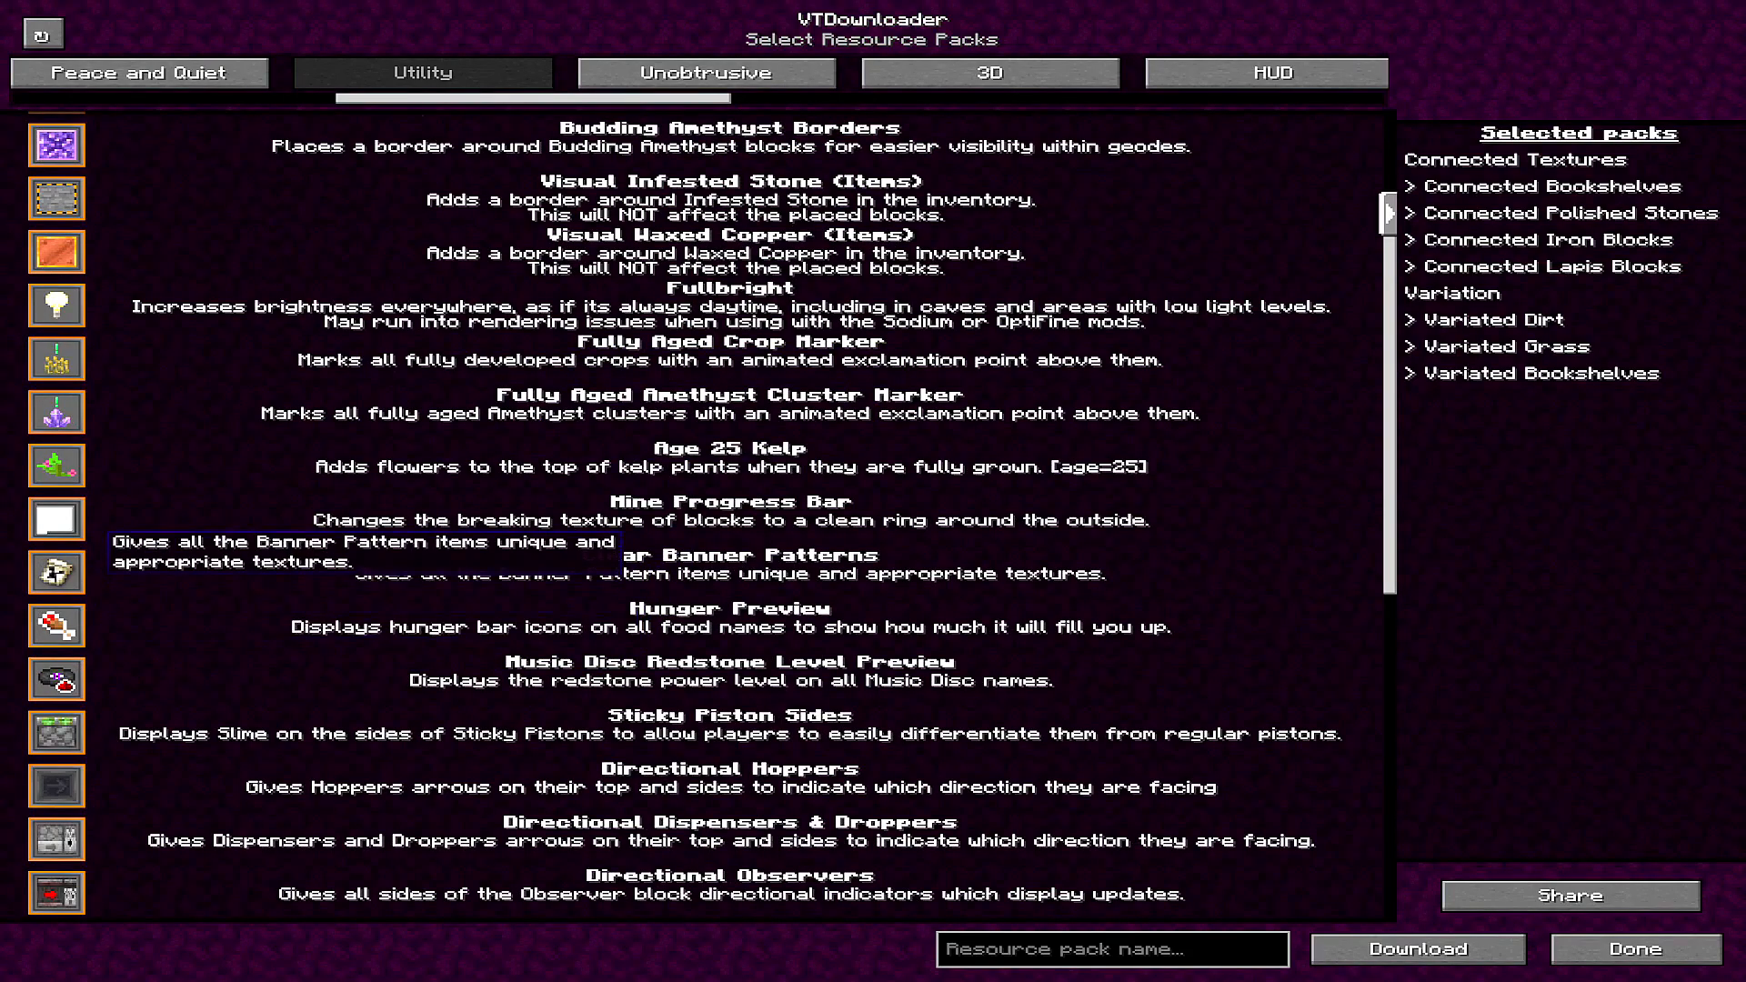
scroll("up", 3)
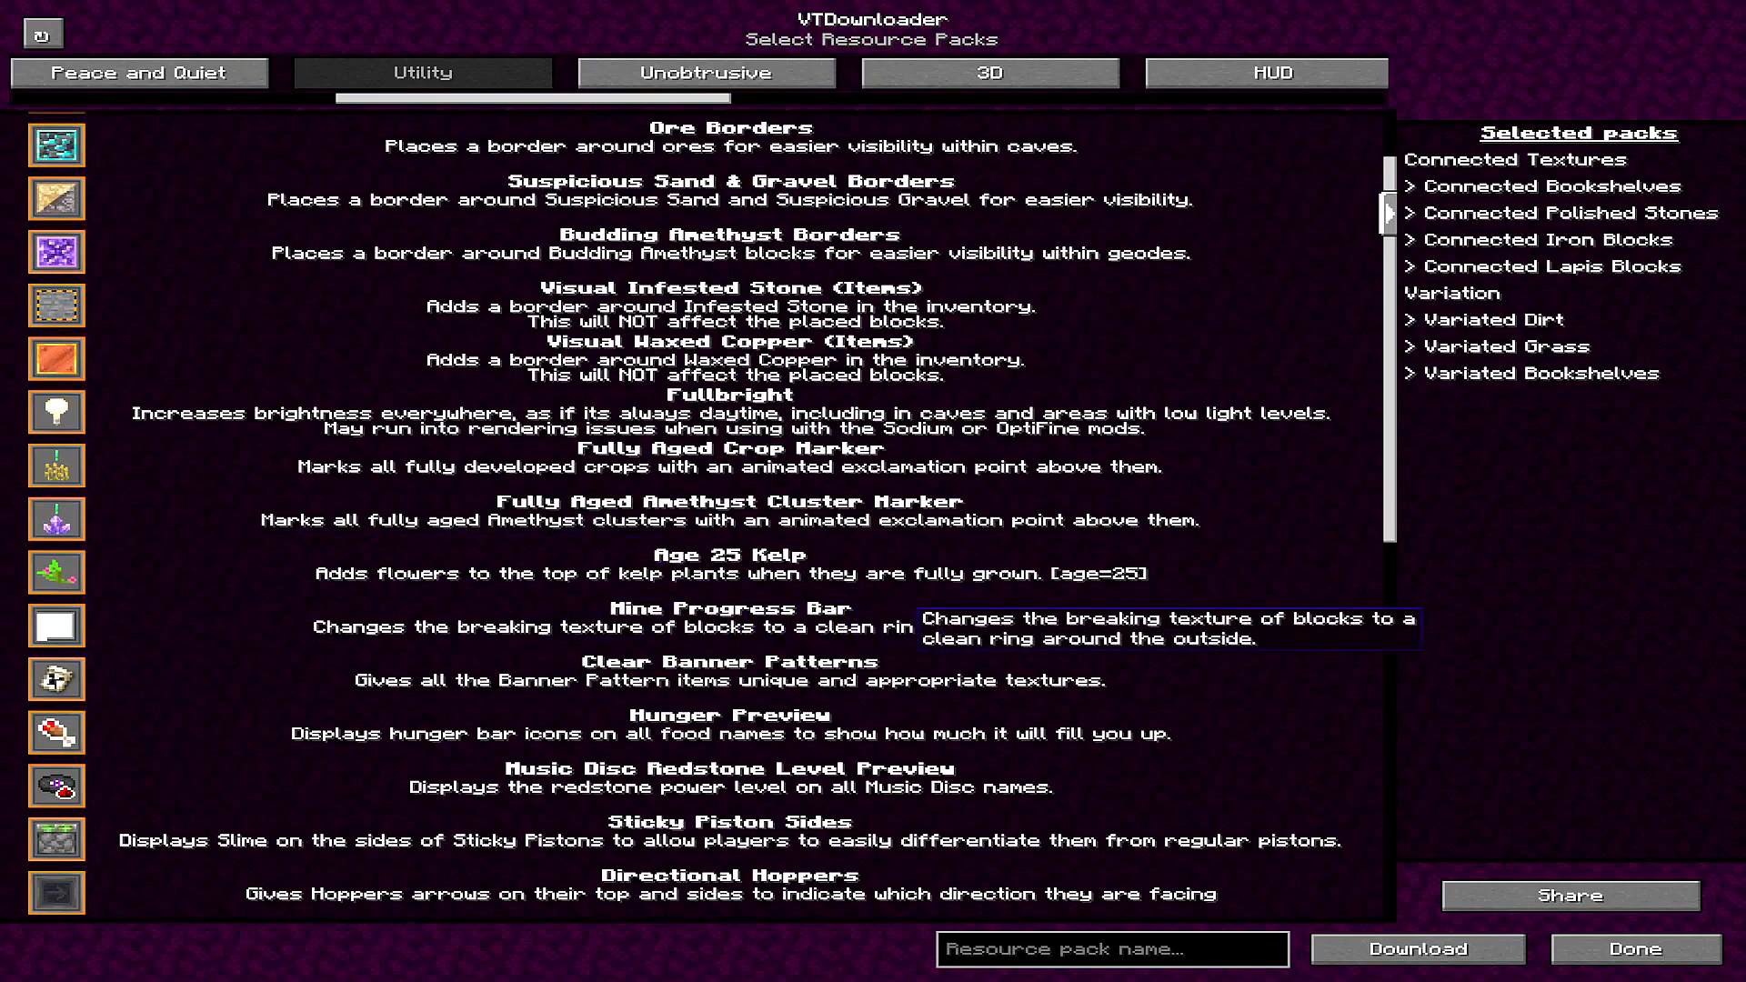
scroll("up", 3)
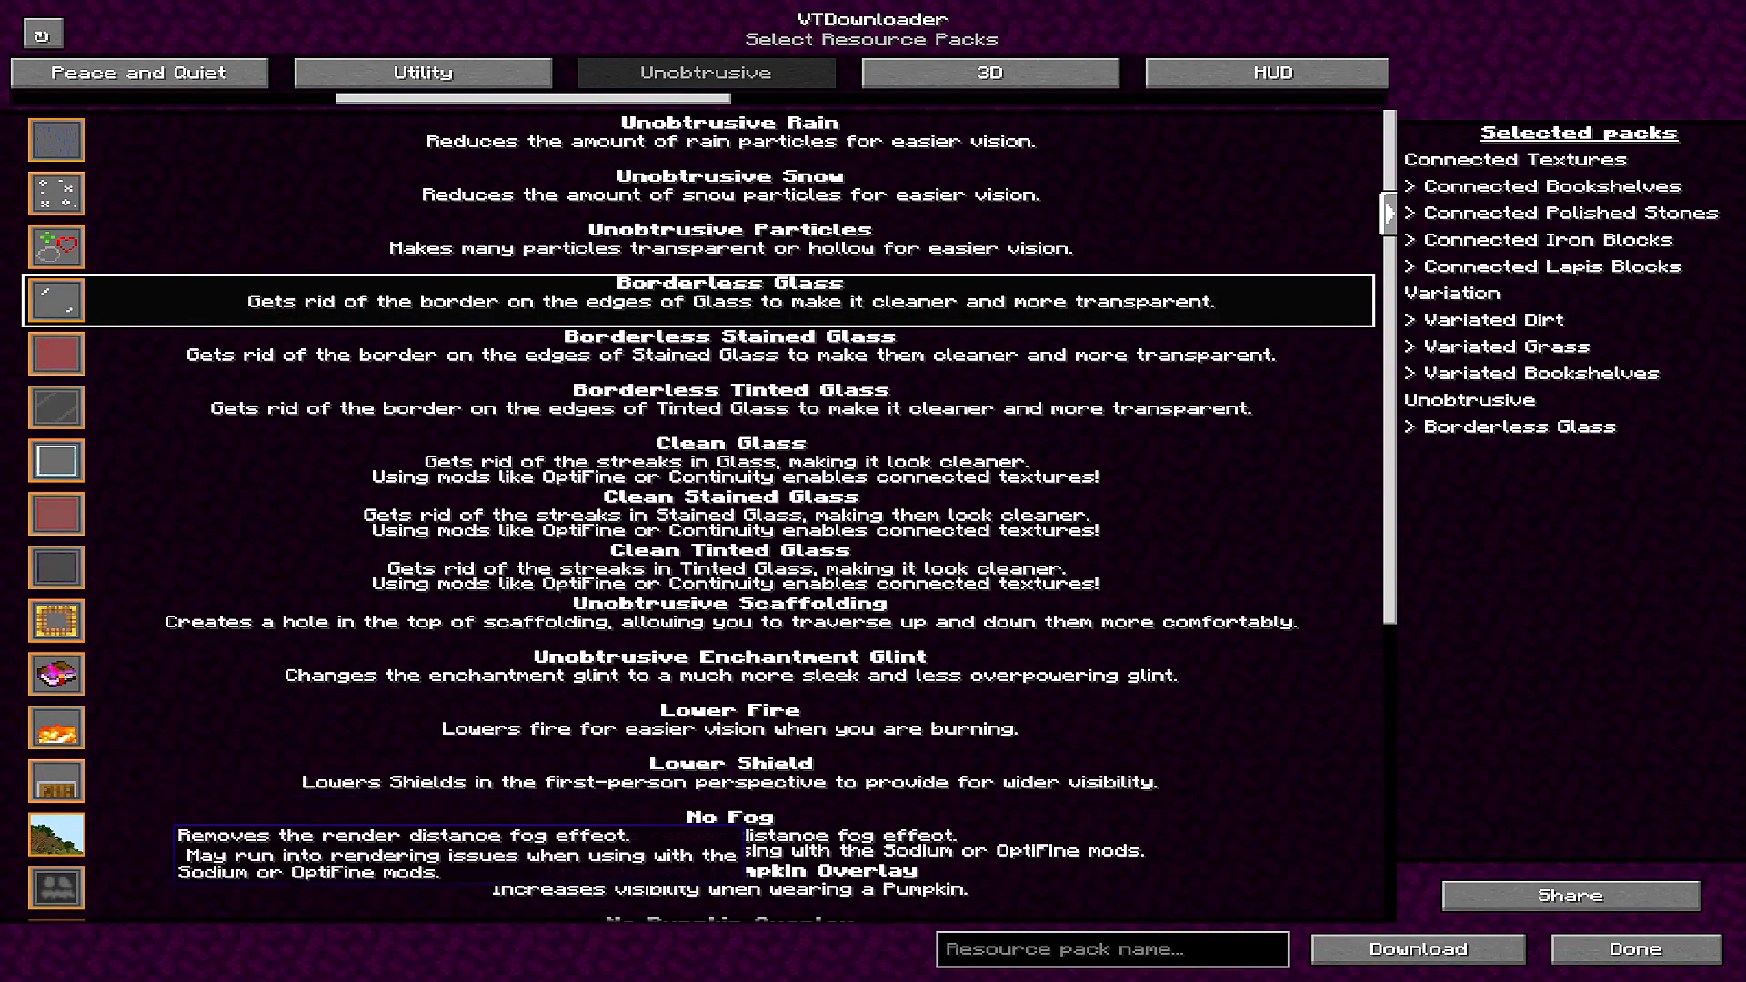
Step: Browse the 3D and HUD categories, selecting Ping Color Indicator and Rainbow Experience Bar
left_click(985, 73)
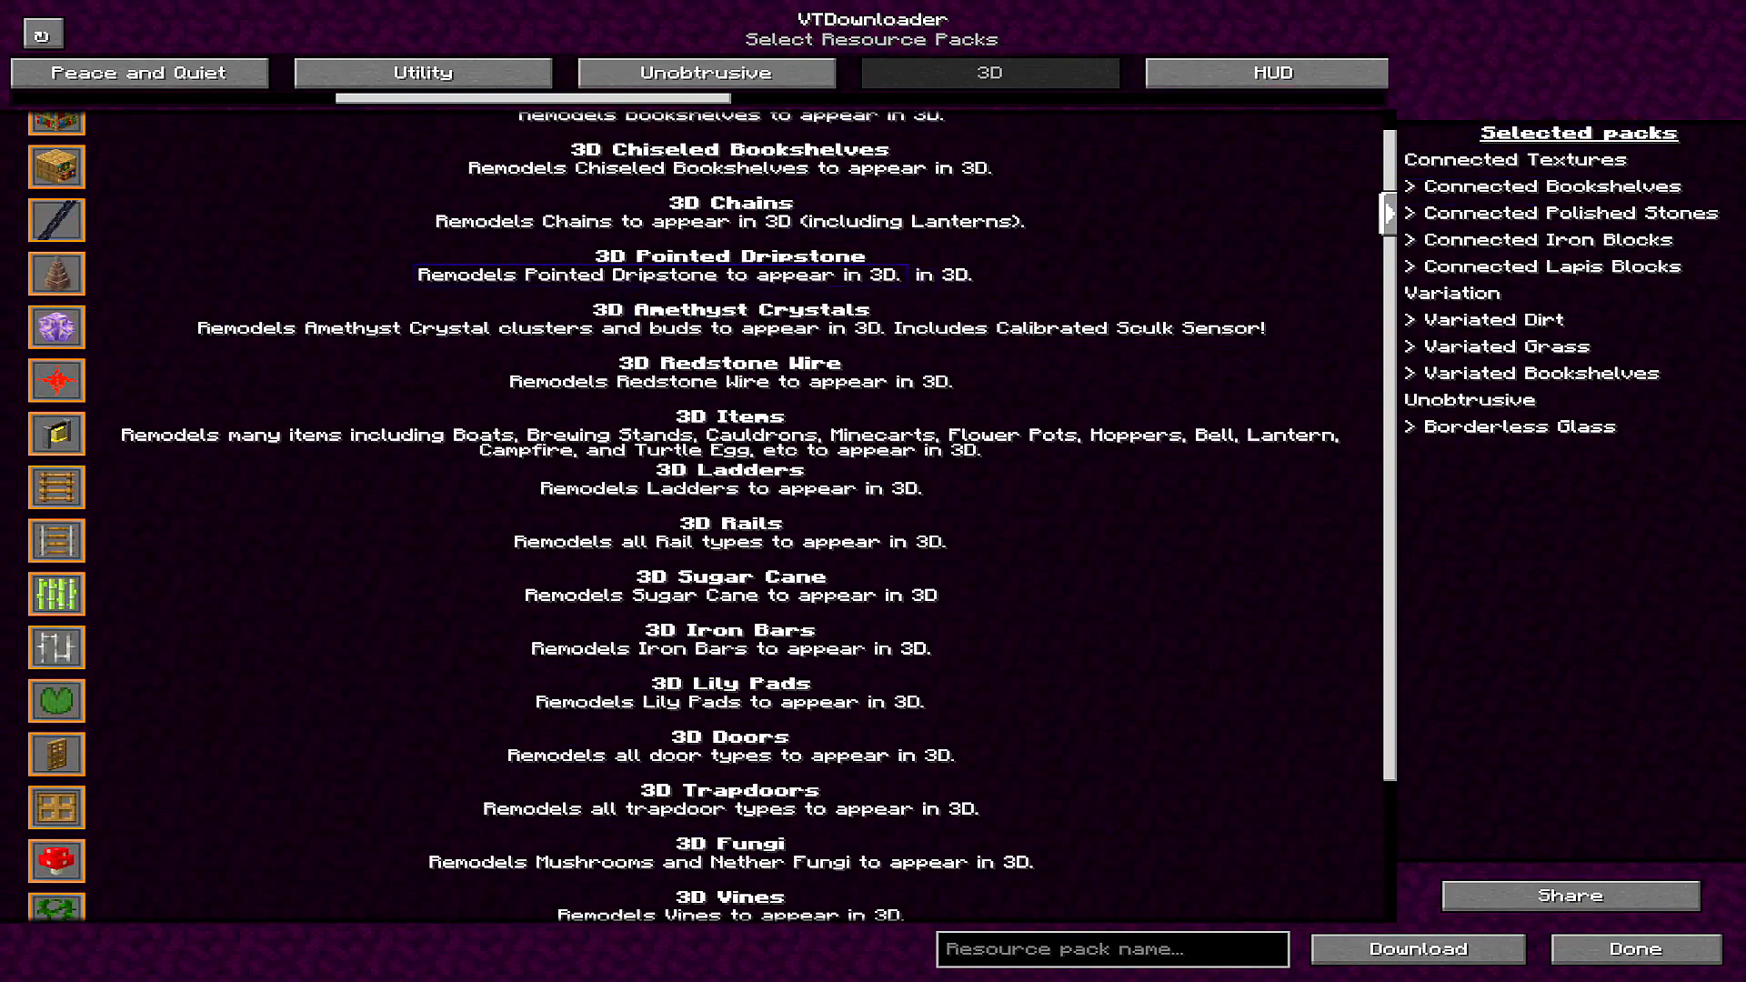
scroll("up", 3)
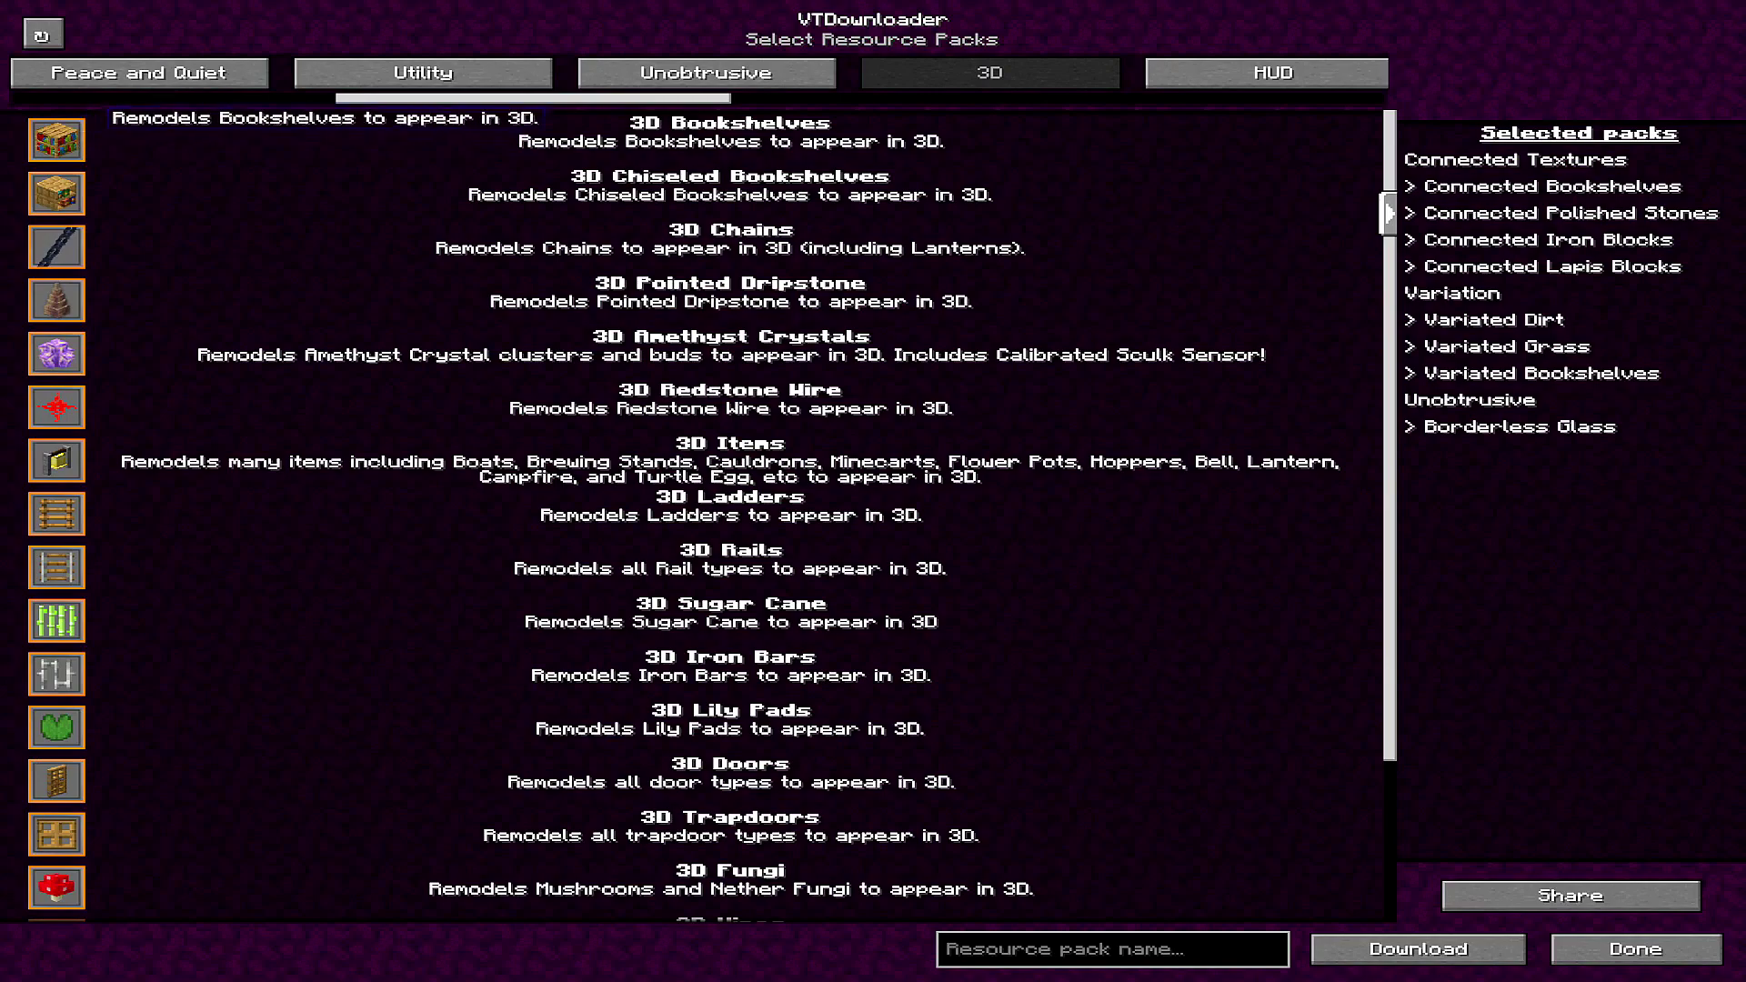
left_click(1266, 73)
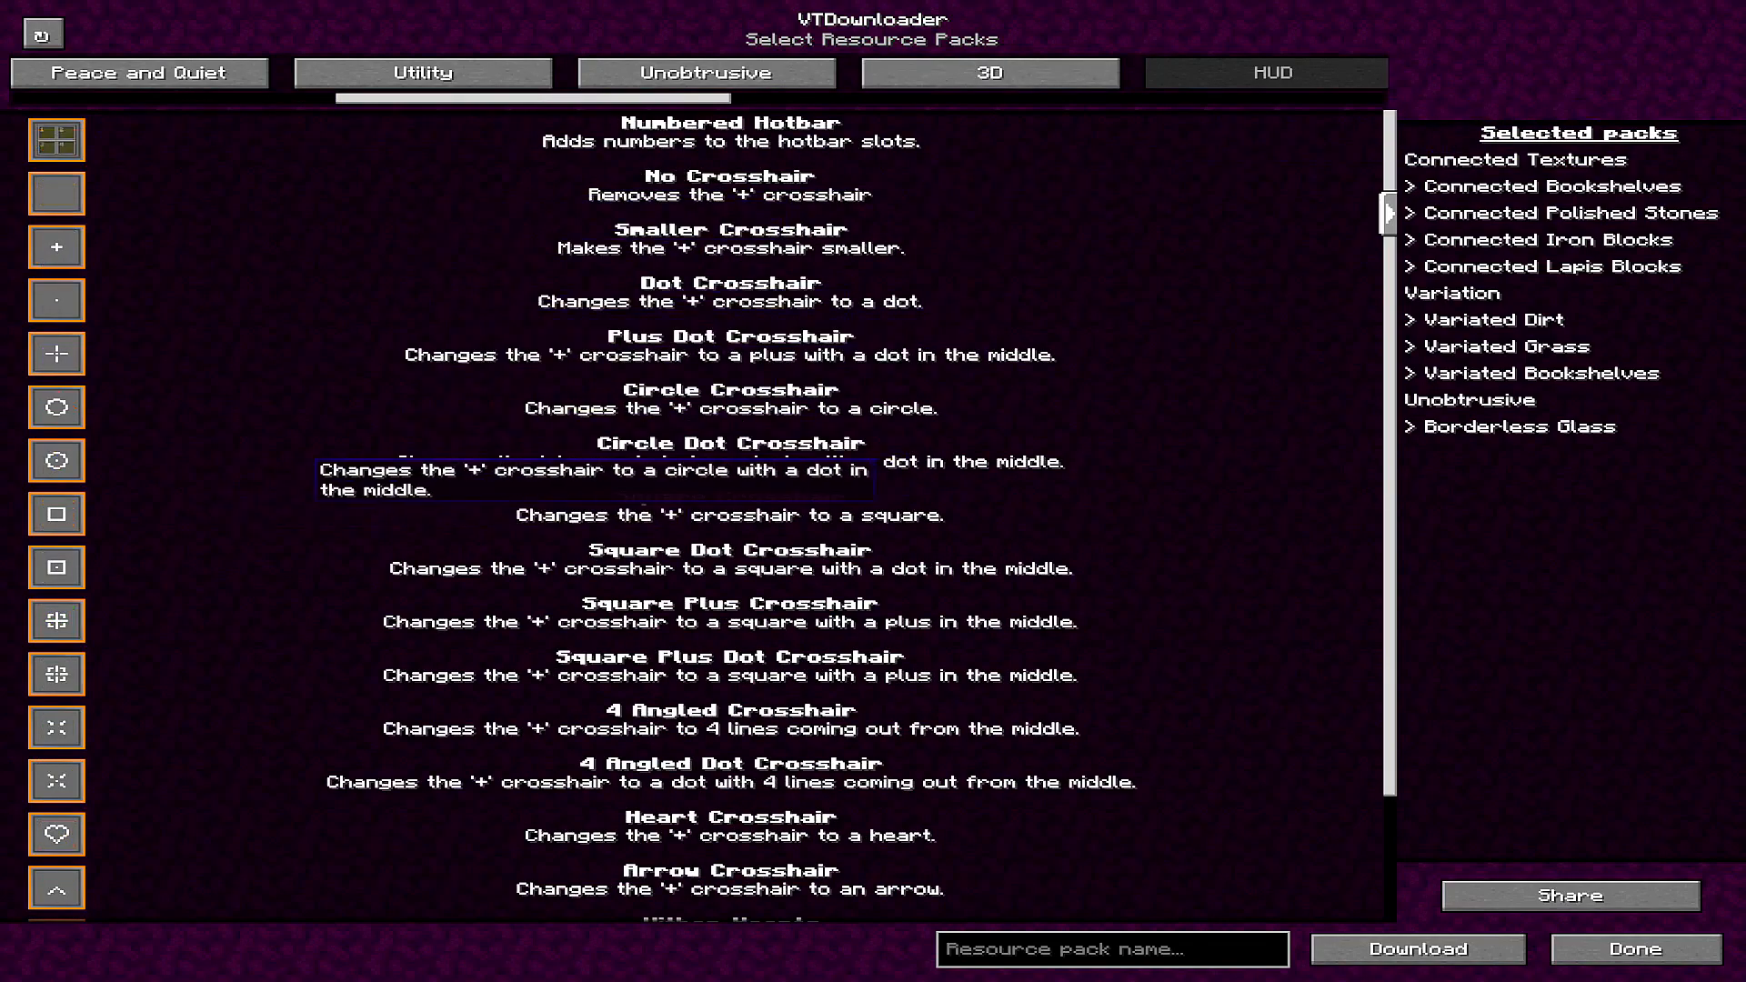
scroll("down", 3)
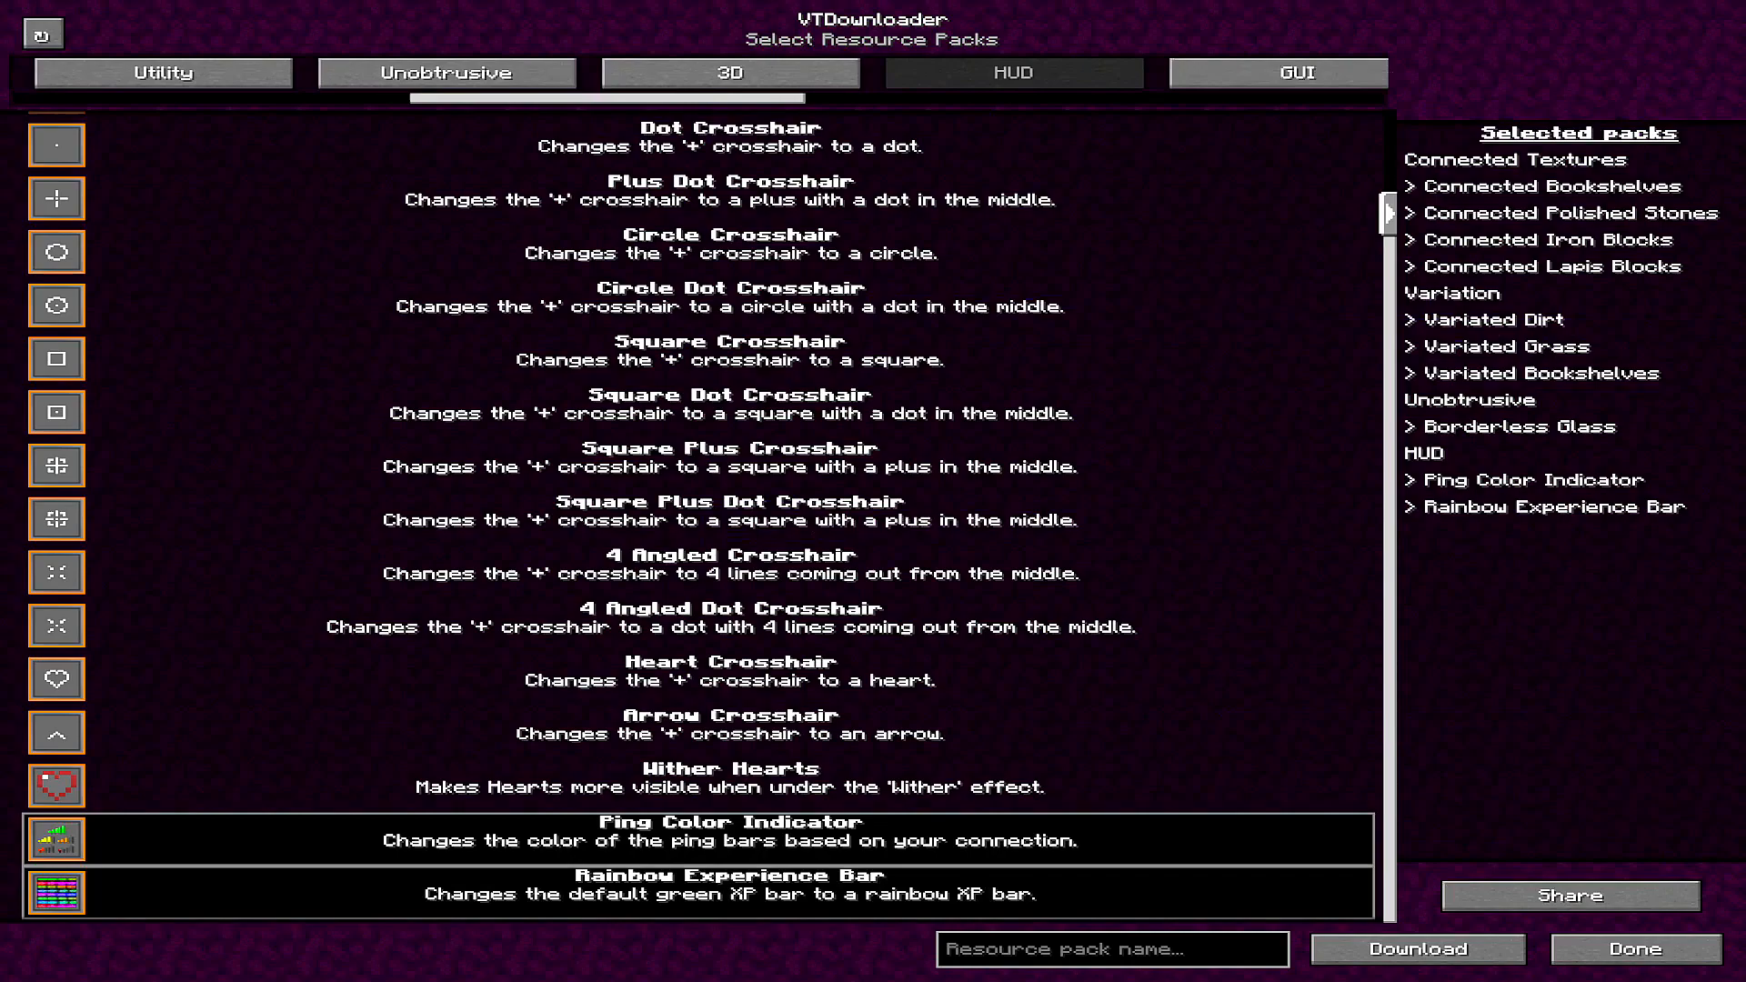
scroll("right", 3)
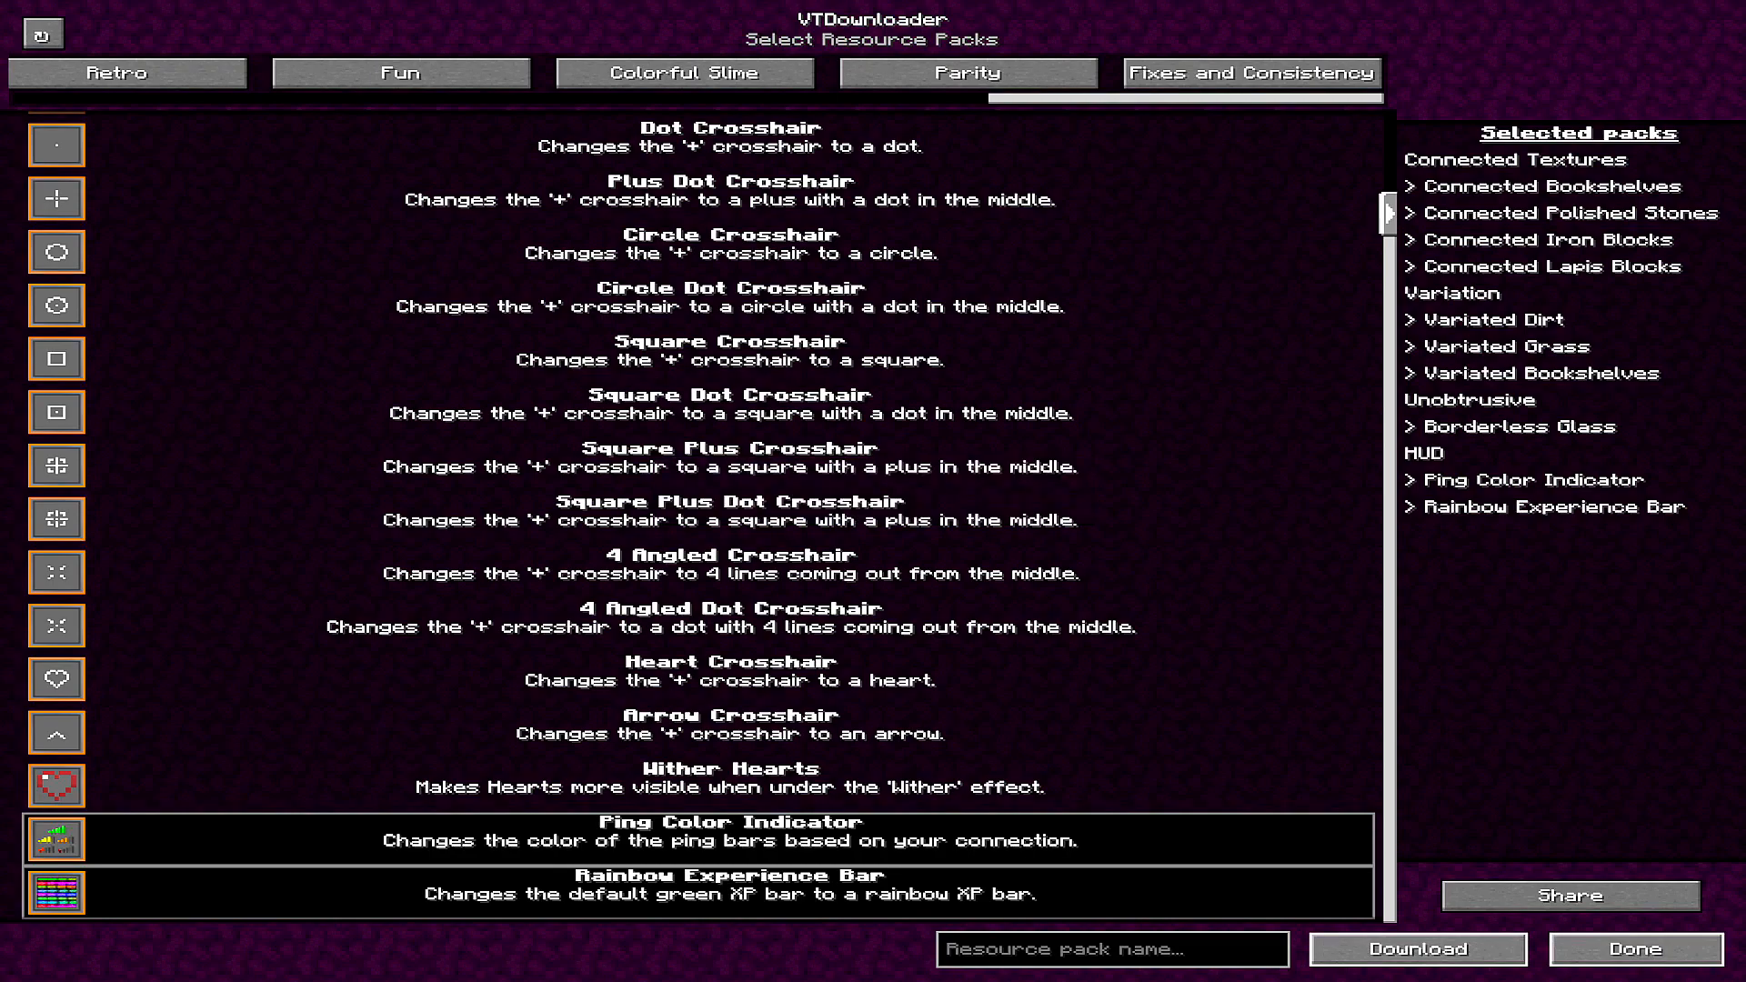
Step: Confirm the pack selection with Done and return to the Options menu
left_click(1633, 949)
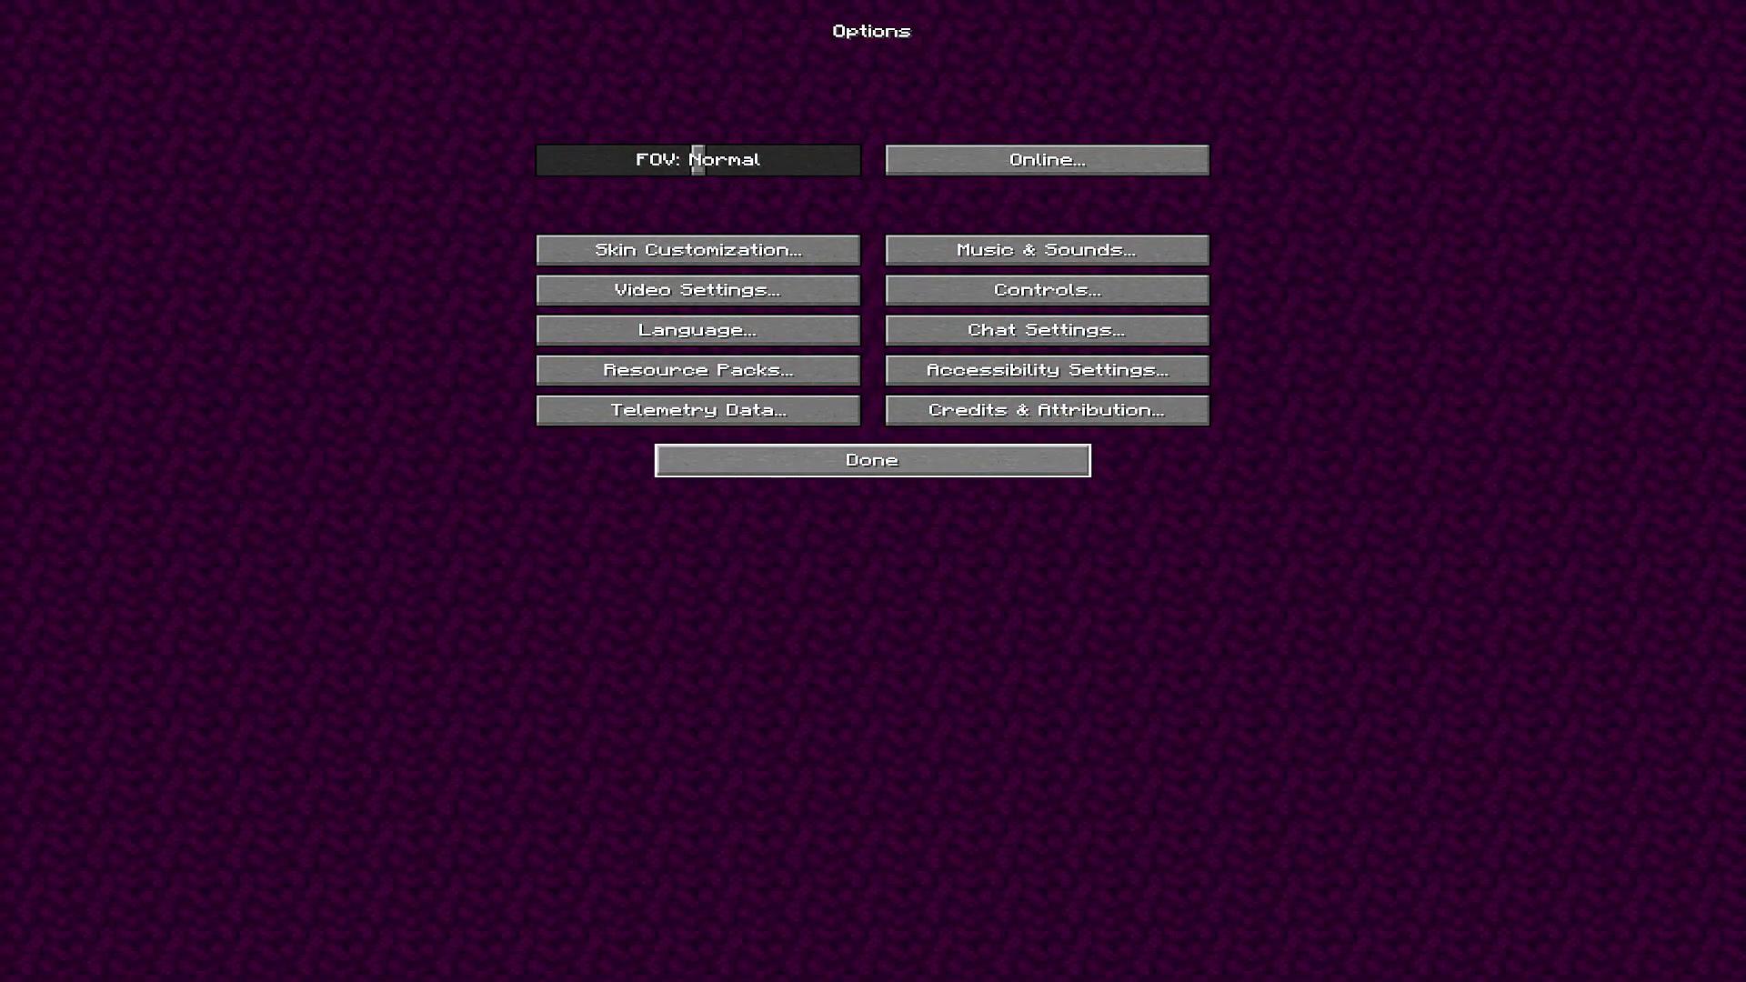
Step: Return to the title screen and load the singleplayer world
left_click(871, 458)
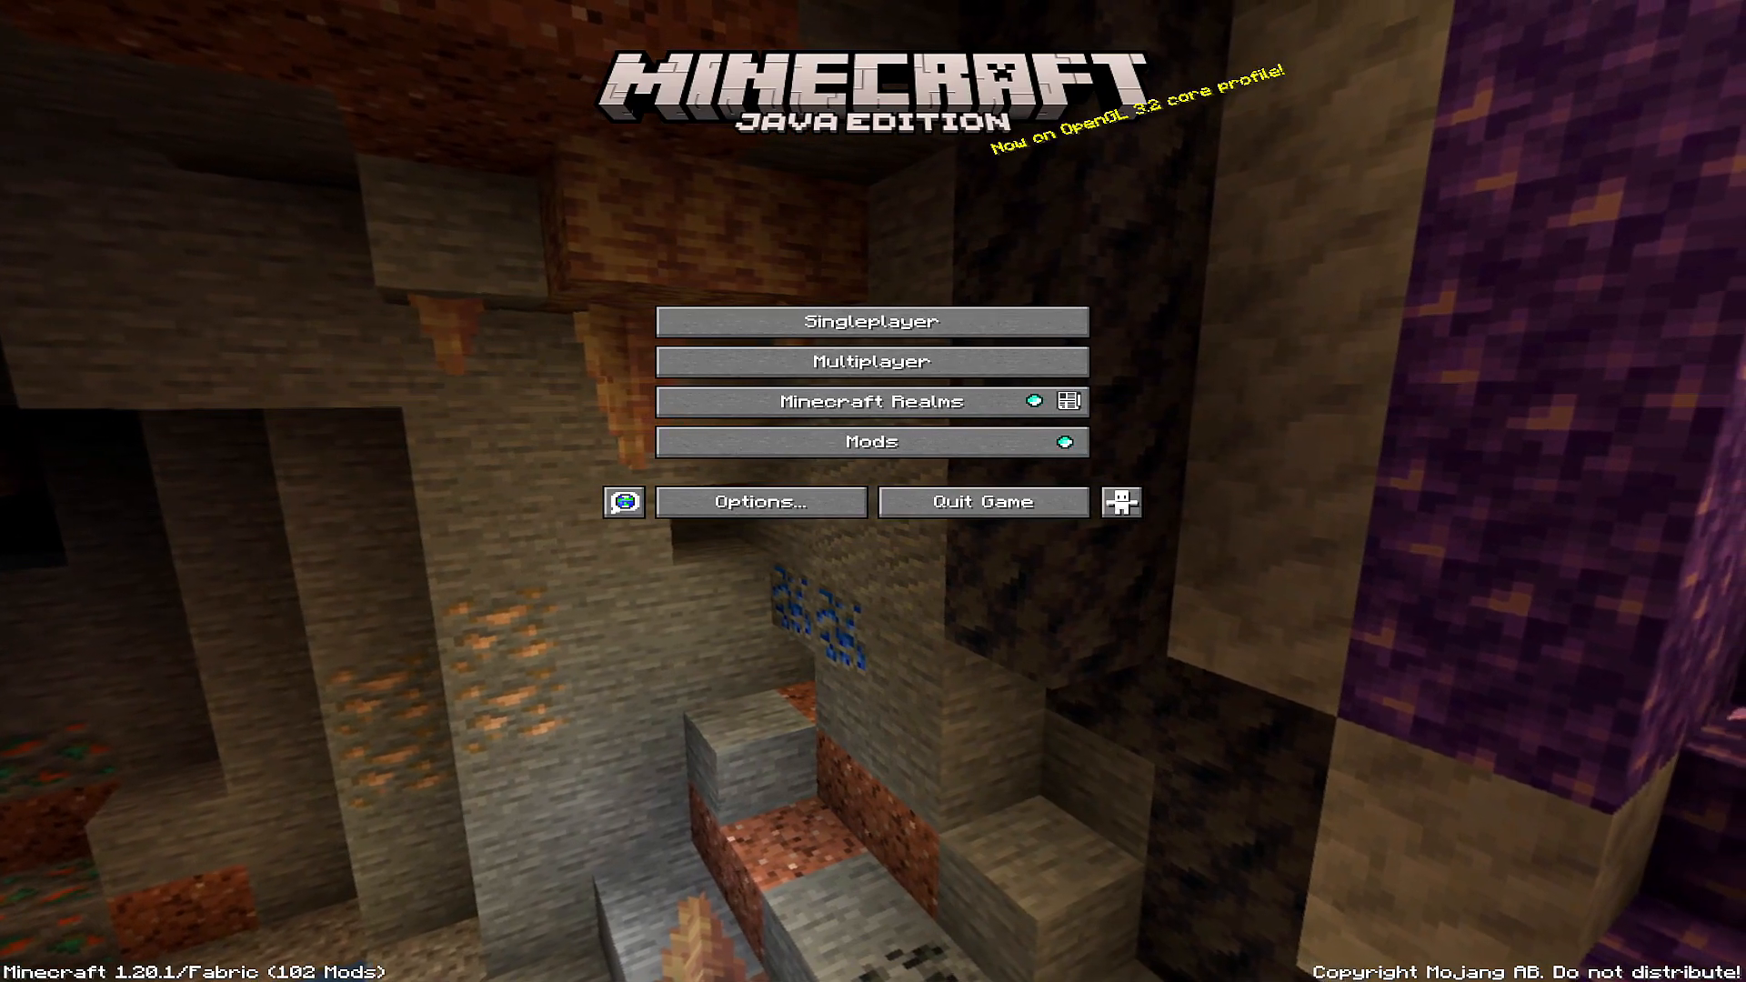
left_click(869, 320)
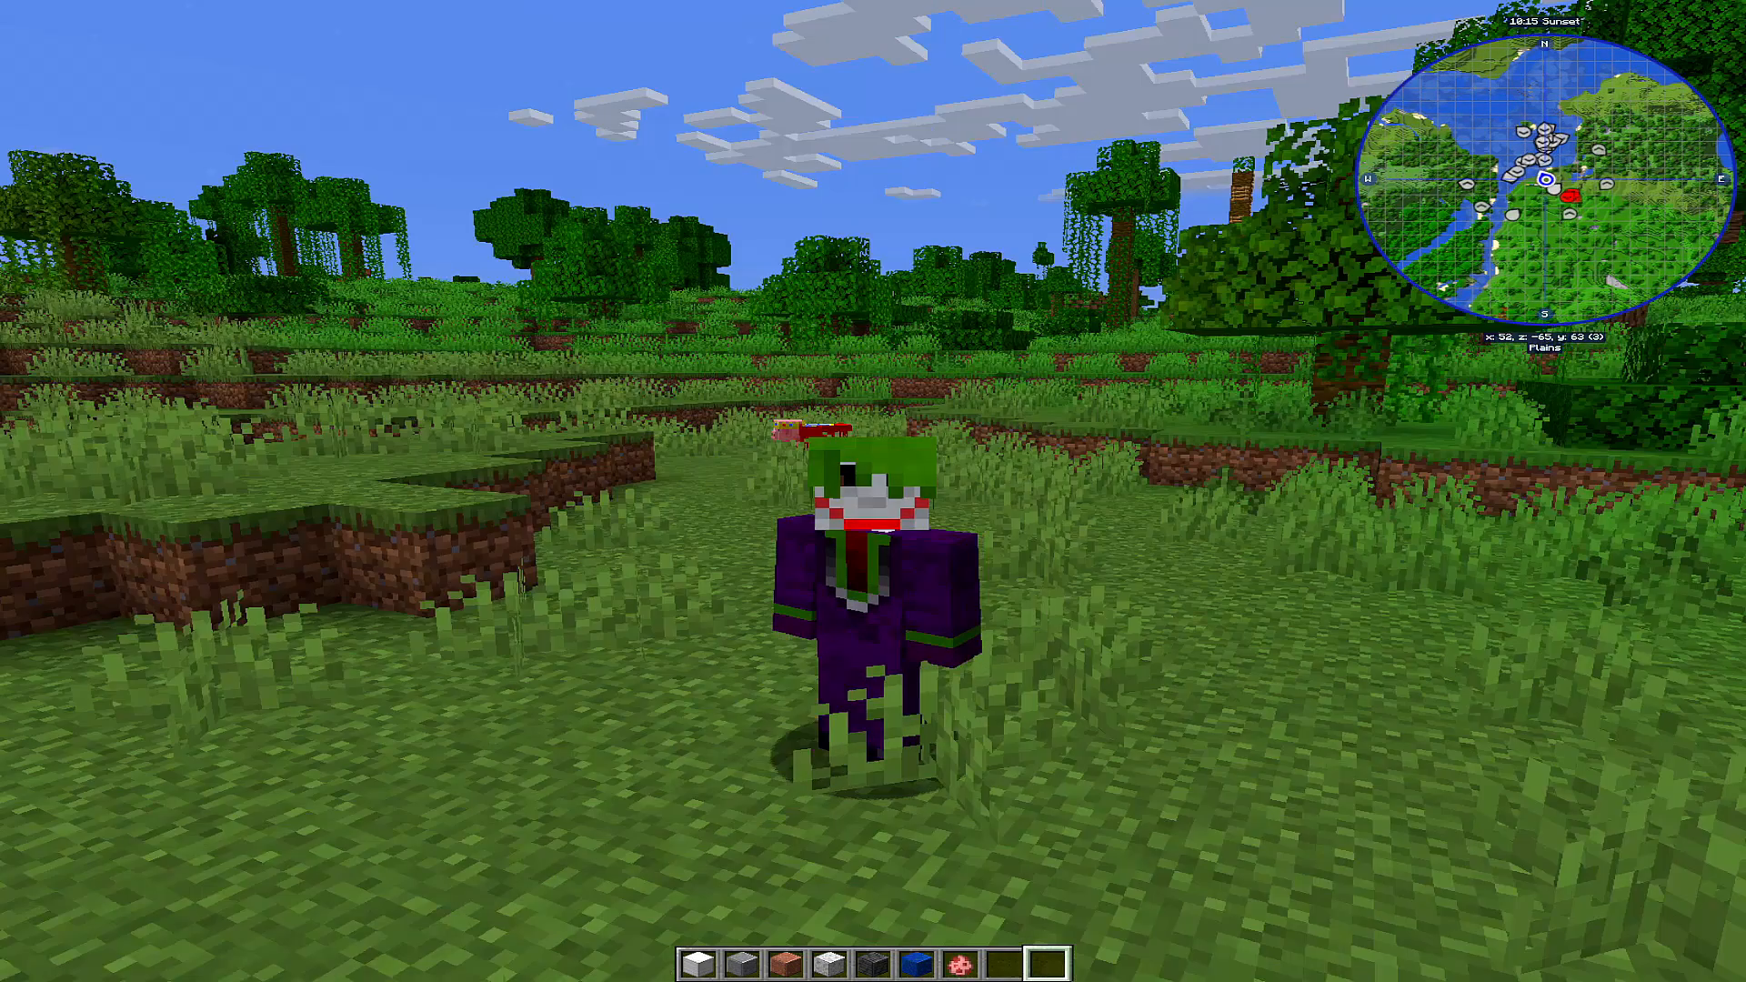
Step: Walk across the plains viewing the varied grass, bookshelves and connected polished stone wall
key("w")
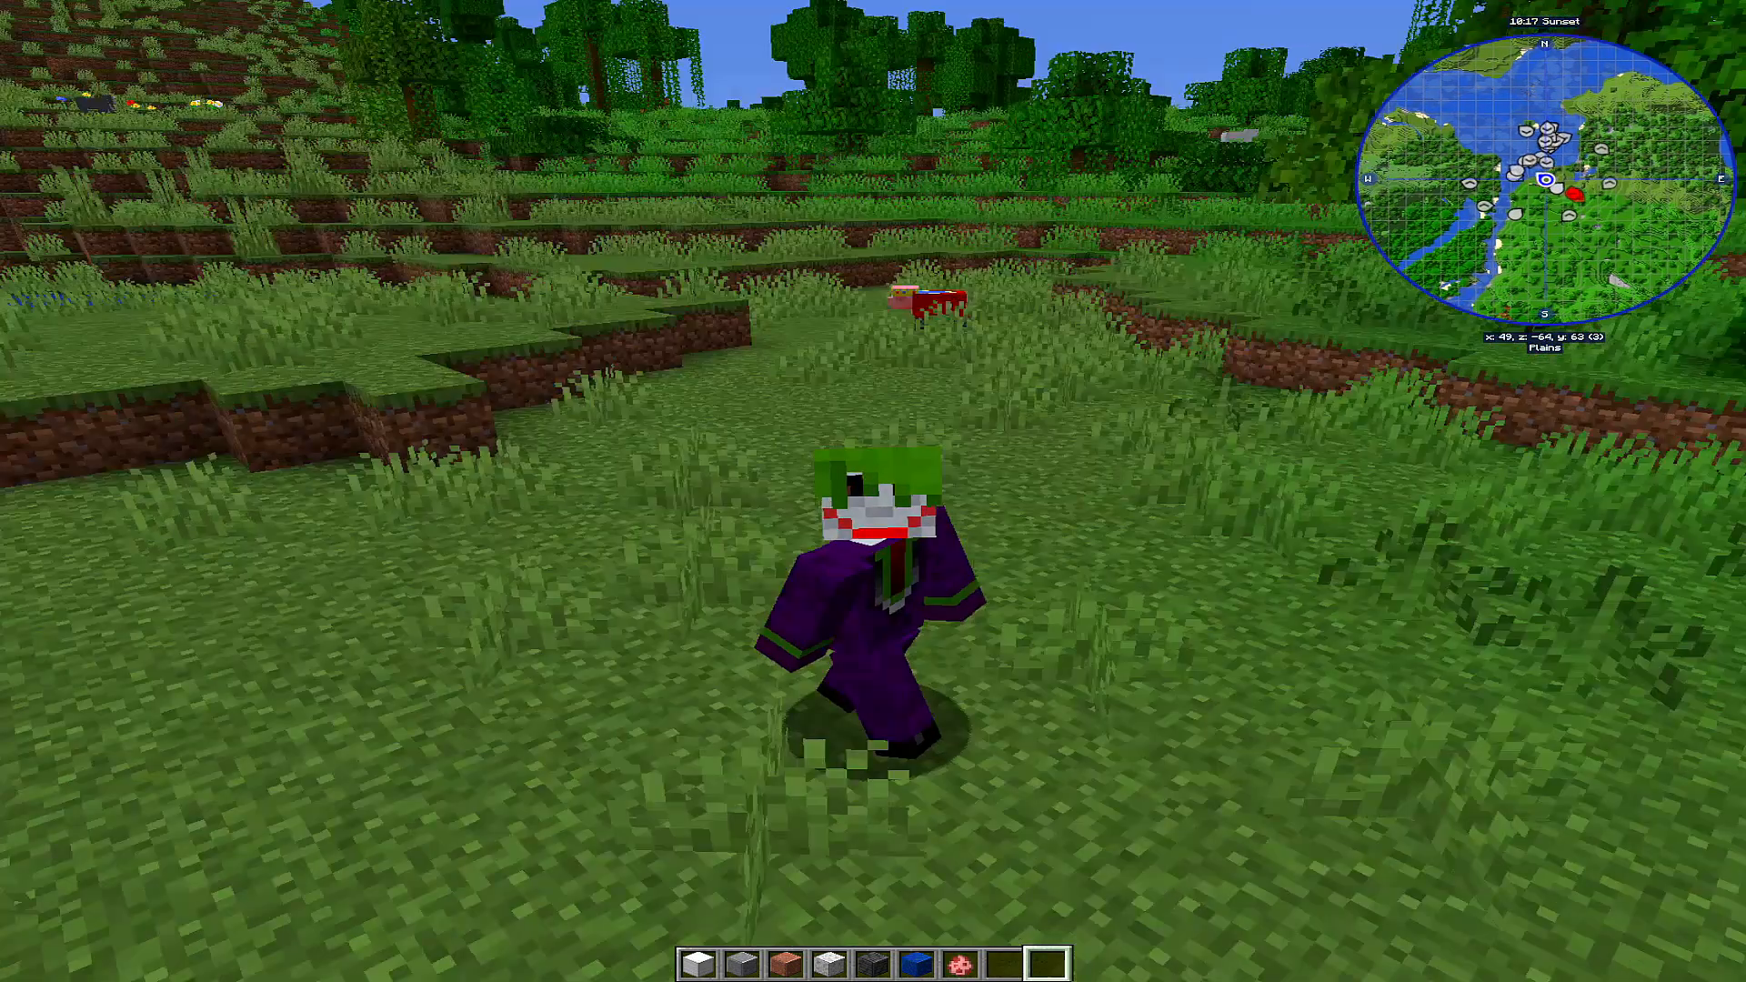
mouse_move(873, 491)
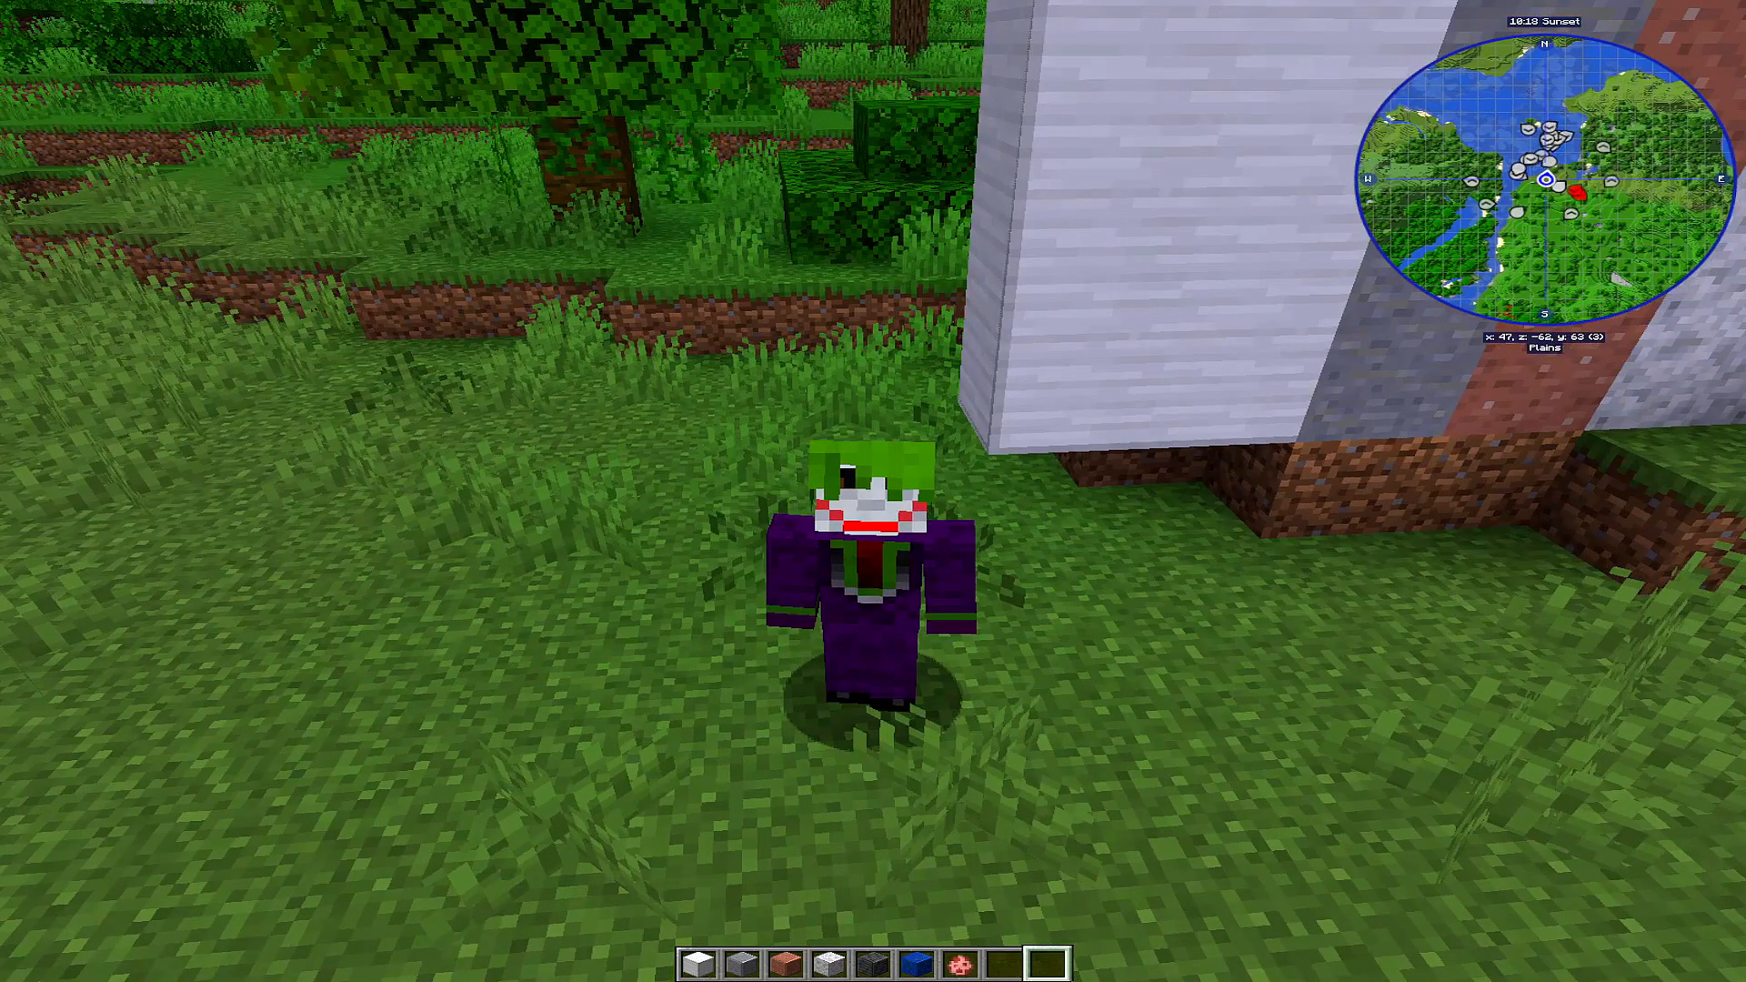
mouse_move(873, 491)
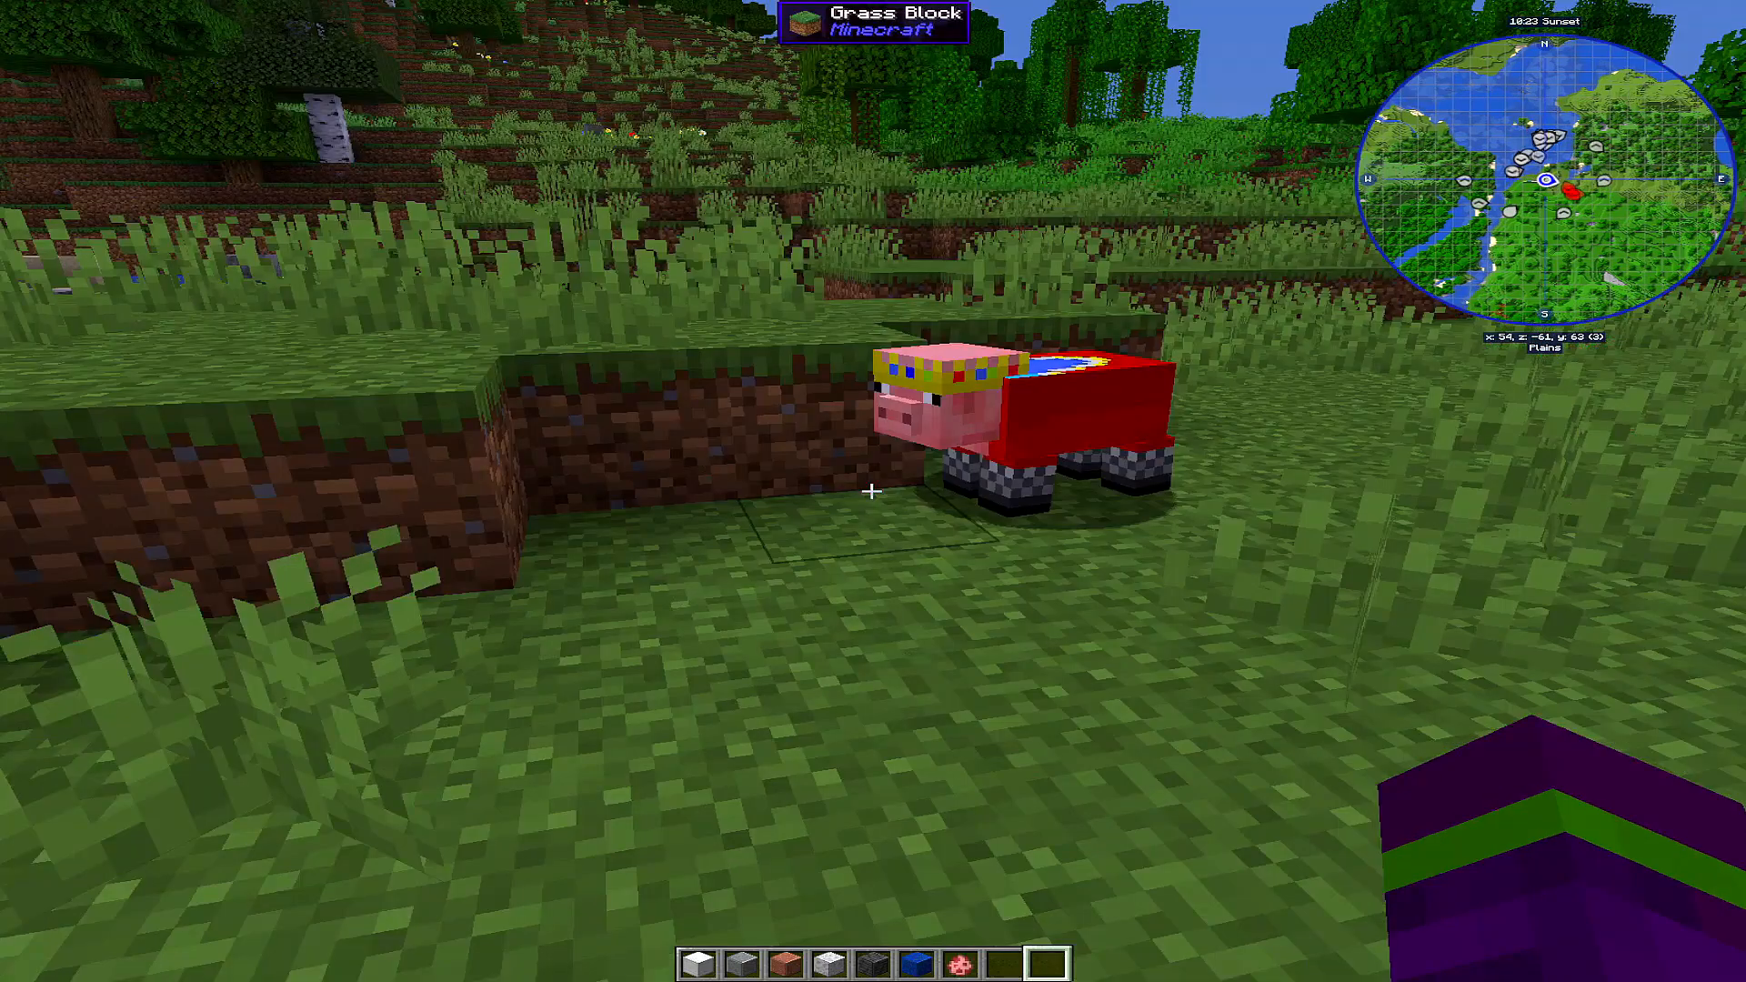
mouse_move(873, 491)
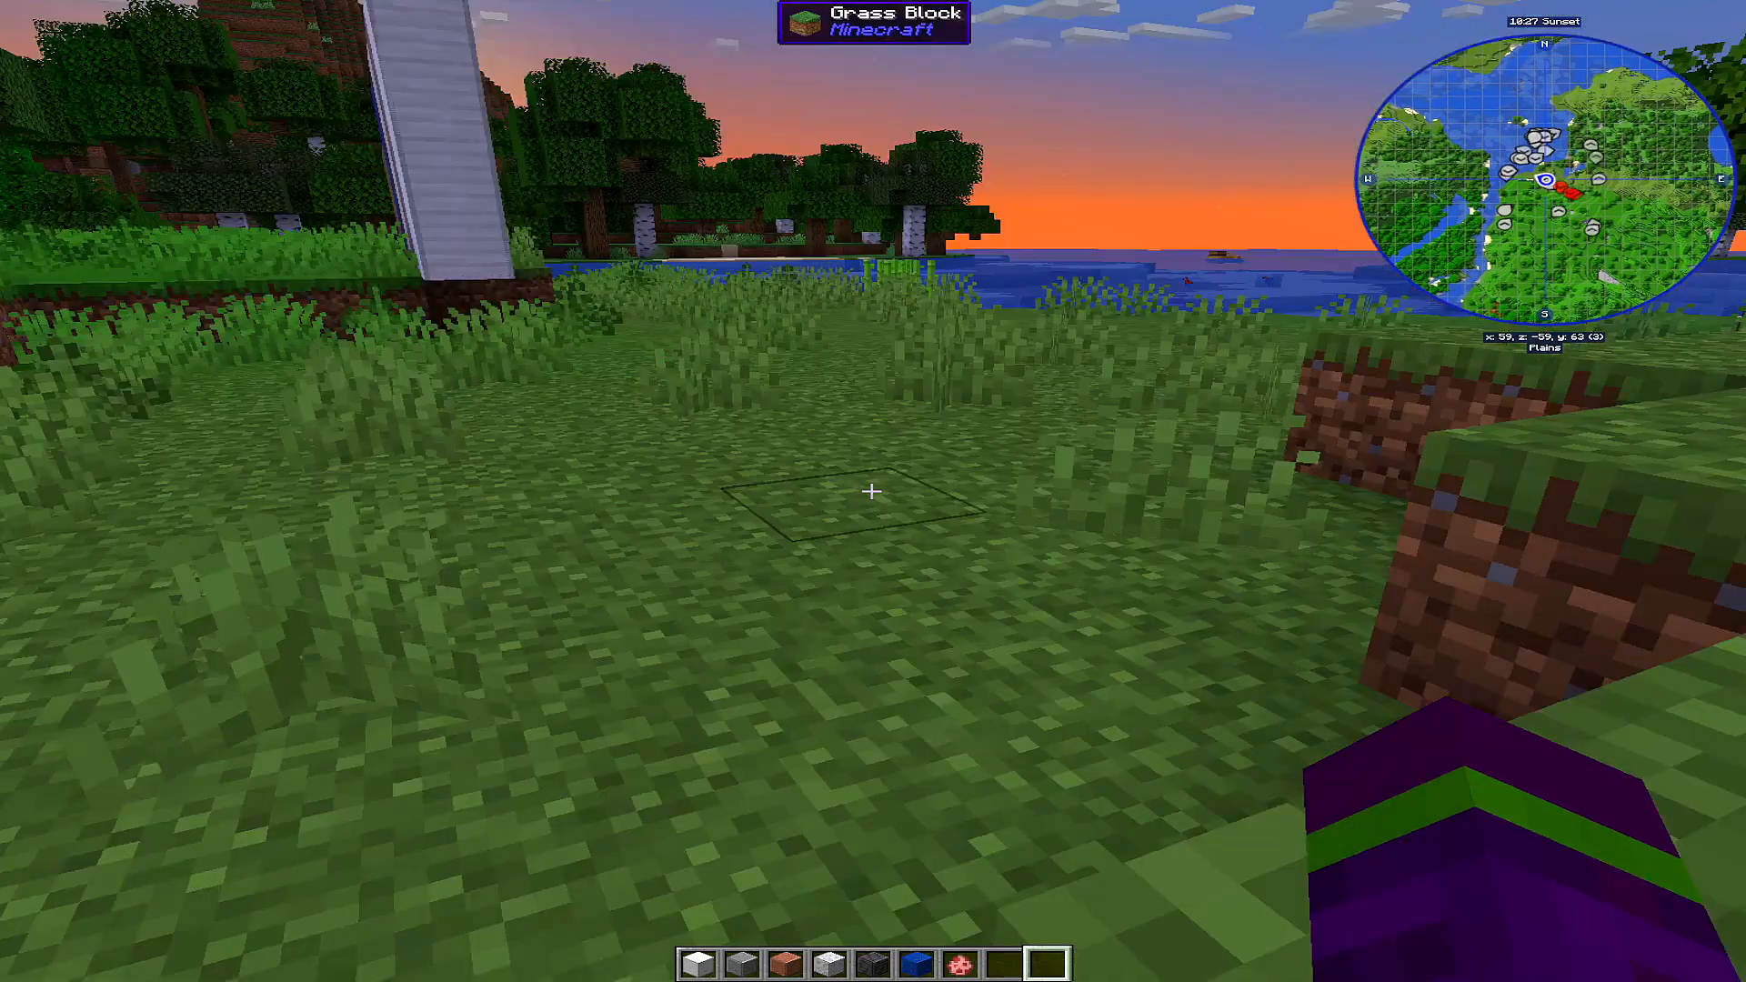
mouse_move(873, 491)
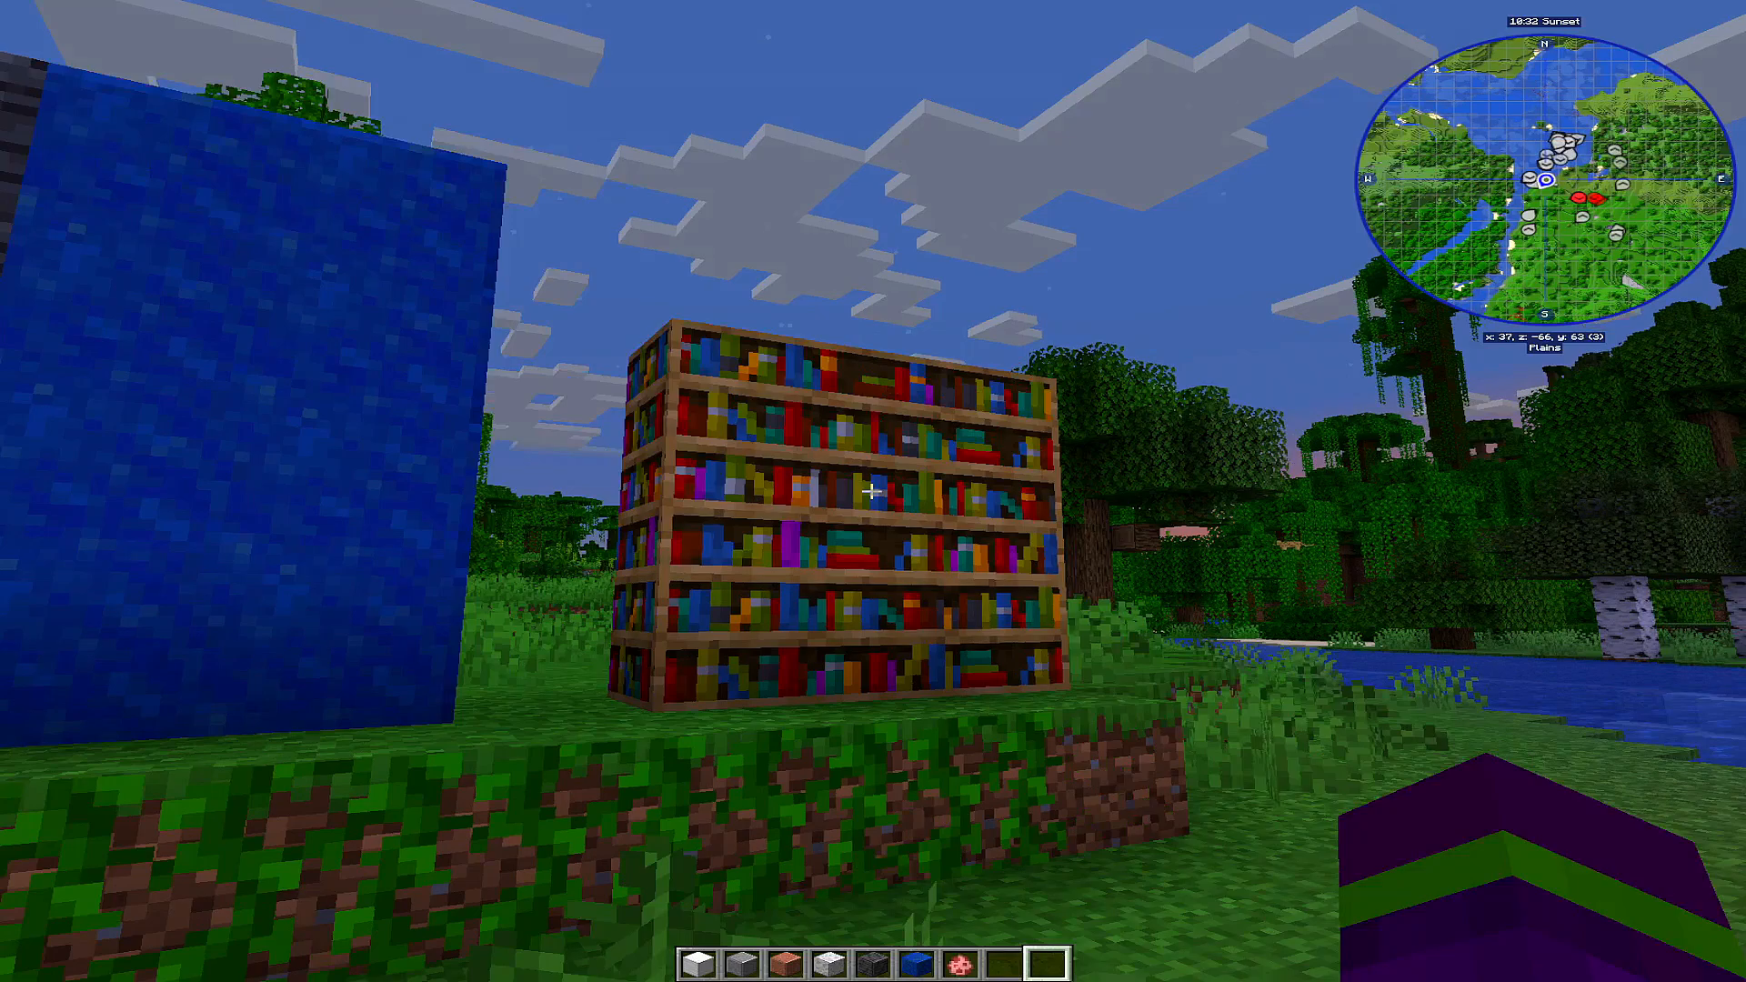
mouse_move(873, 491)
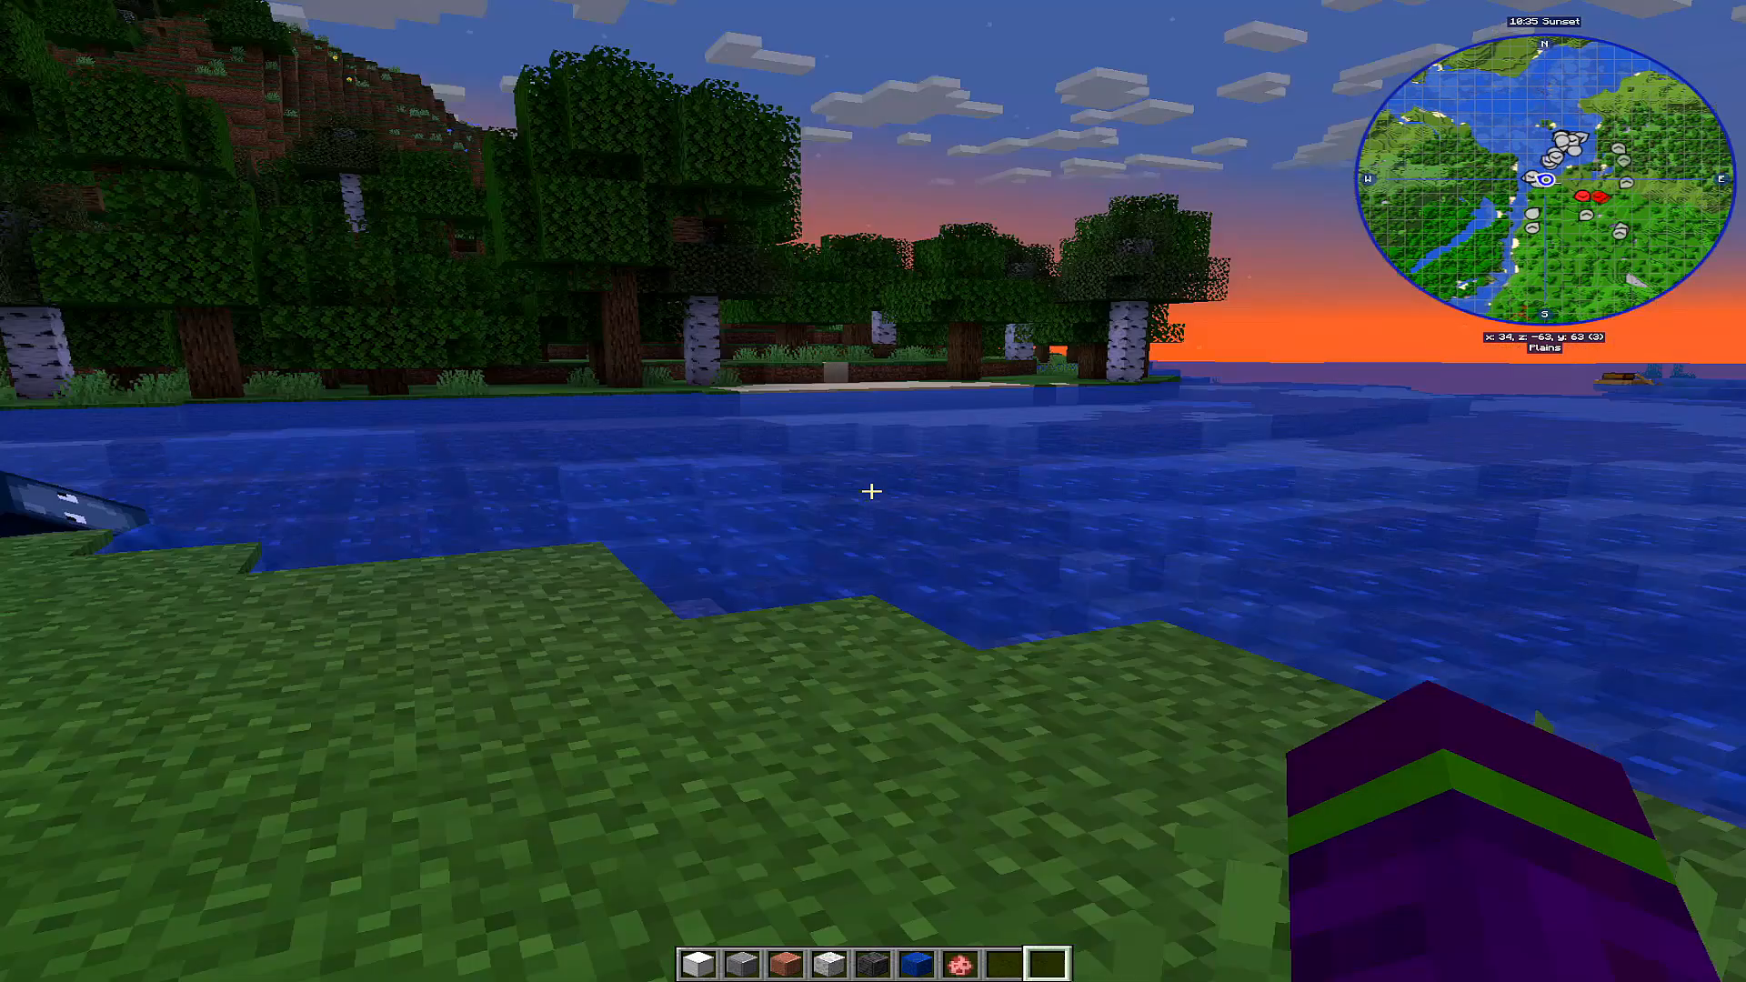
mouse_move(873, 491)
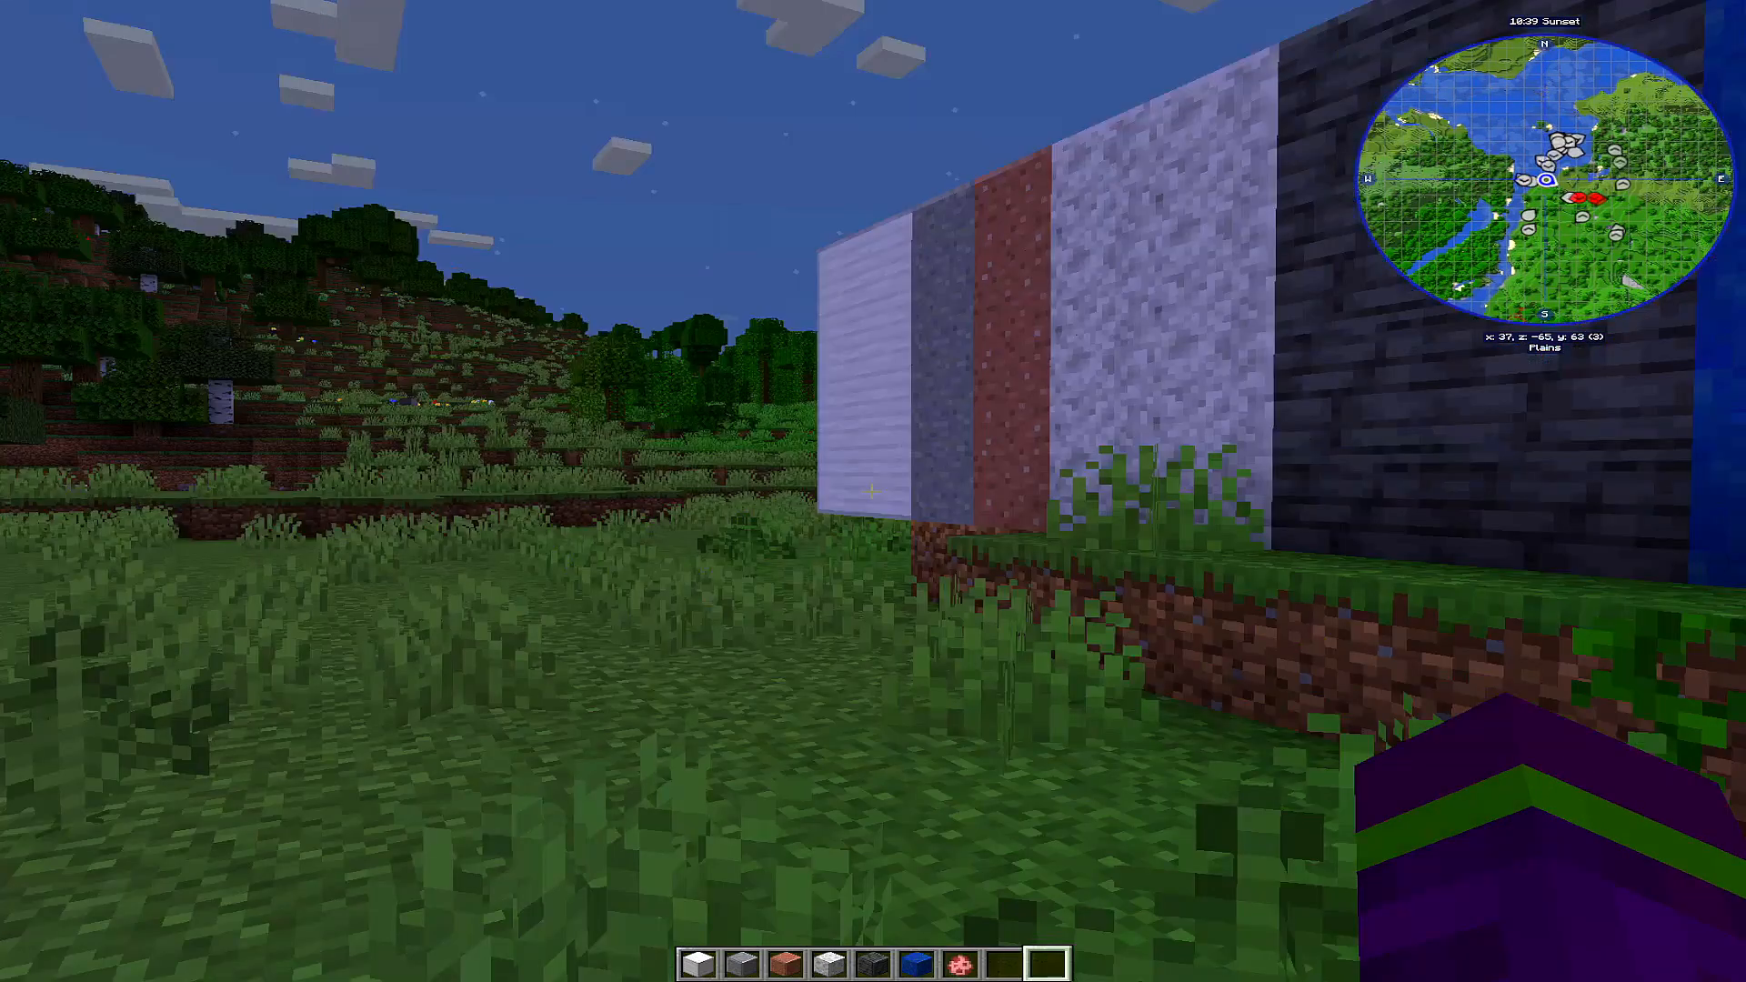
key("e")
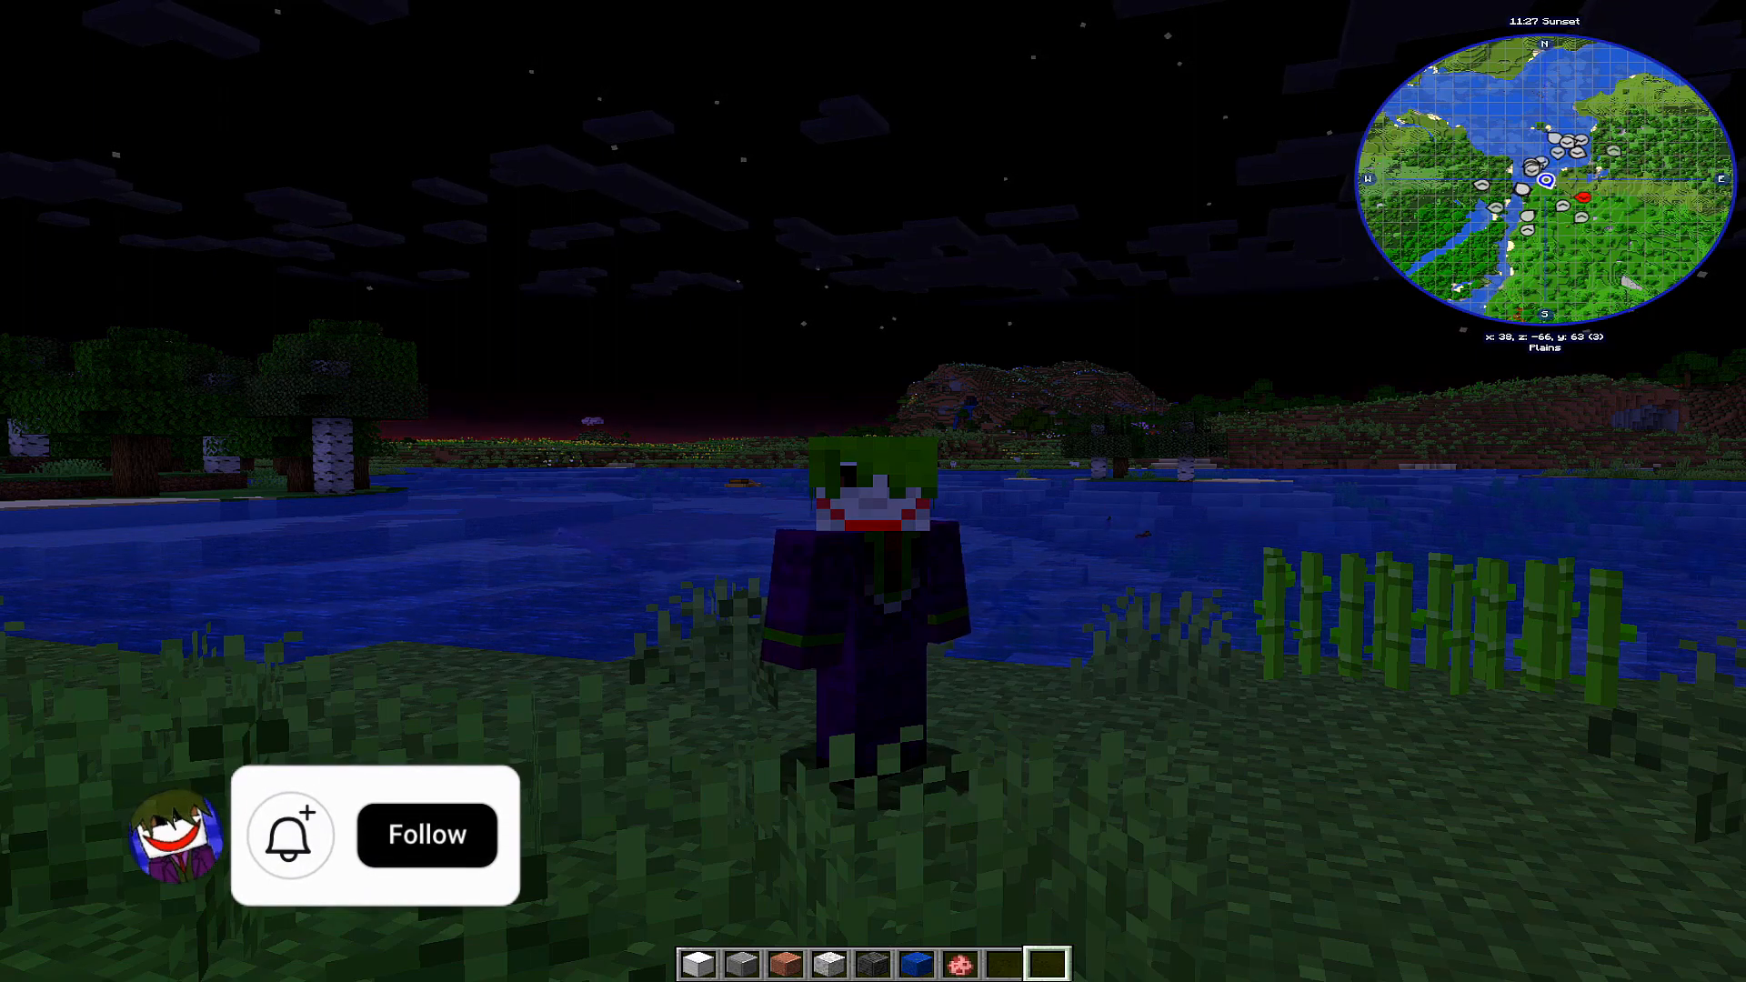
left_click(426, 835)
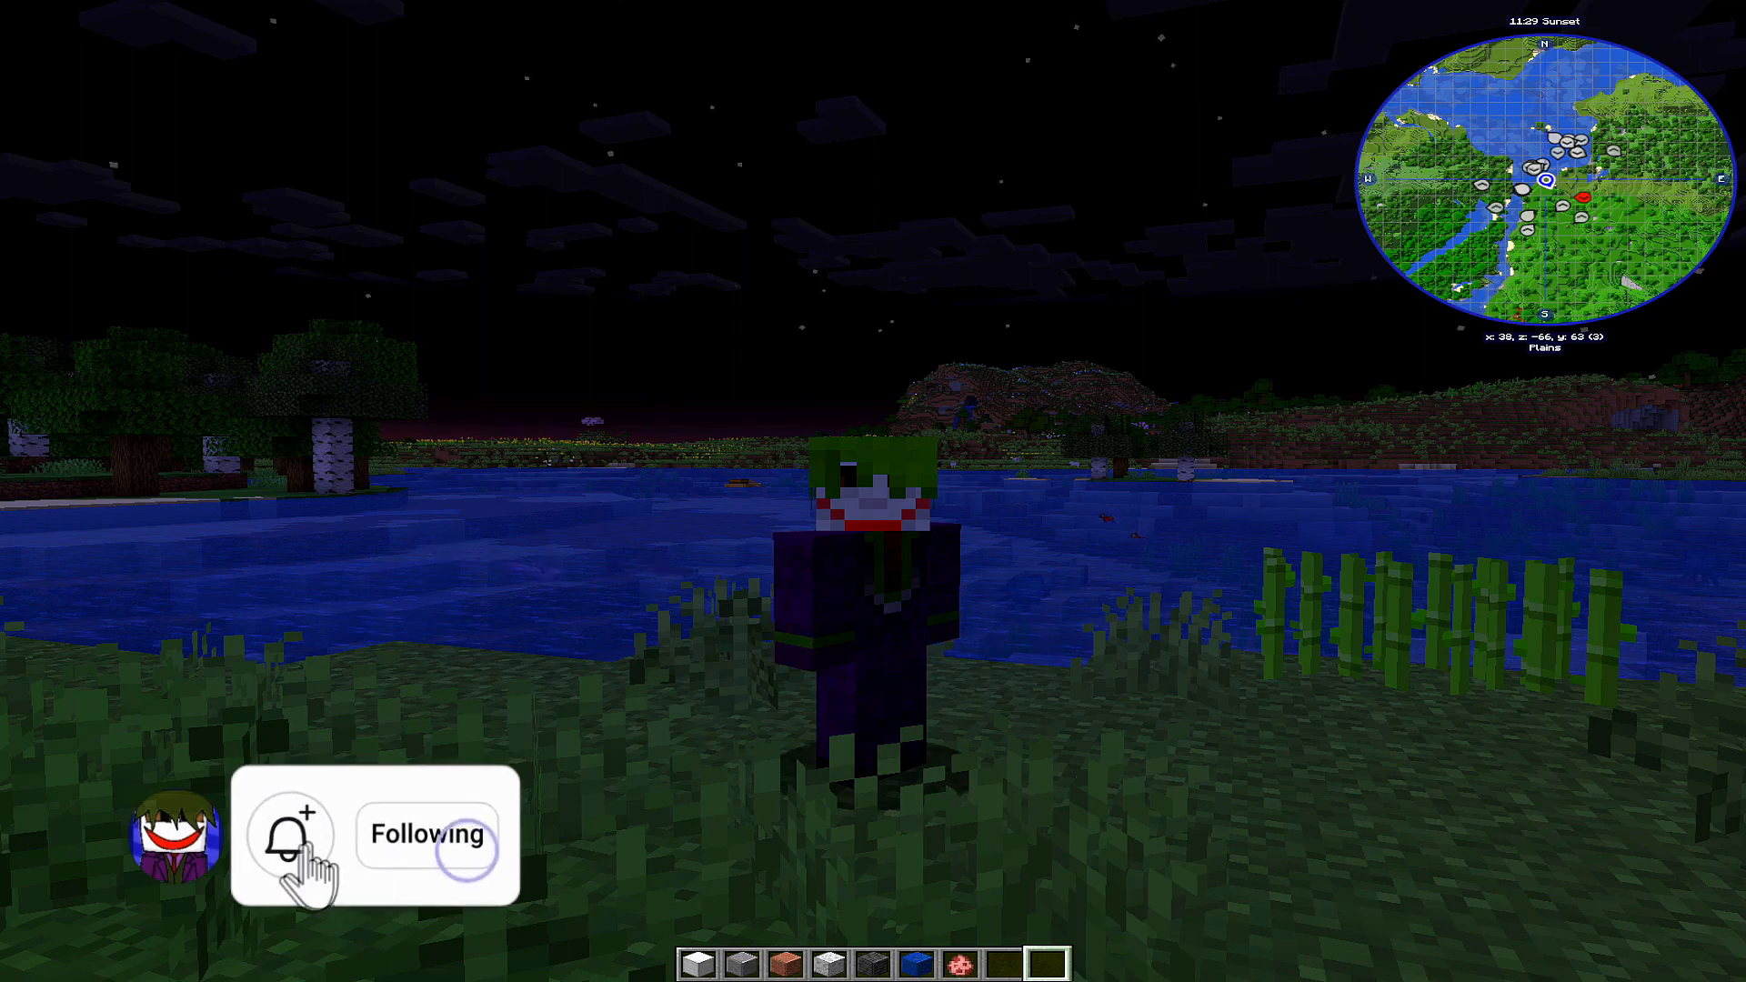
left_click(289, 835)
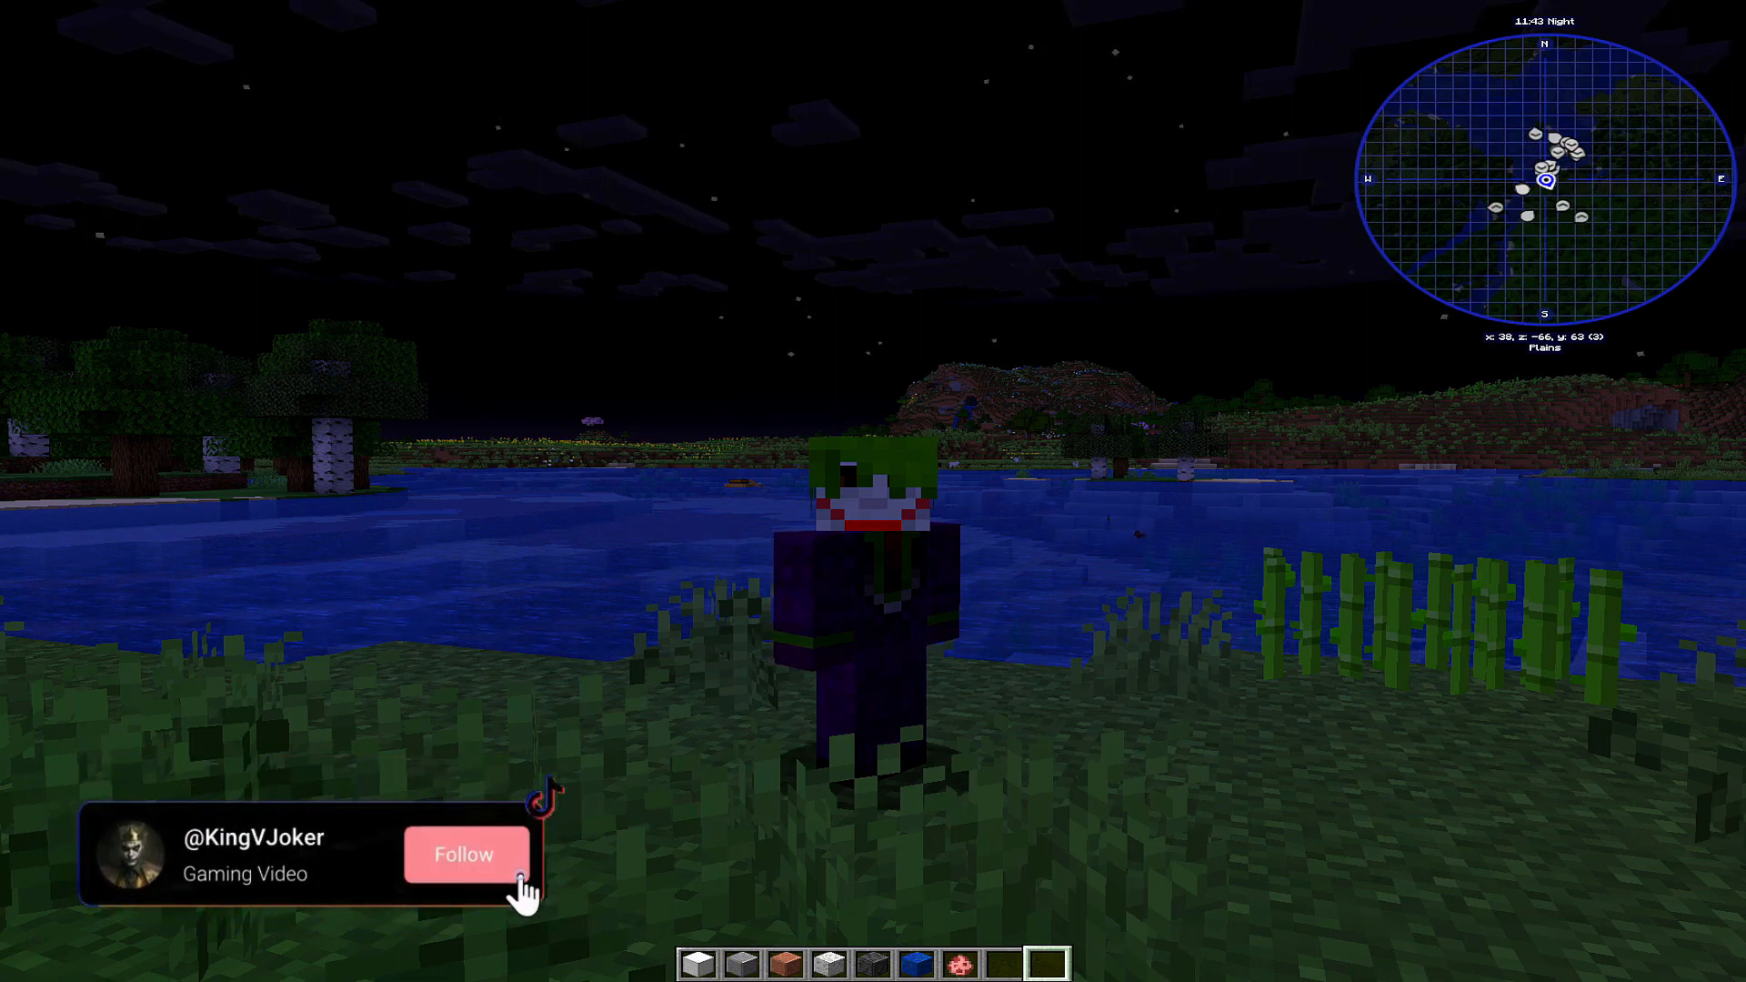
left_click(465, 855)
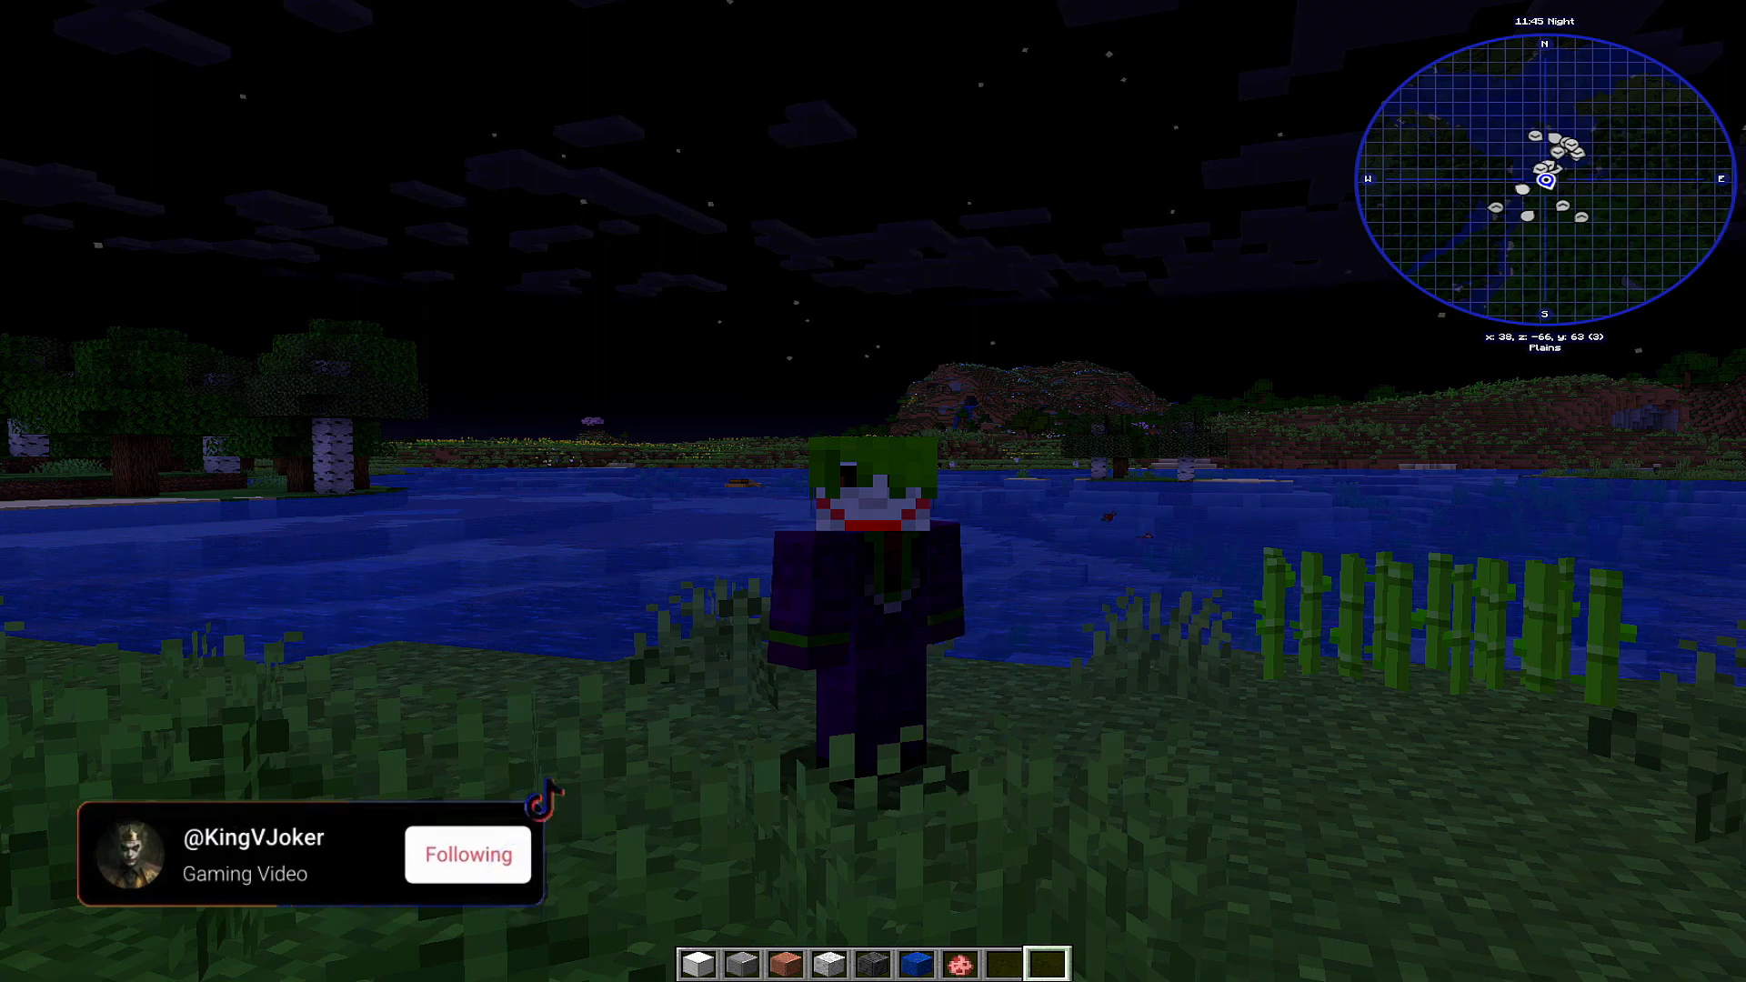